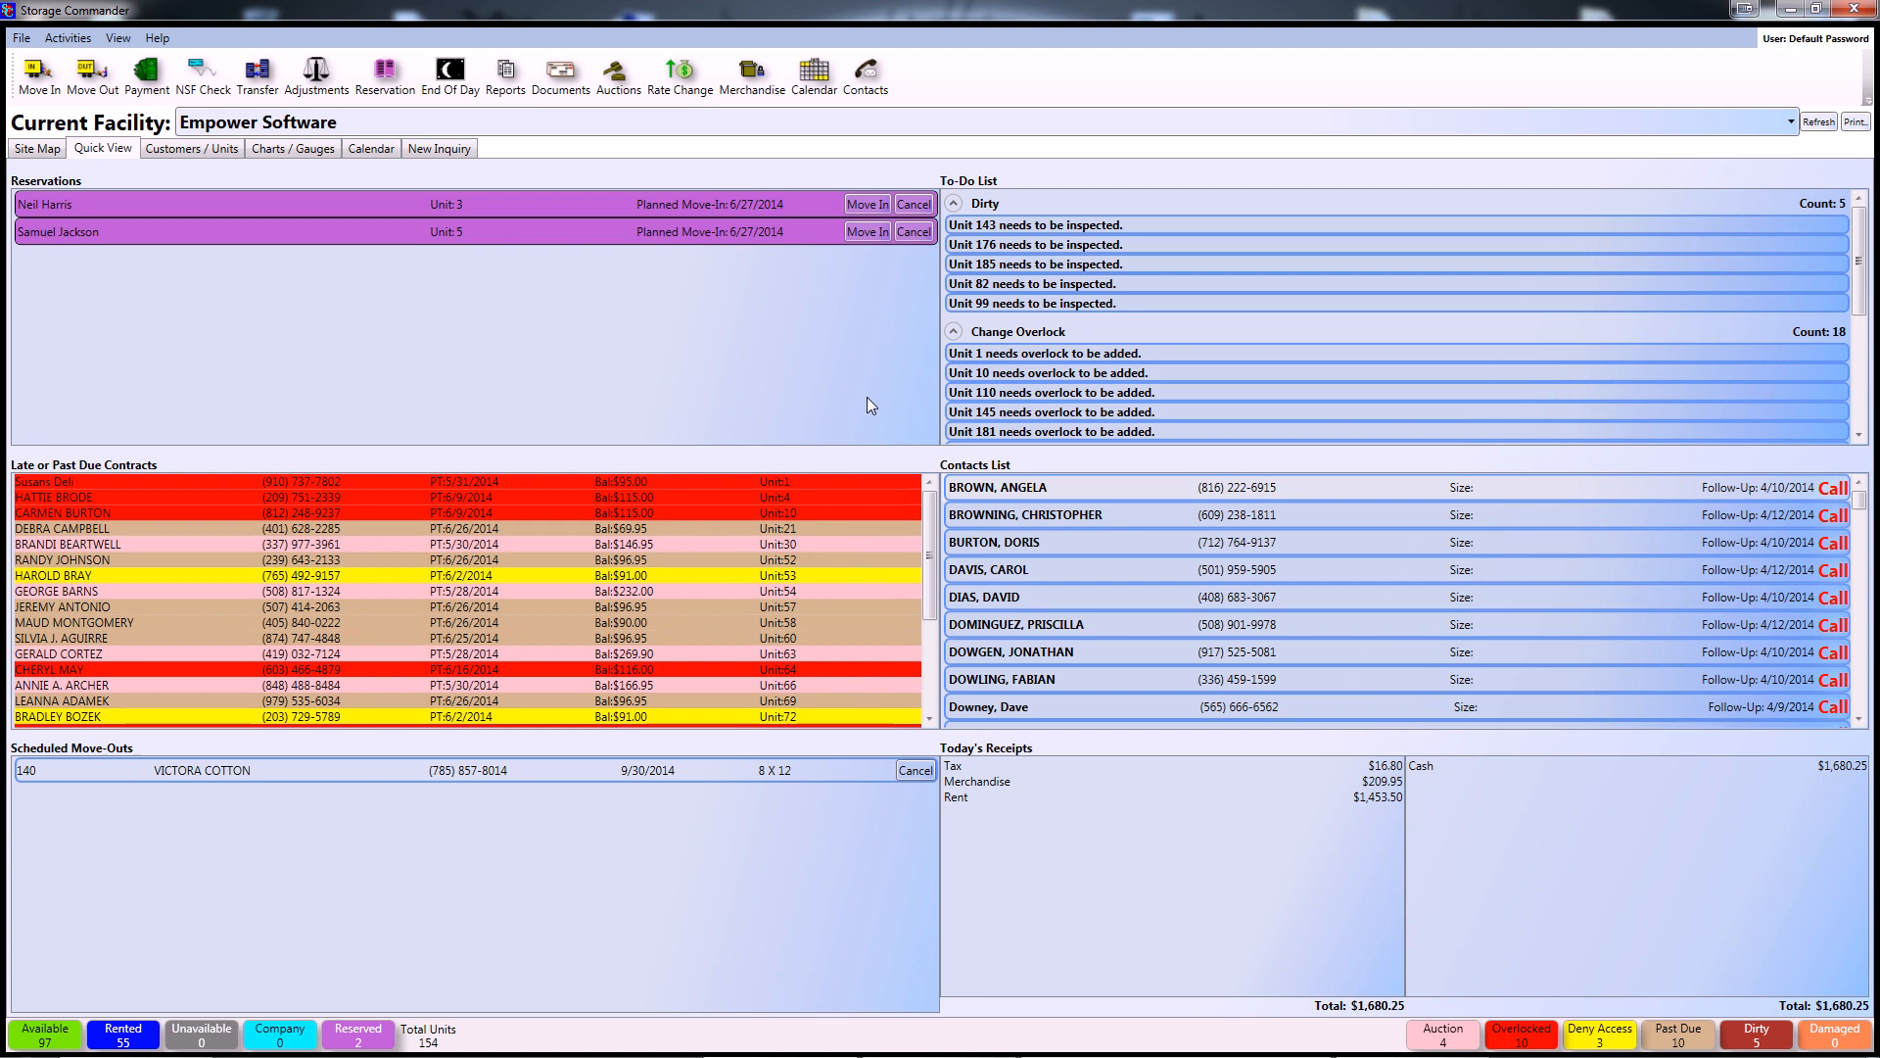
mouse_move(790, 376)
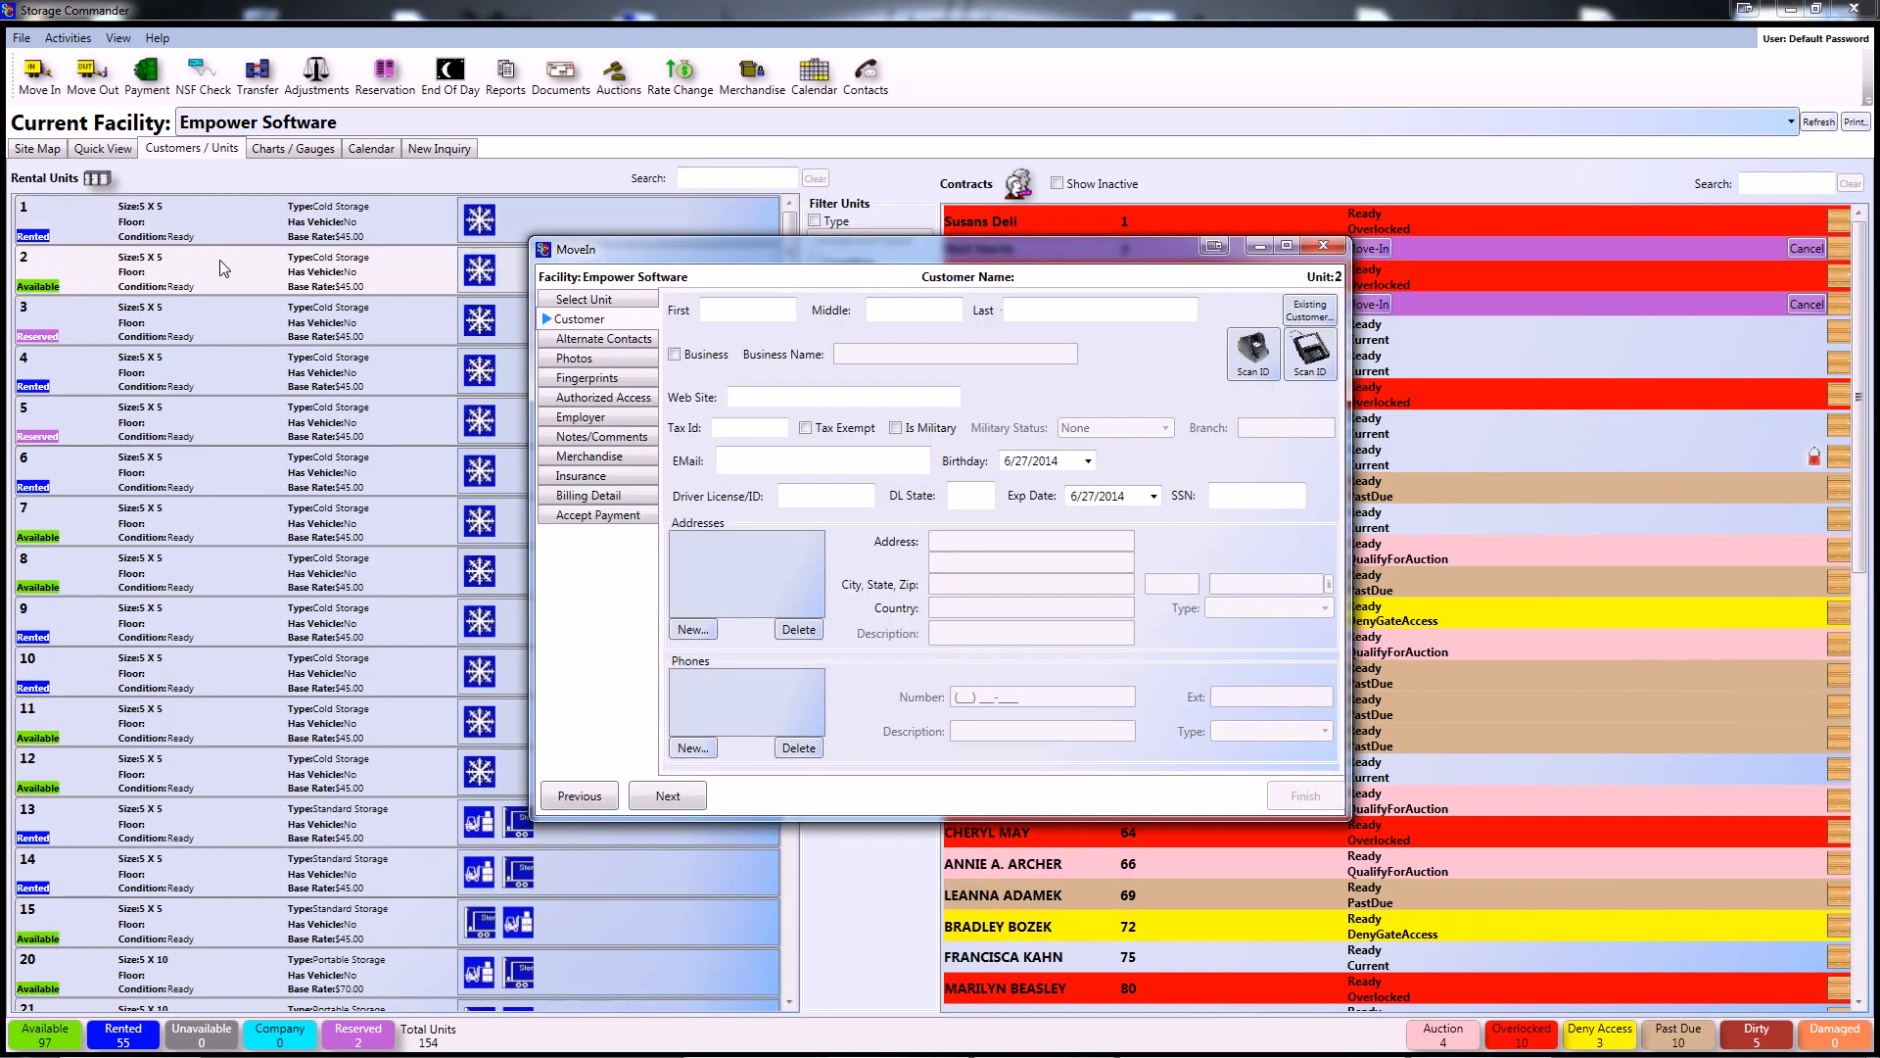
mouse_move(1187, 397)
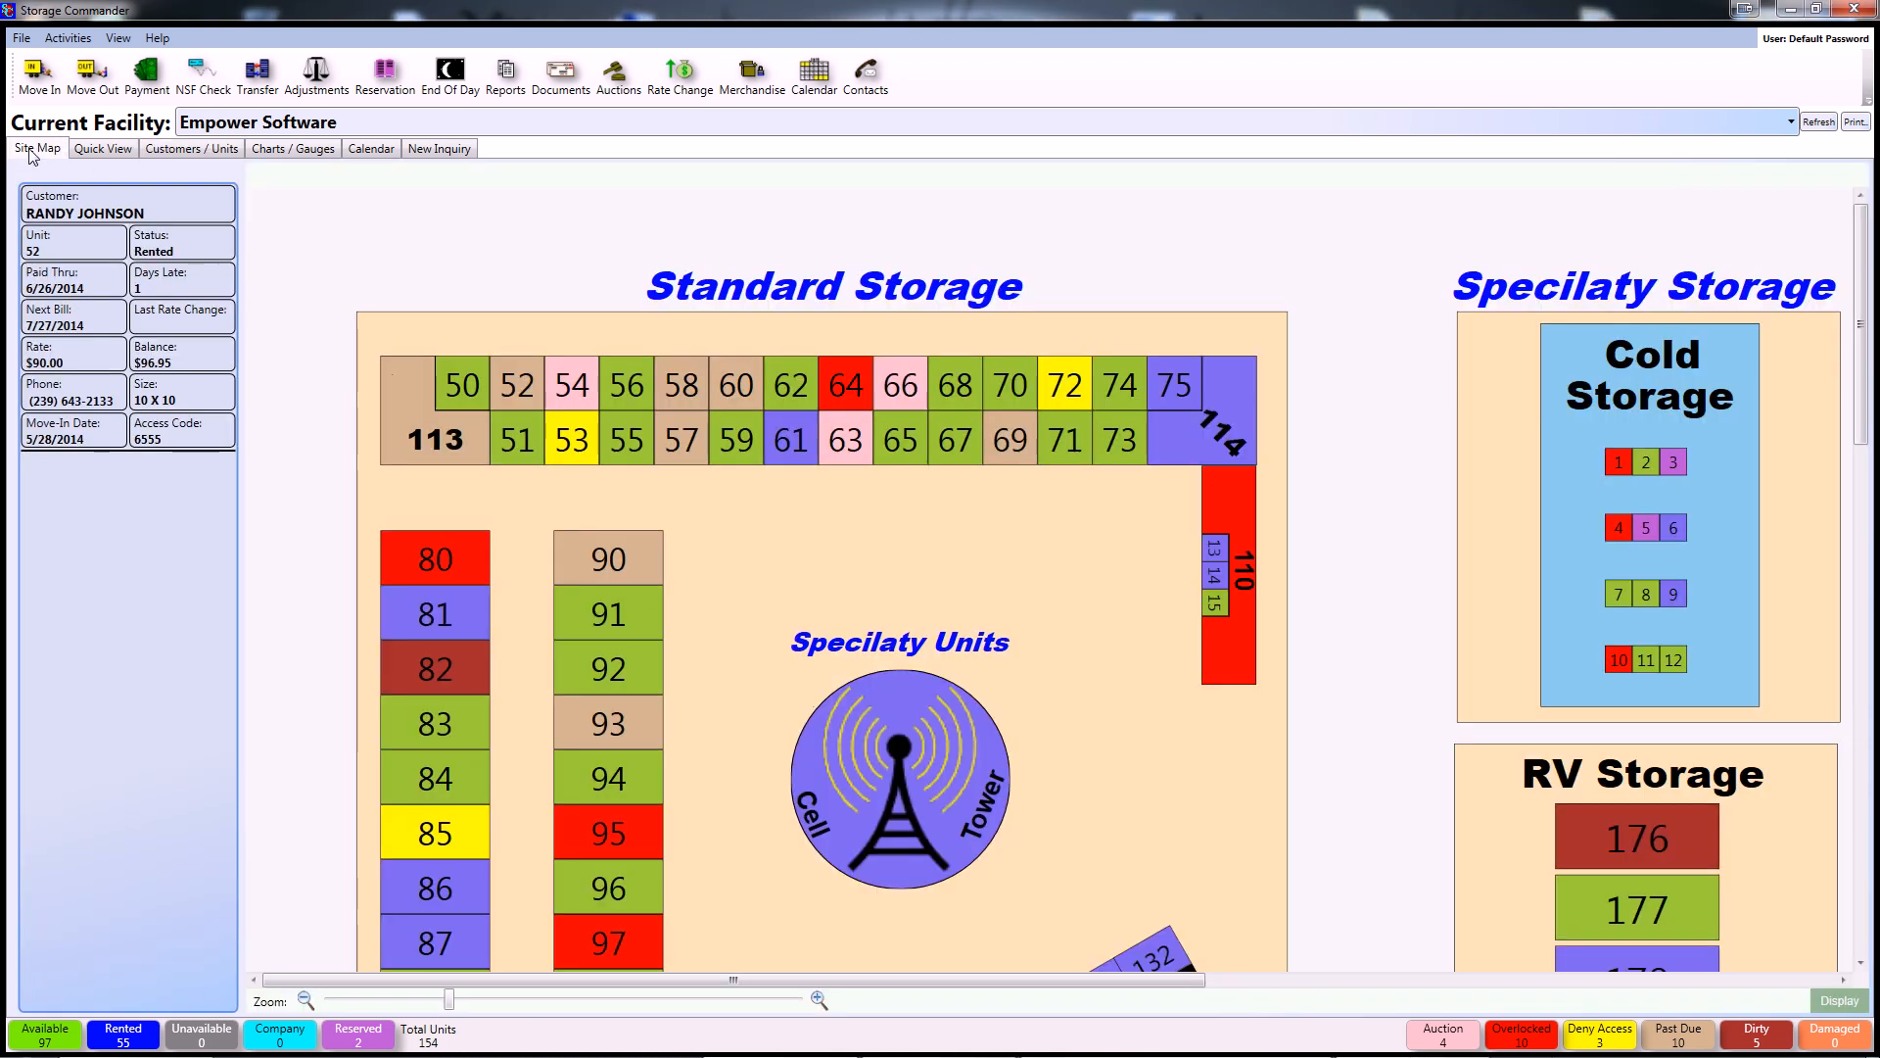
Check the details of units 50 and 51 on the site map, then begin a new move-in.
click(461, 385)
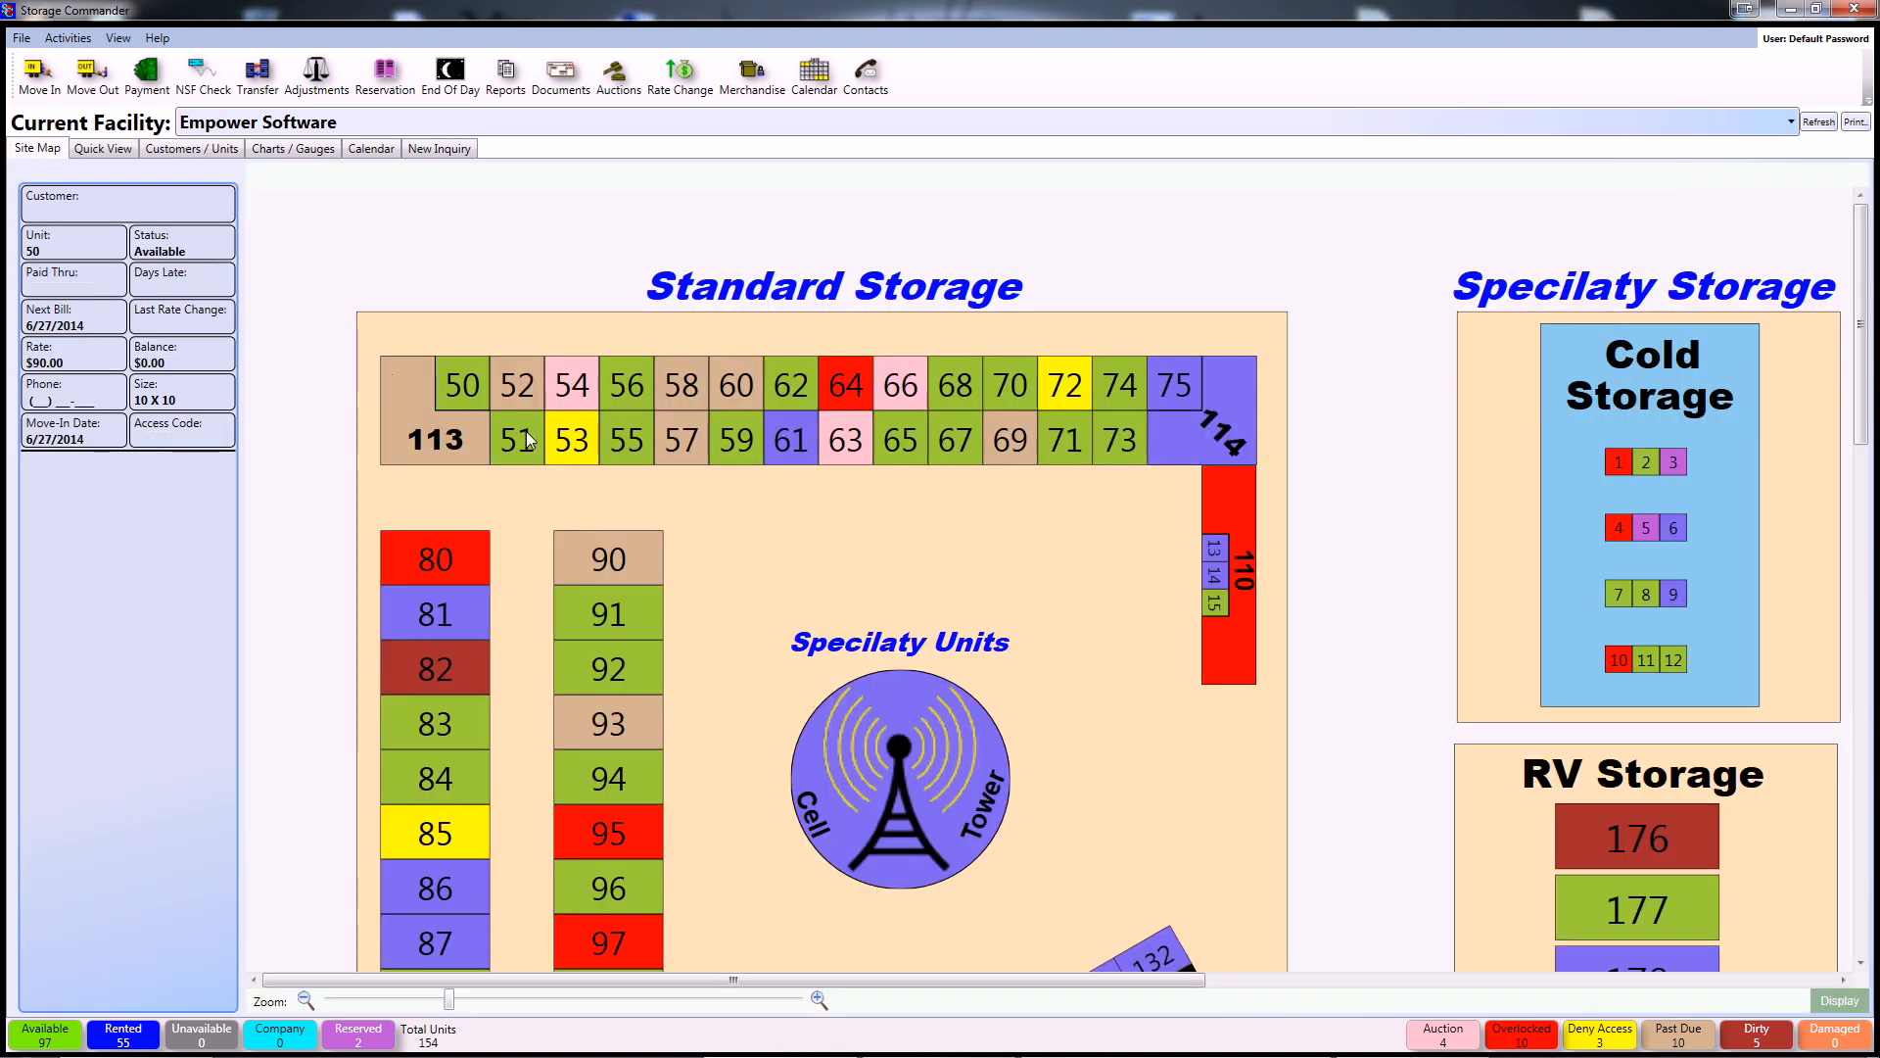
click(516, 438)
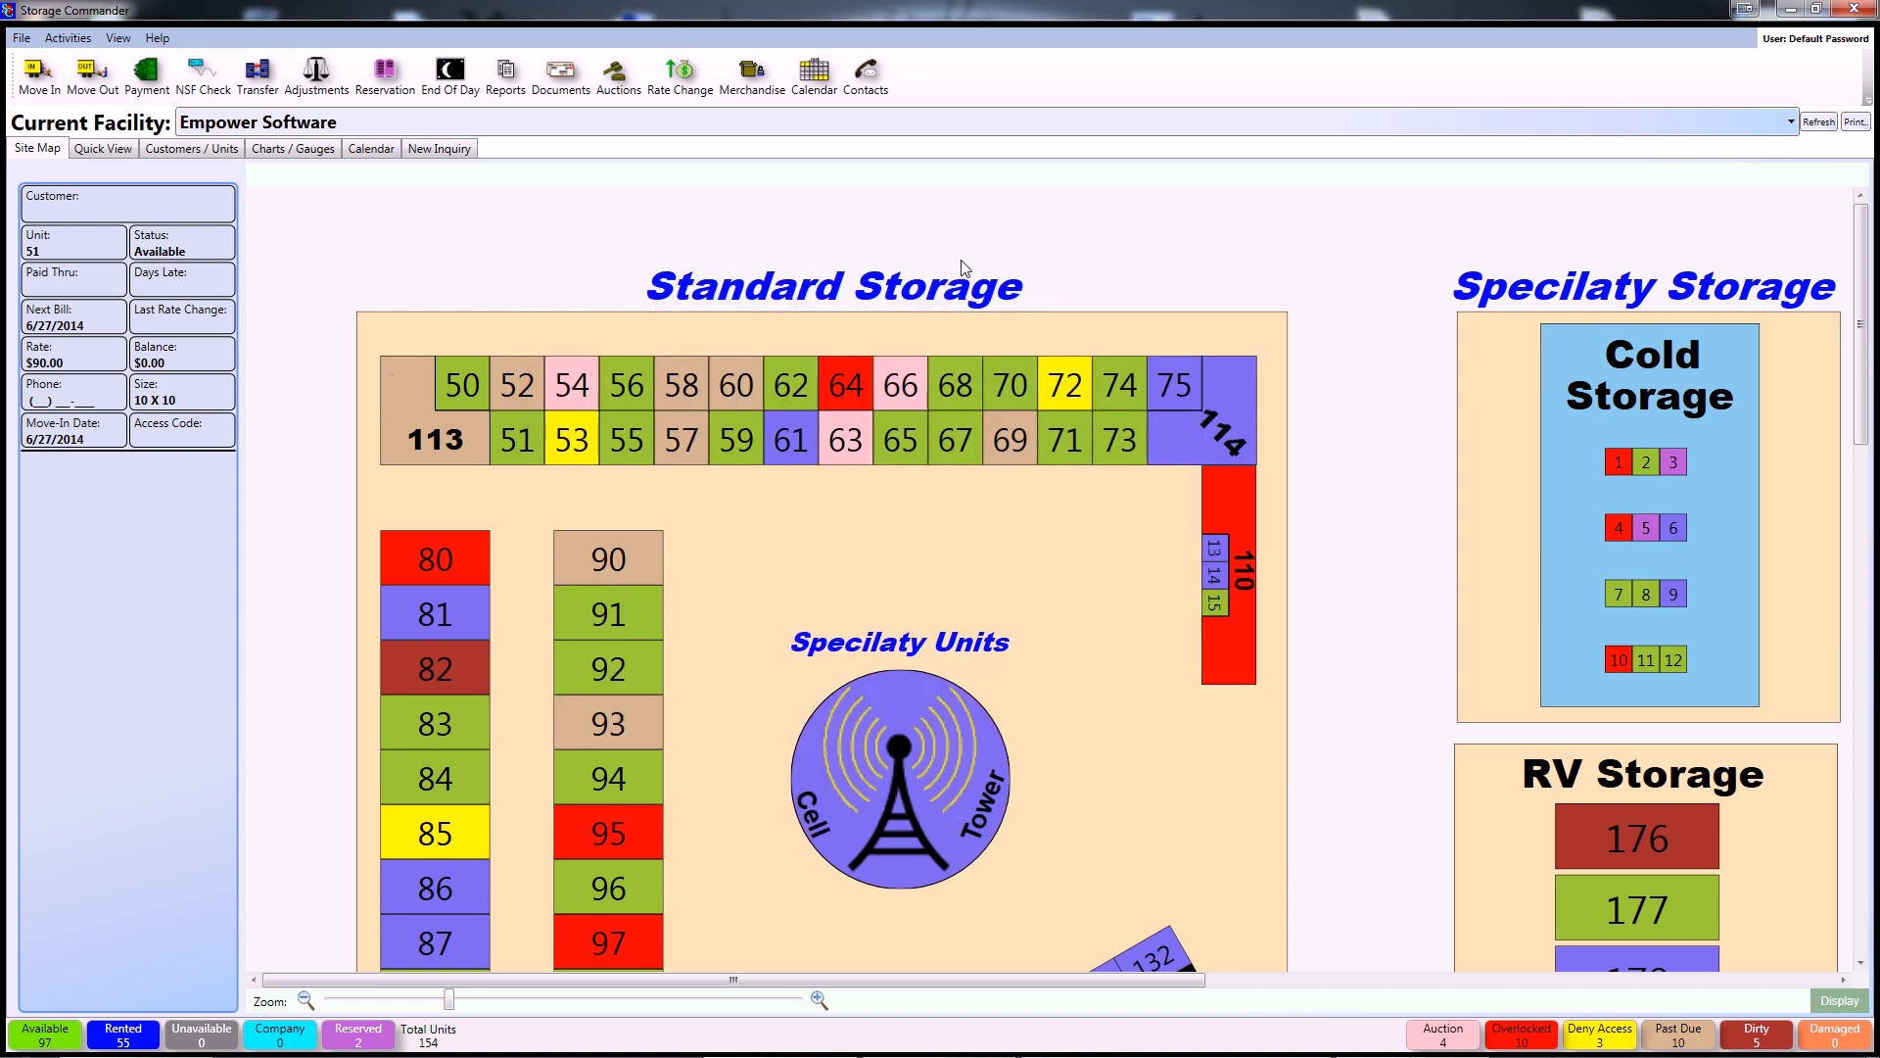
click(37, 74)
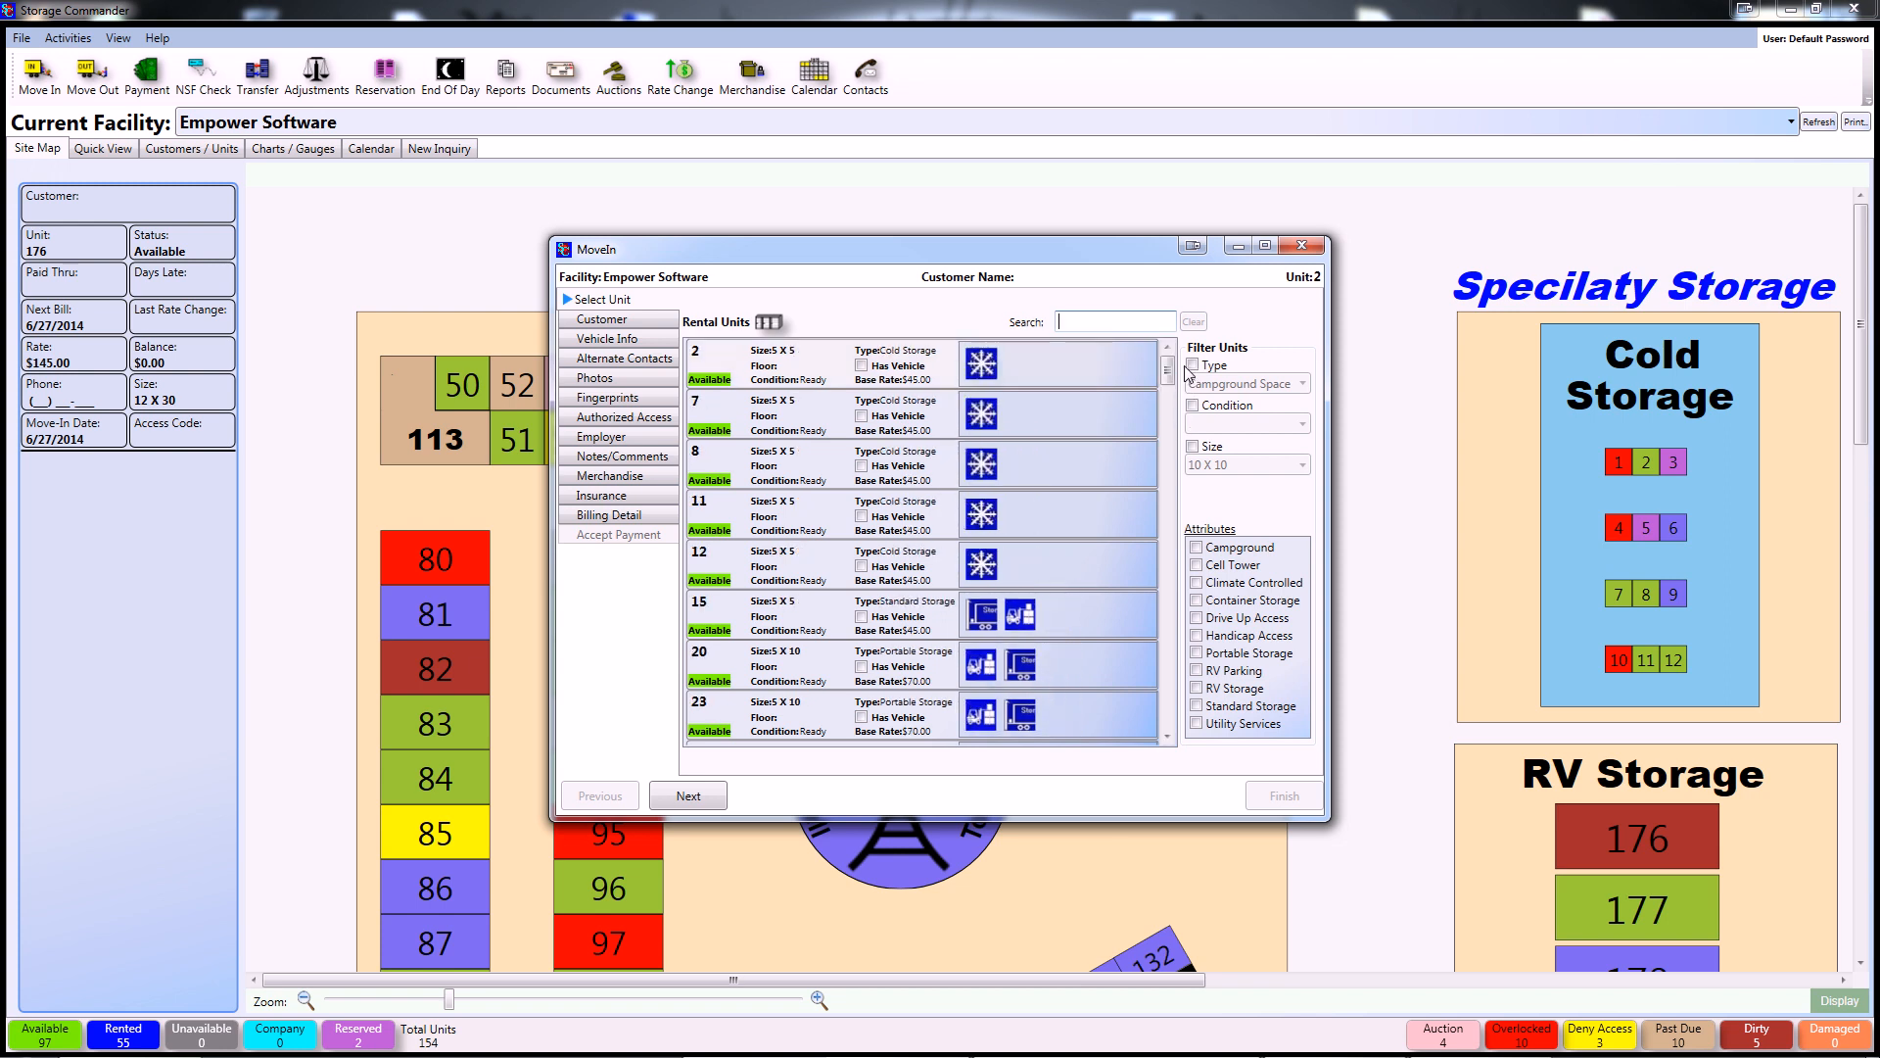
Search the rental unit list and pick unit 7 for the move-in.
click(1109, 321)
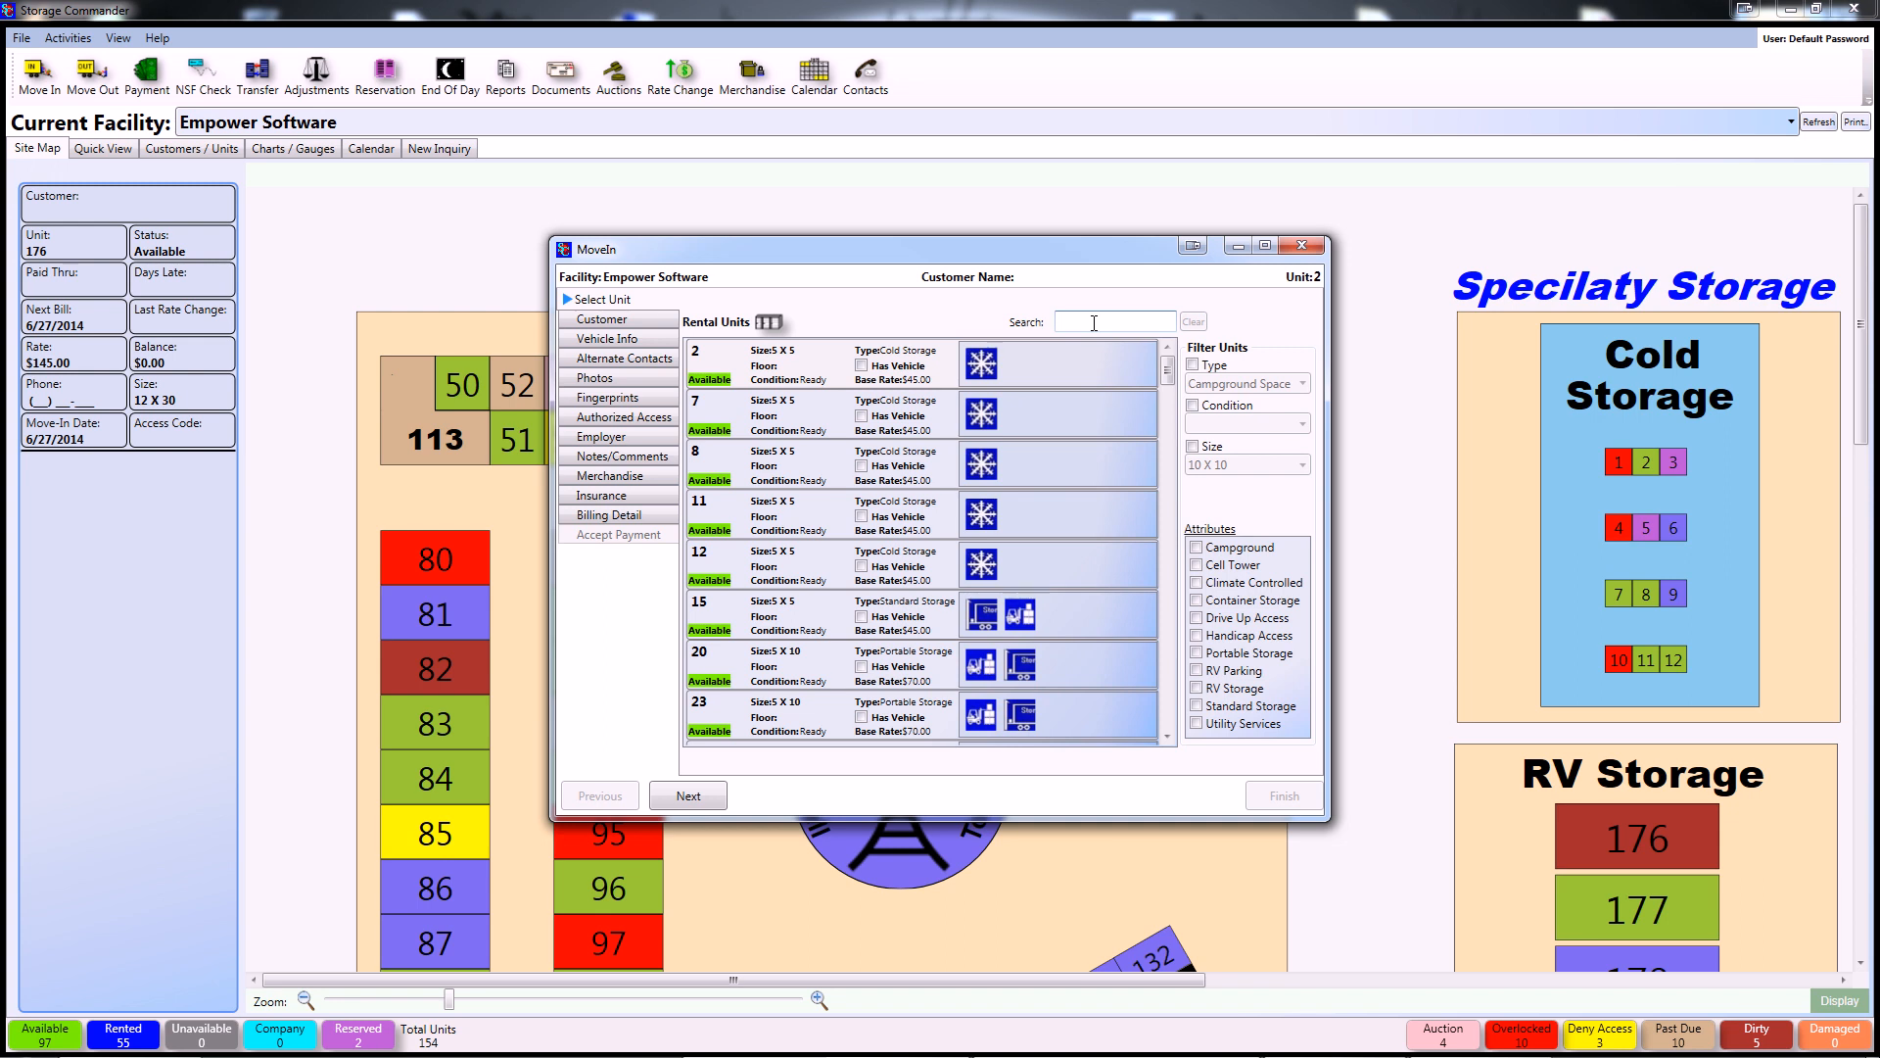
click(839, 413)
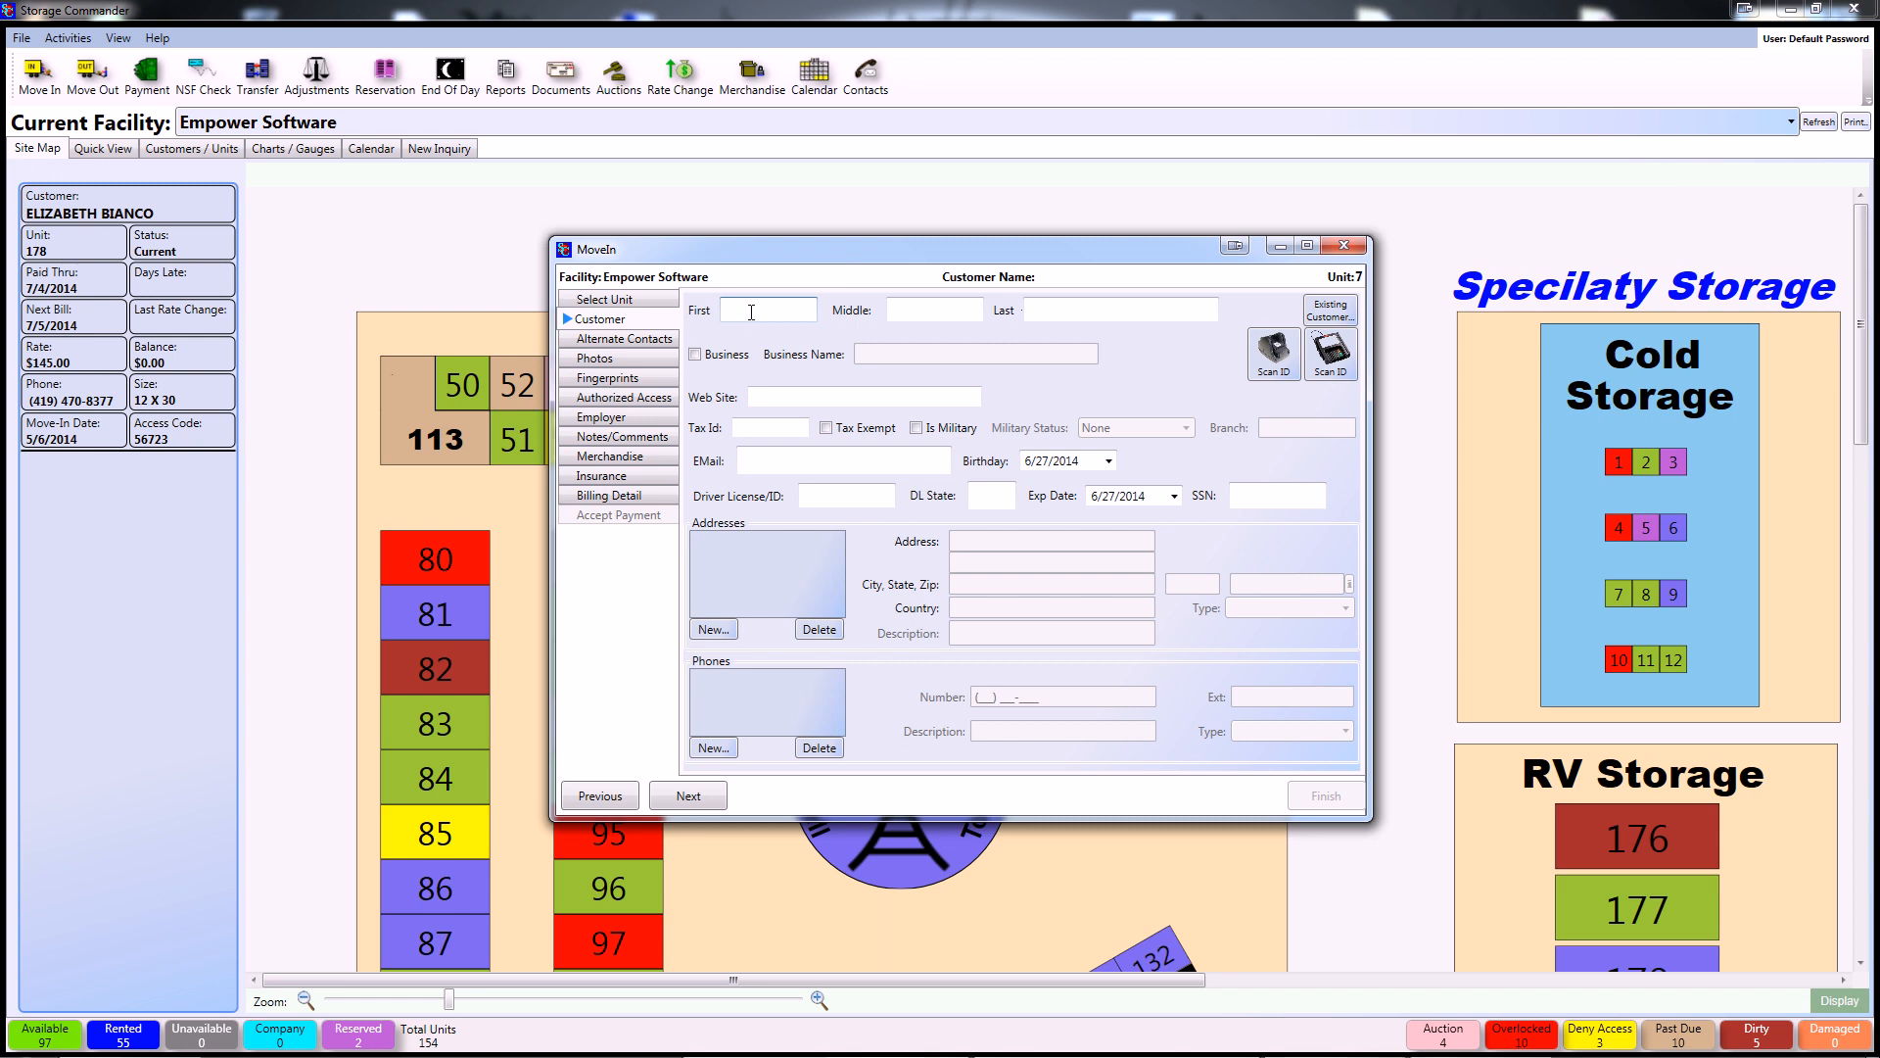
text(Kevin)
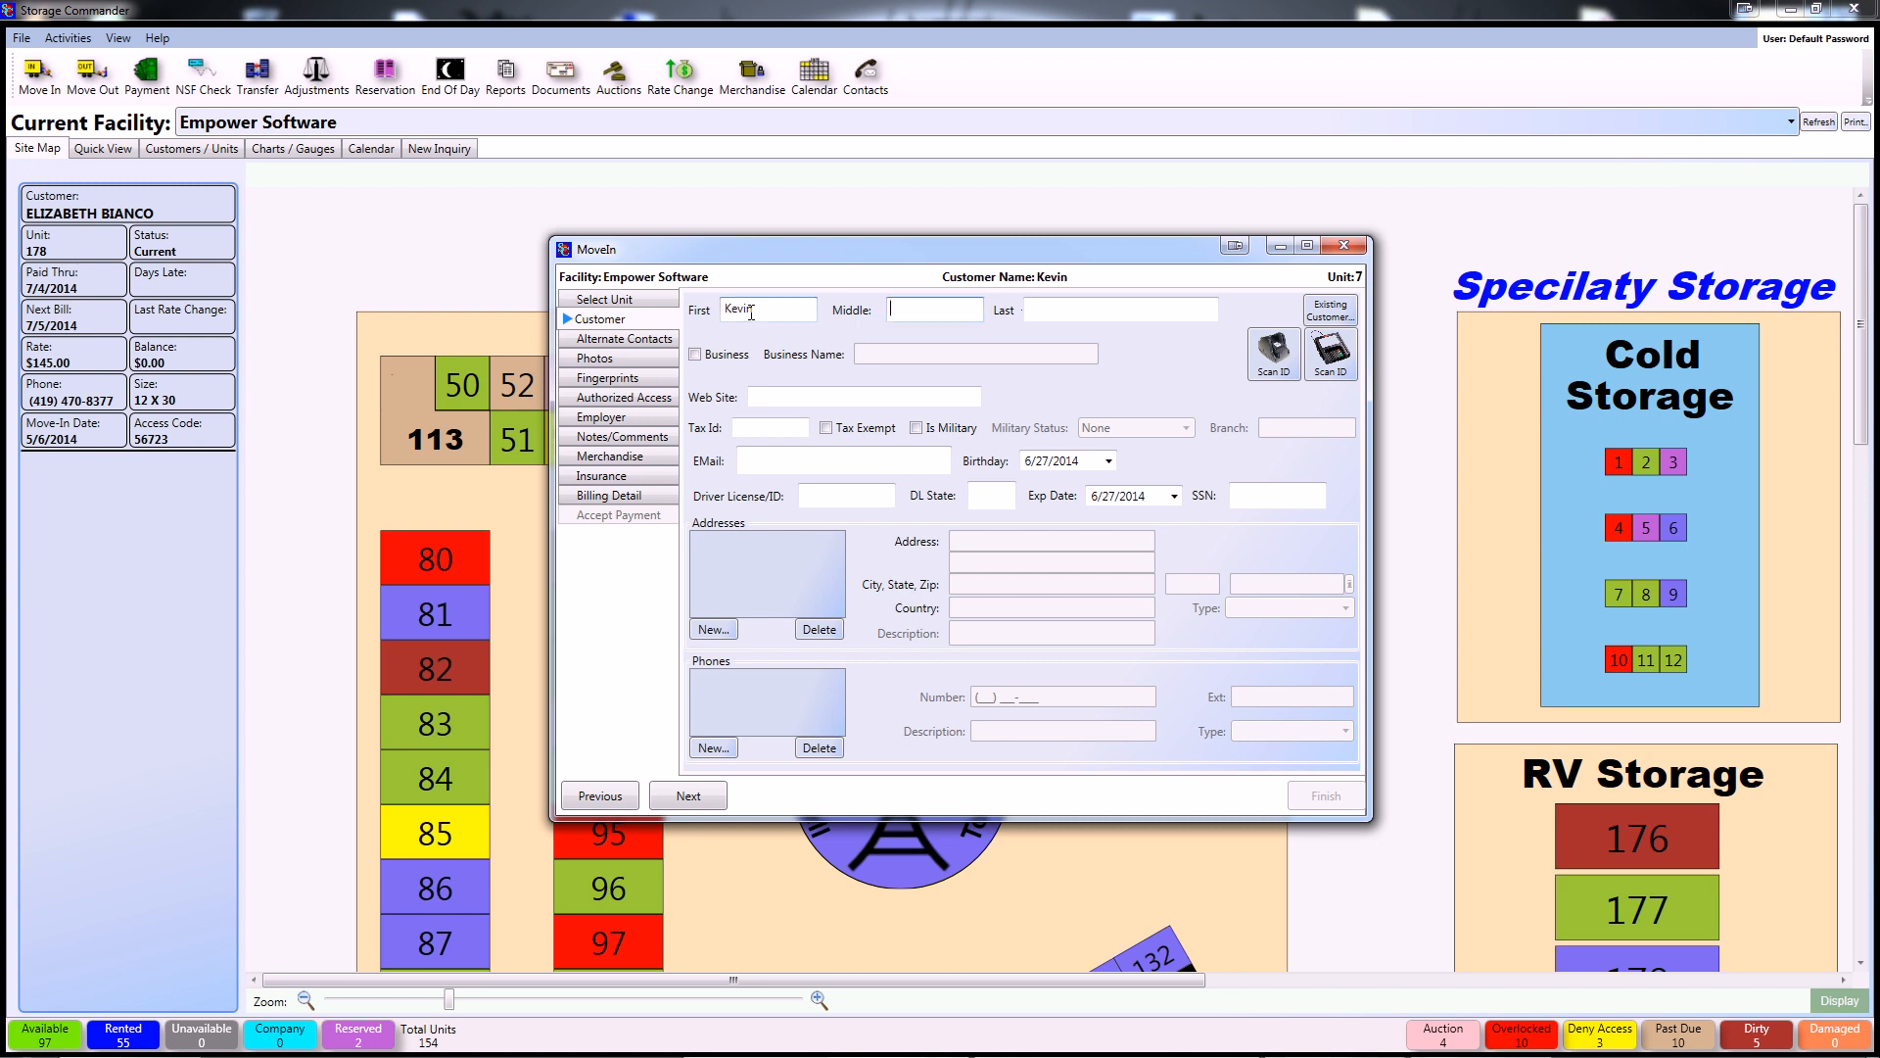
text(Kerr)
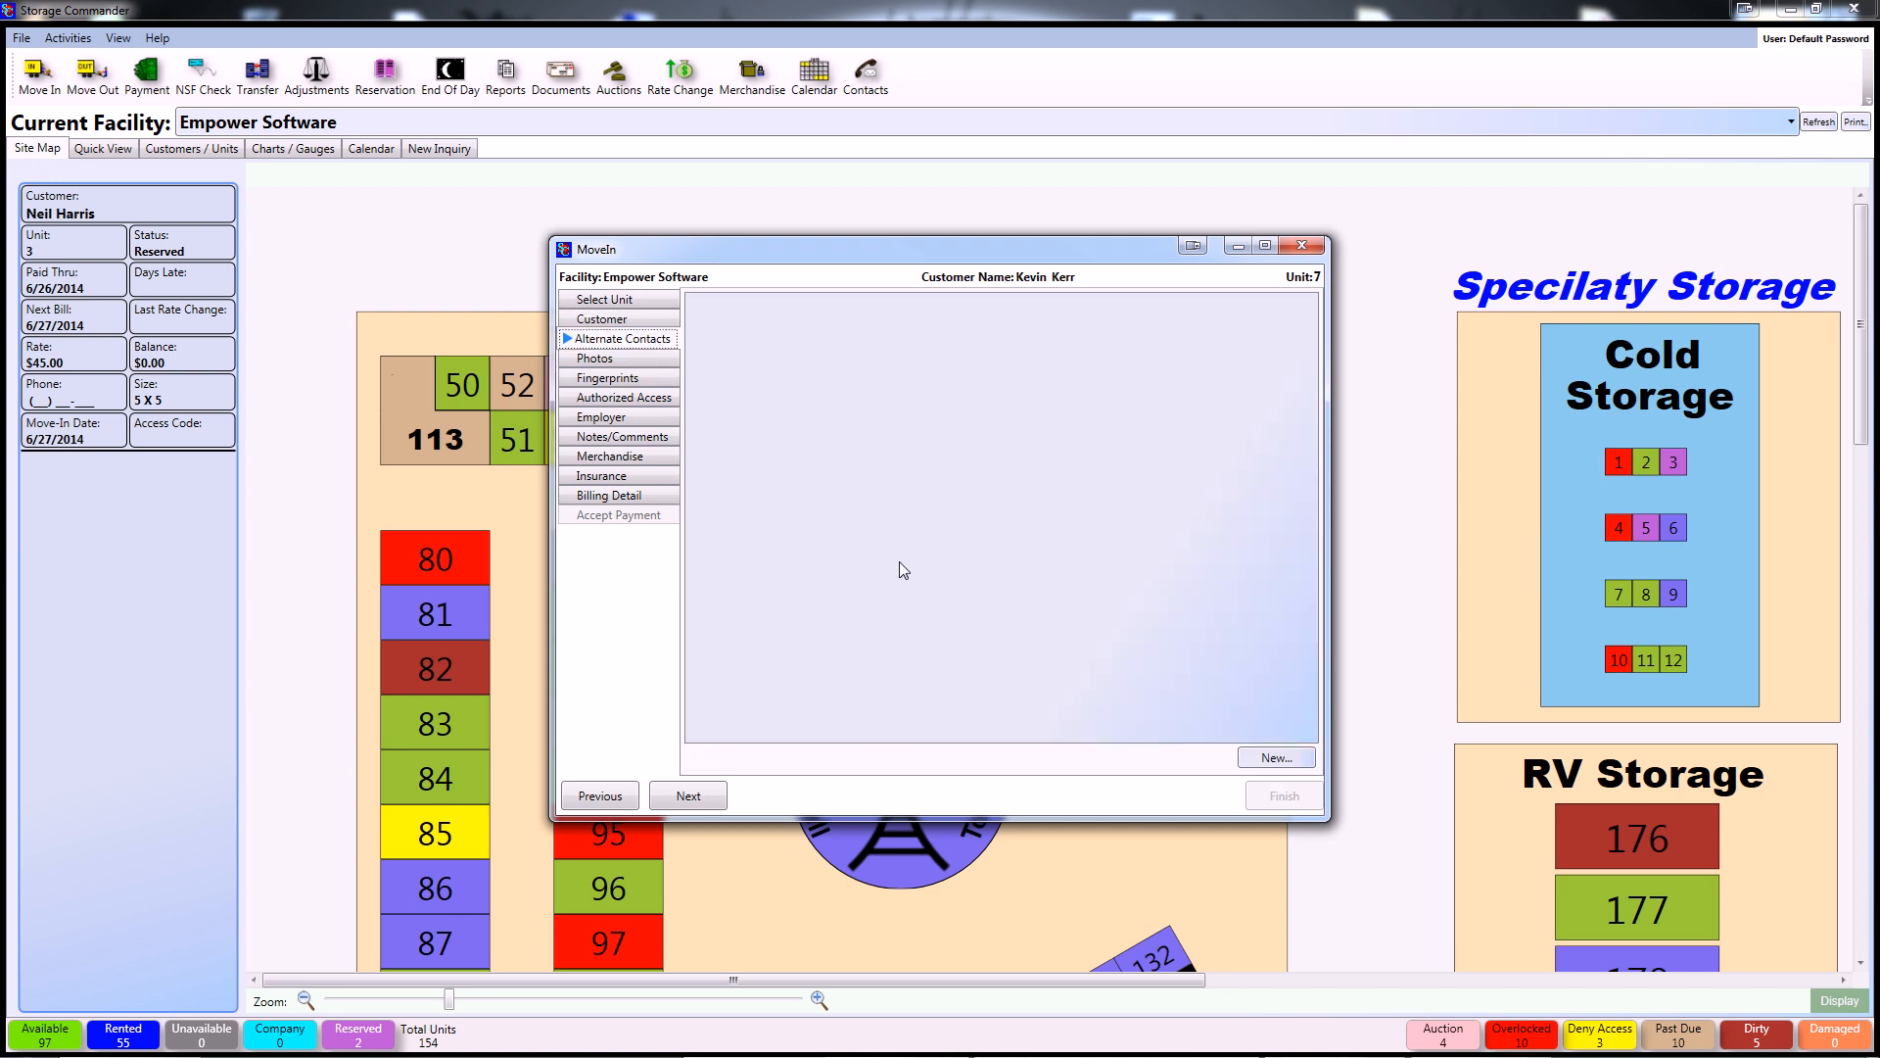
mouse_move(1276, 757)
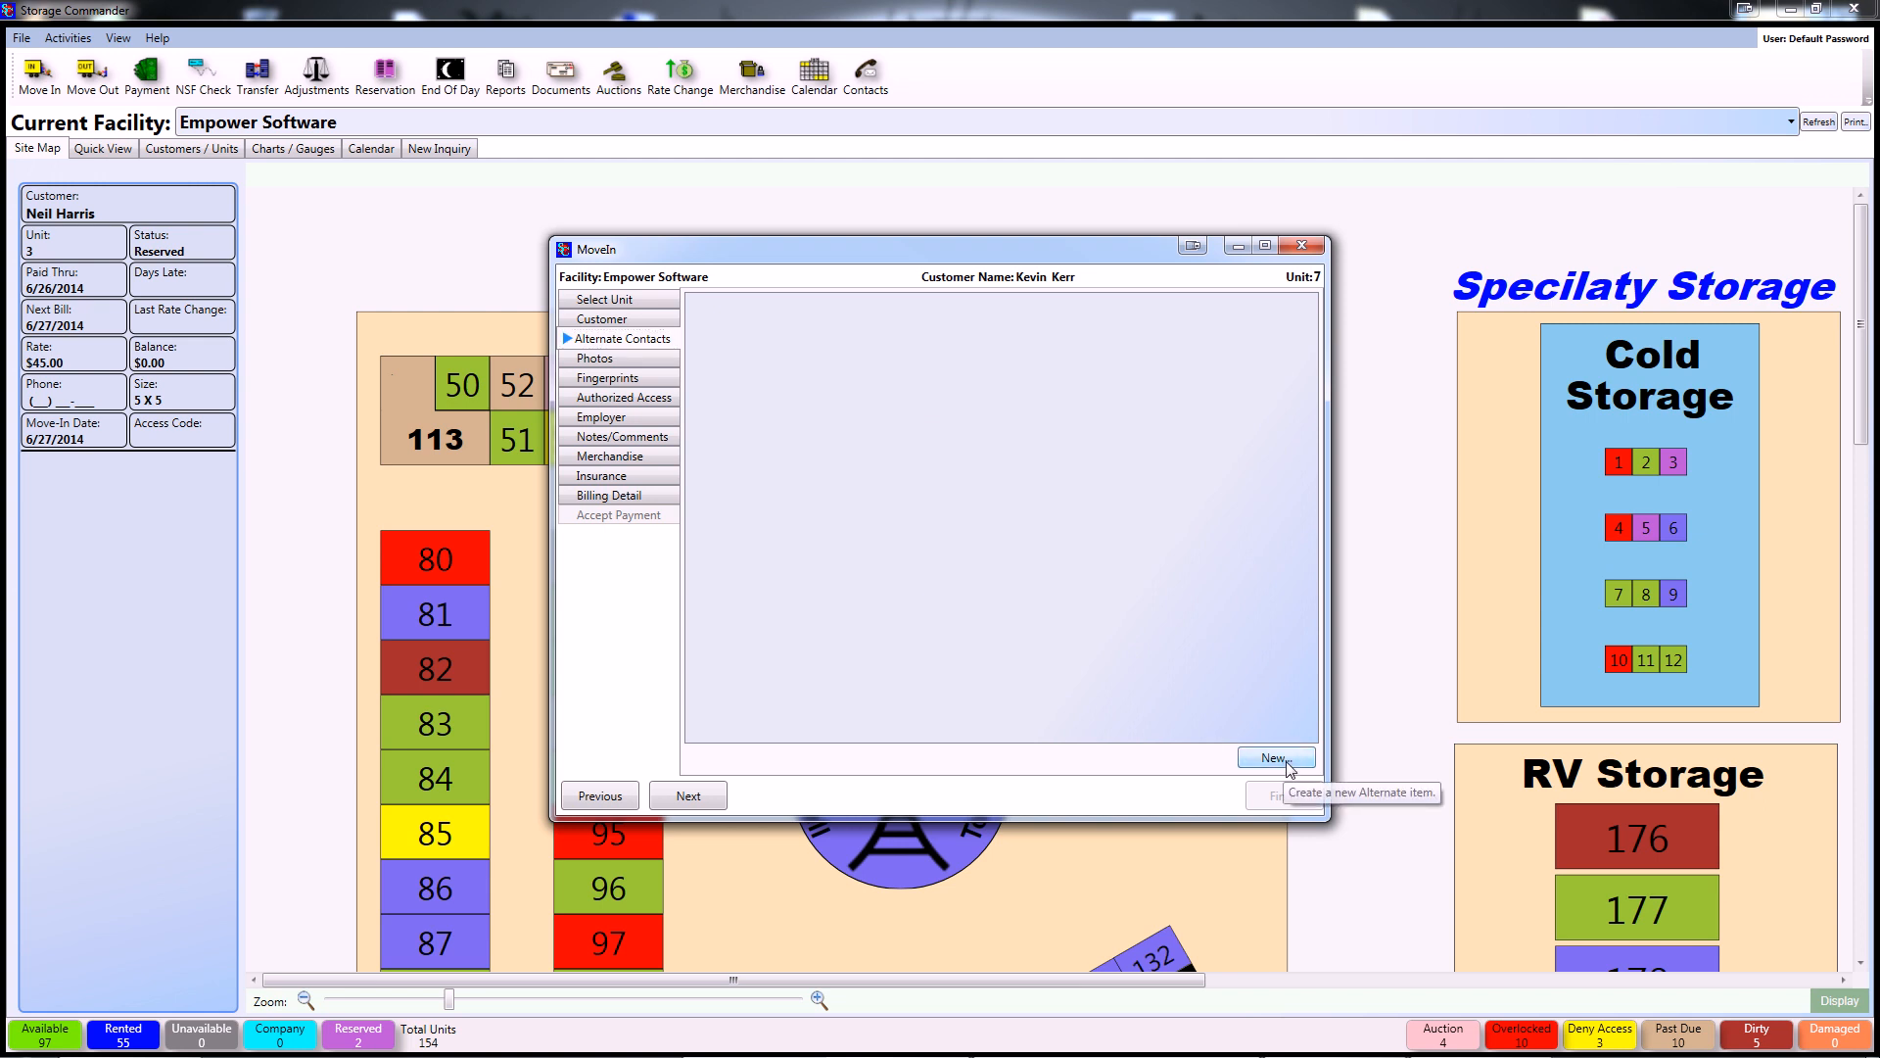
Start a new alternate contact entry, then continue to the Photos step.
click(1275, 757)
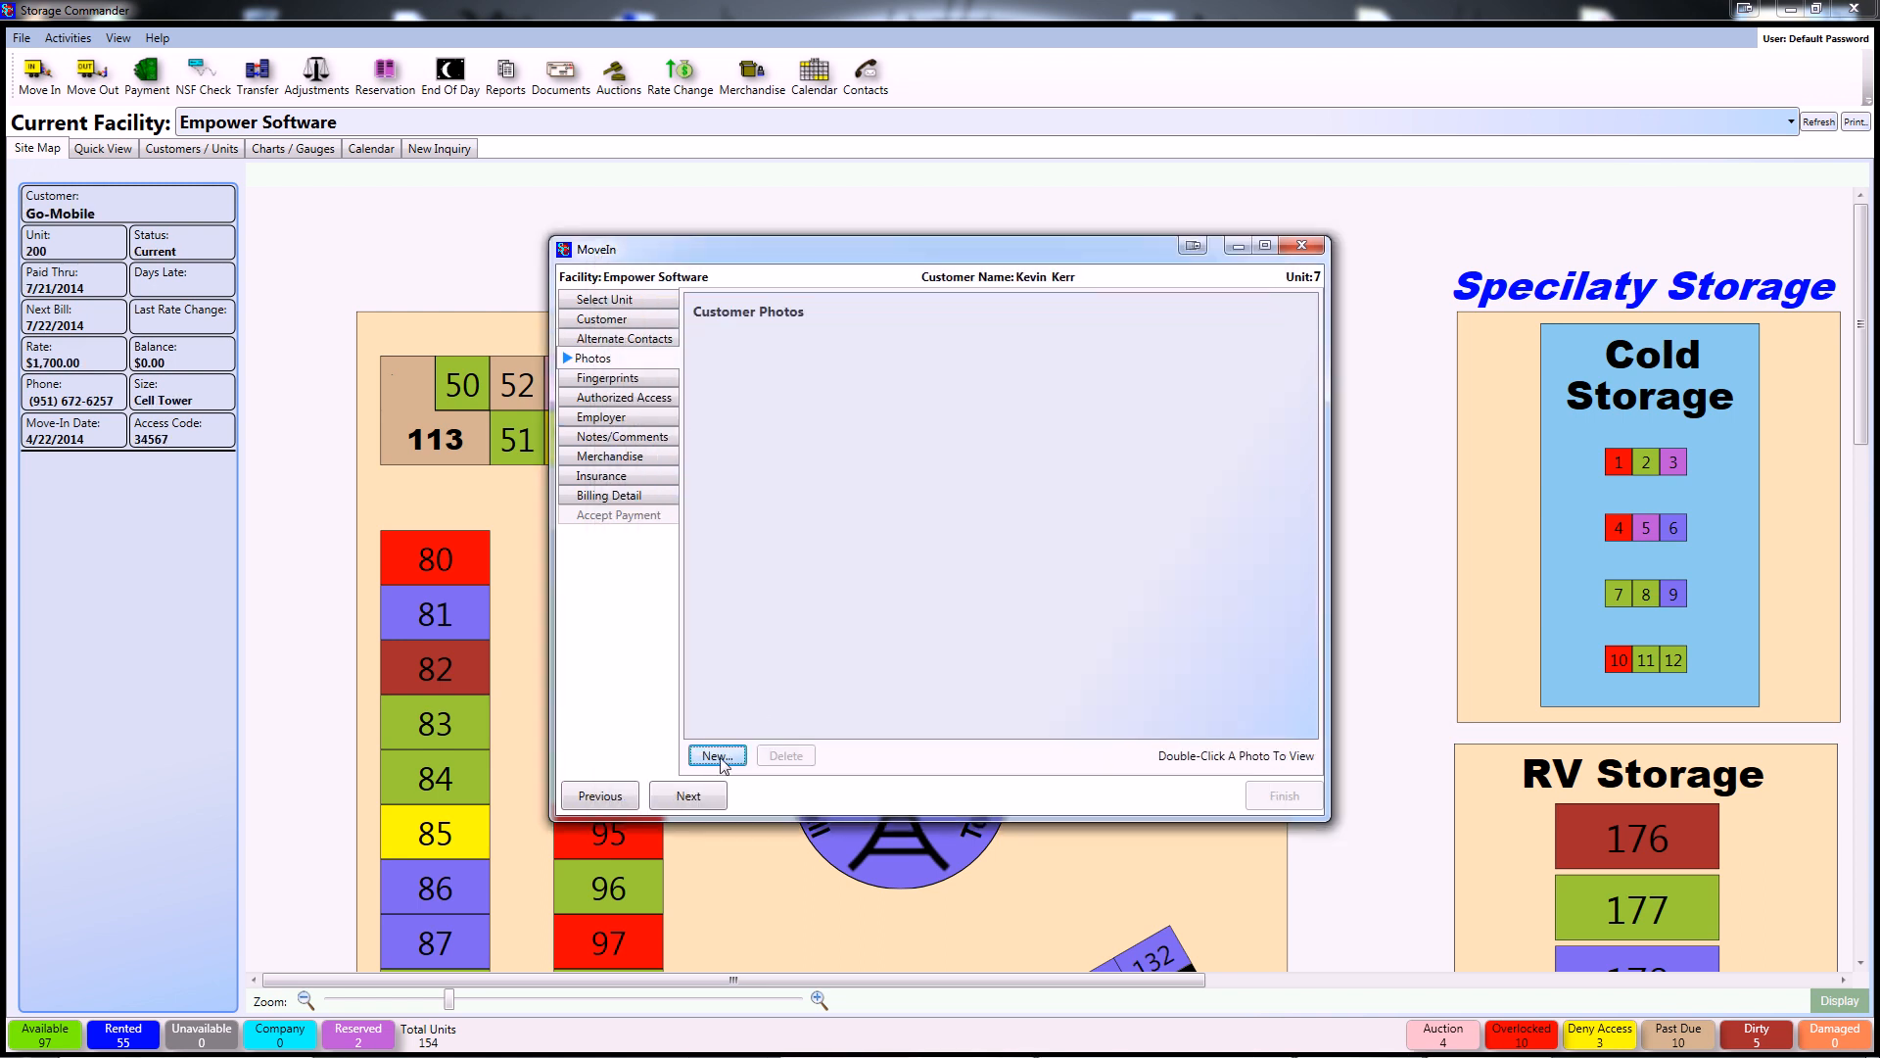
click(716, 755)
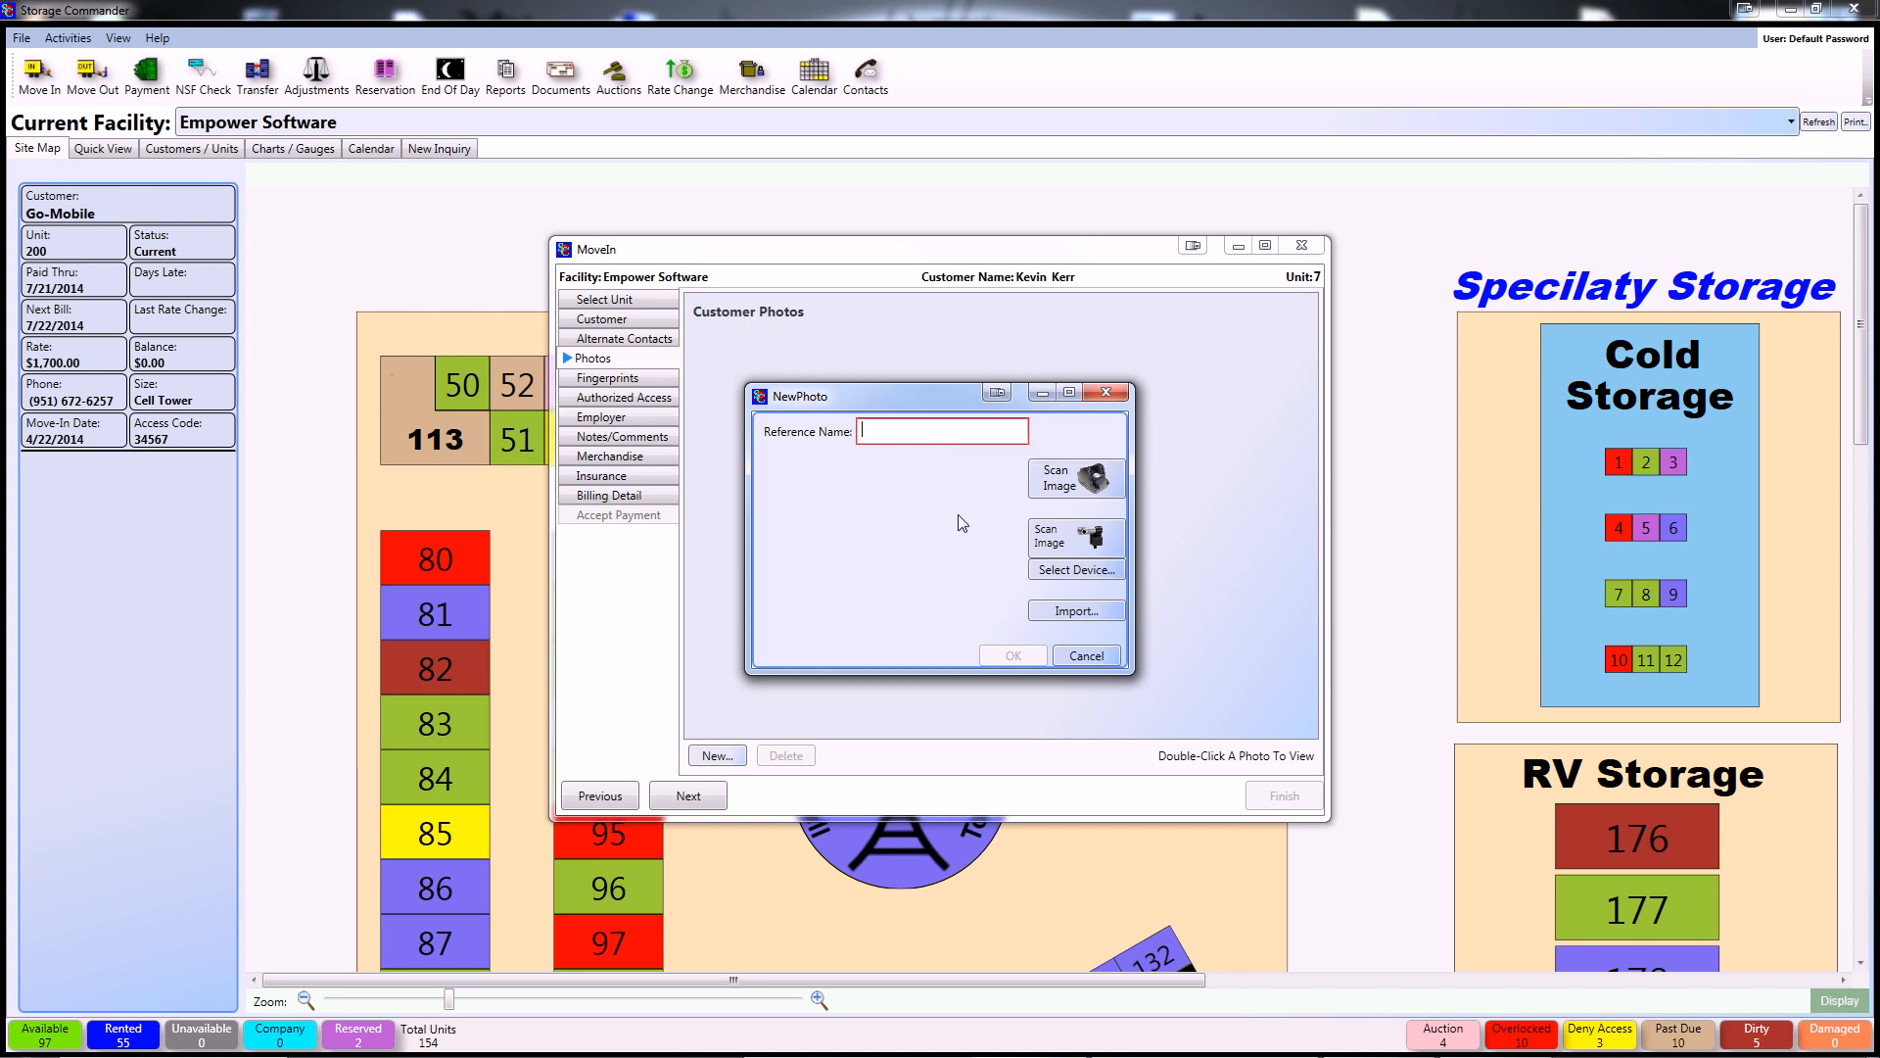
mouse_move(1077, 480)
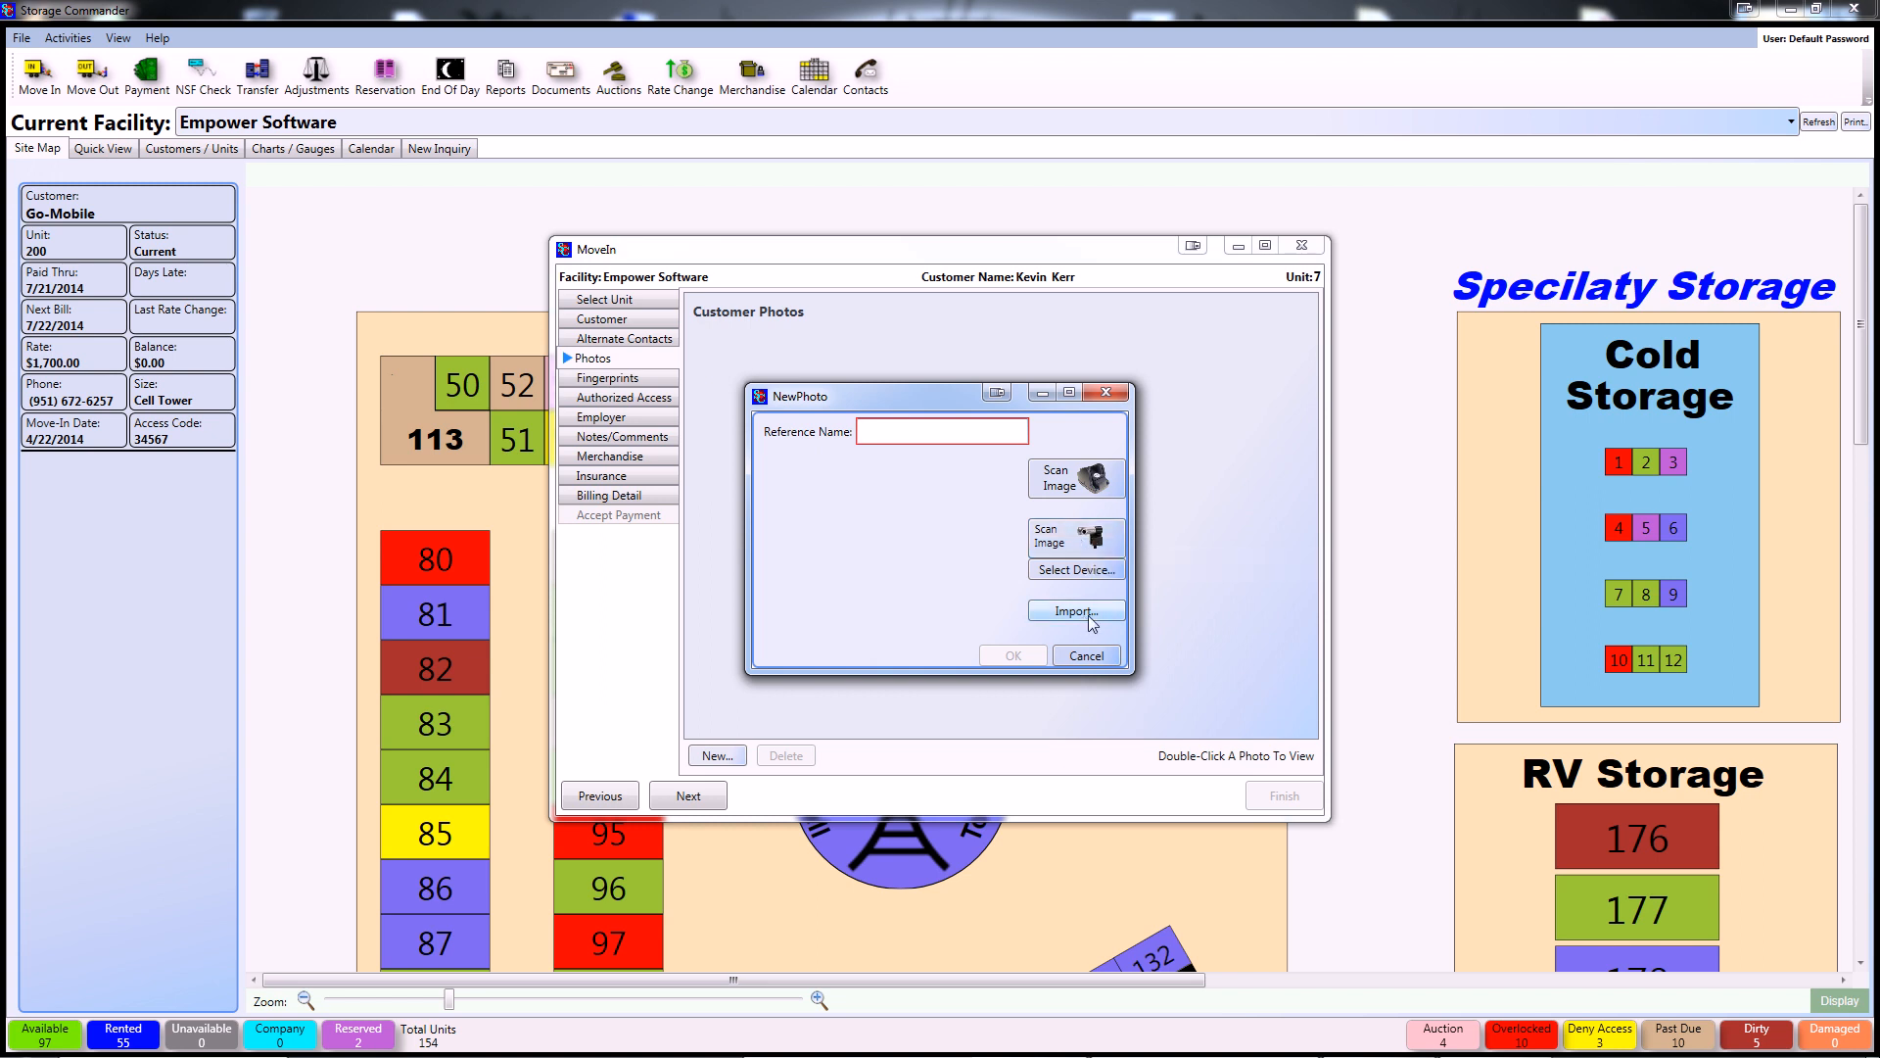
click(941, 432)
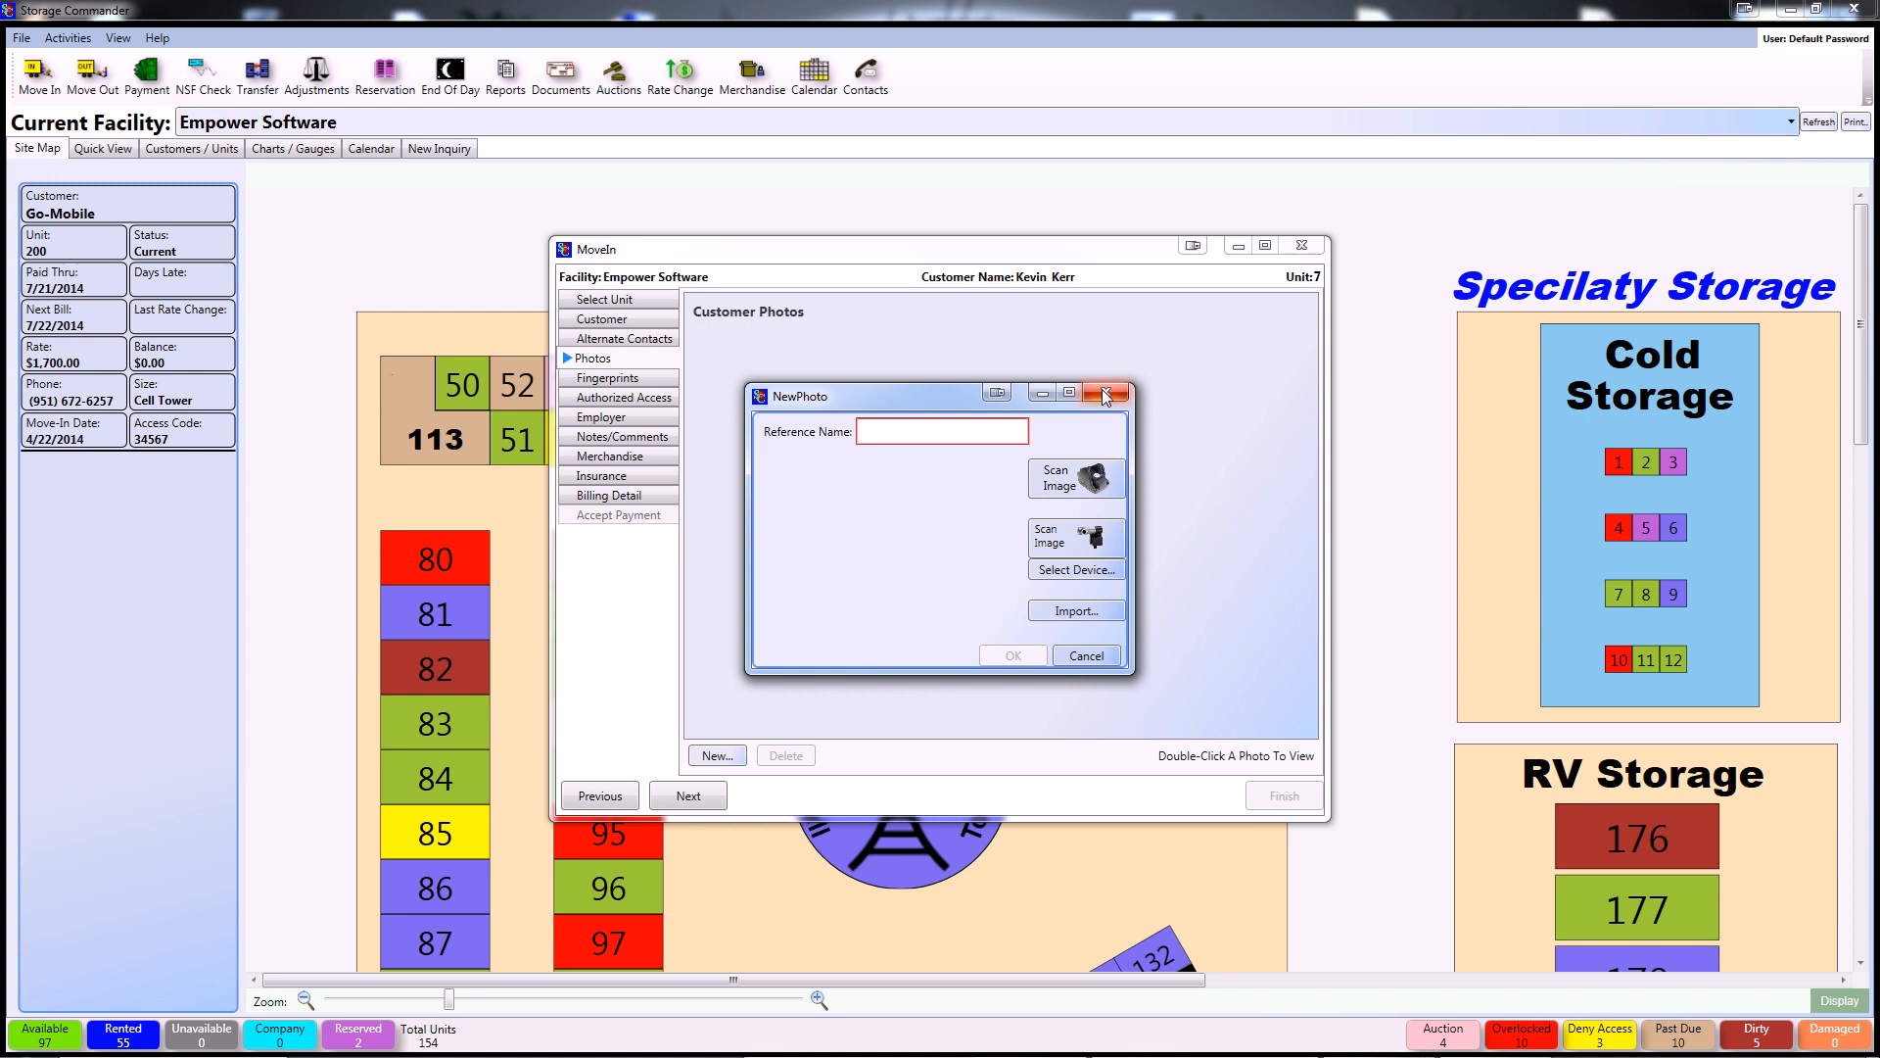
click(1102, 396)
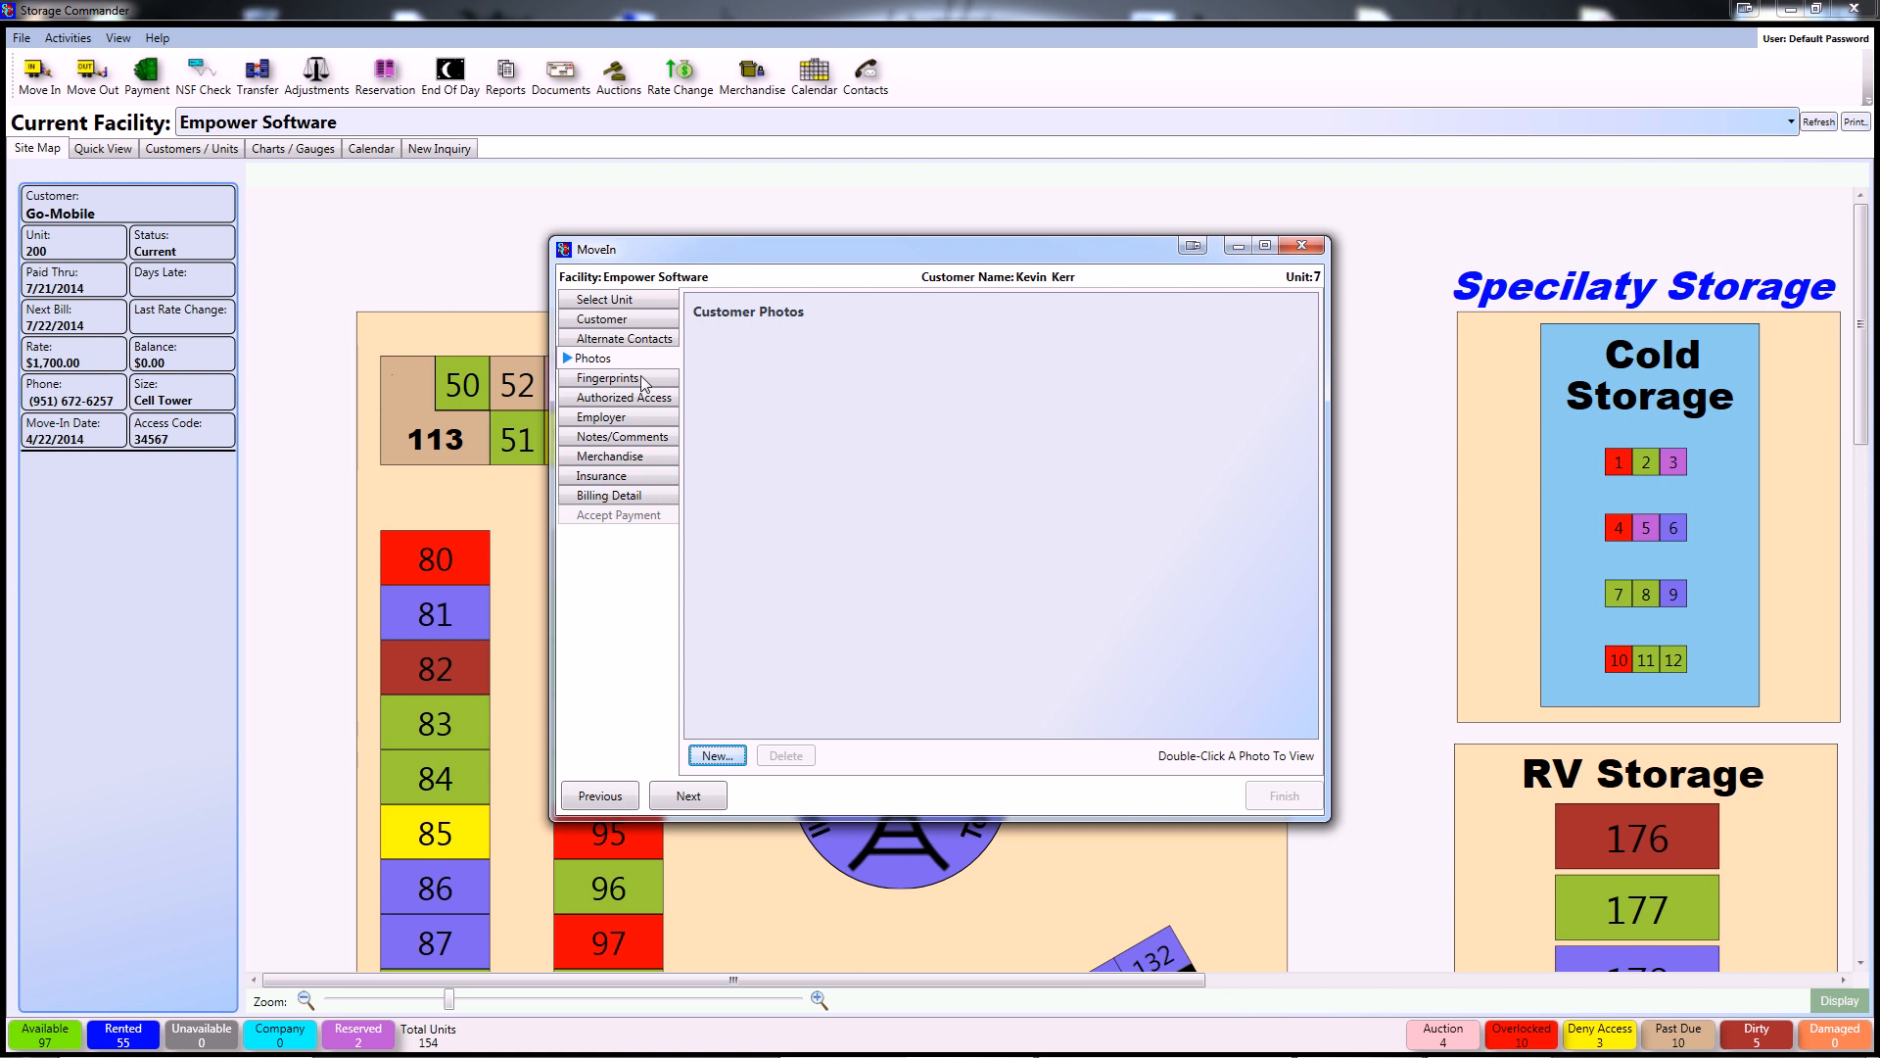
Step through the empty Fingerprints page to Authorized Access.
click(609, 378)
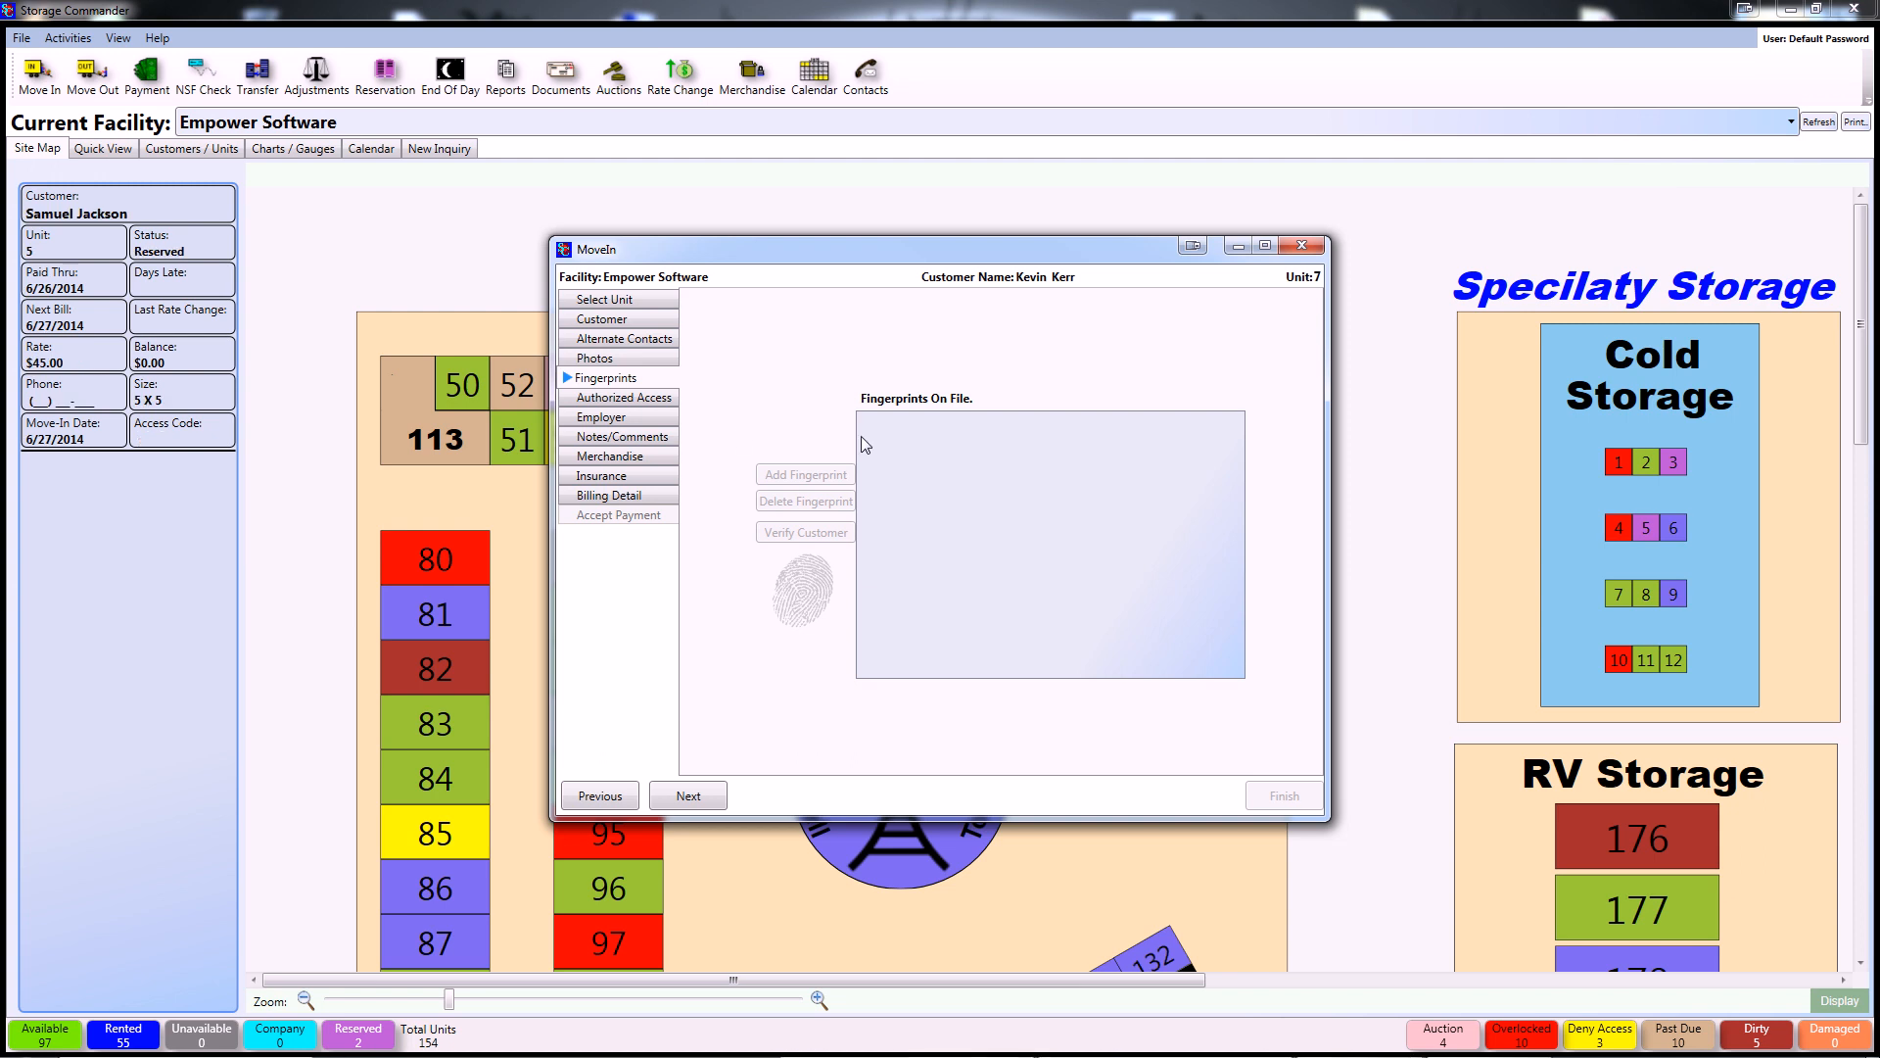
click(625, 396)
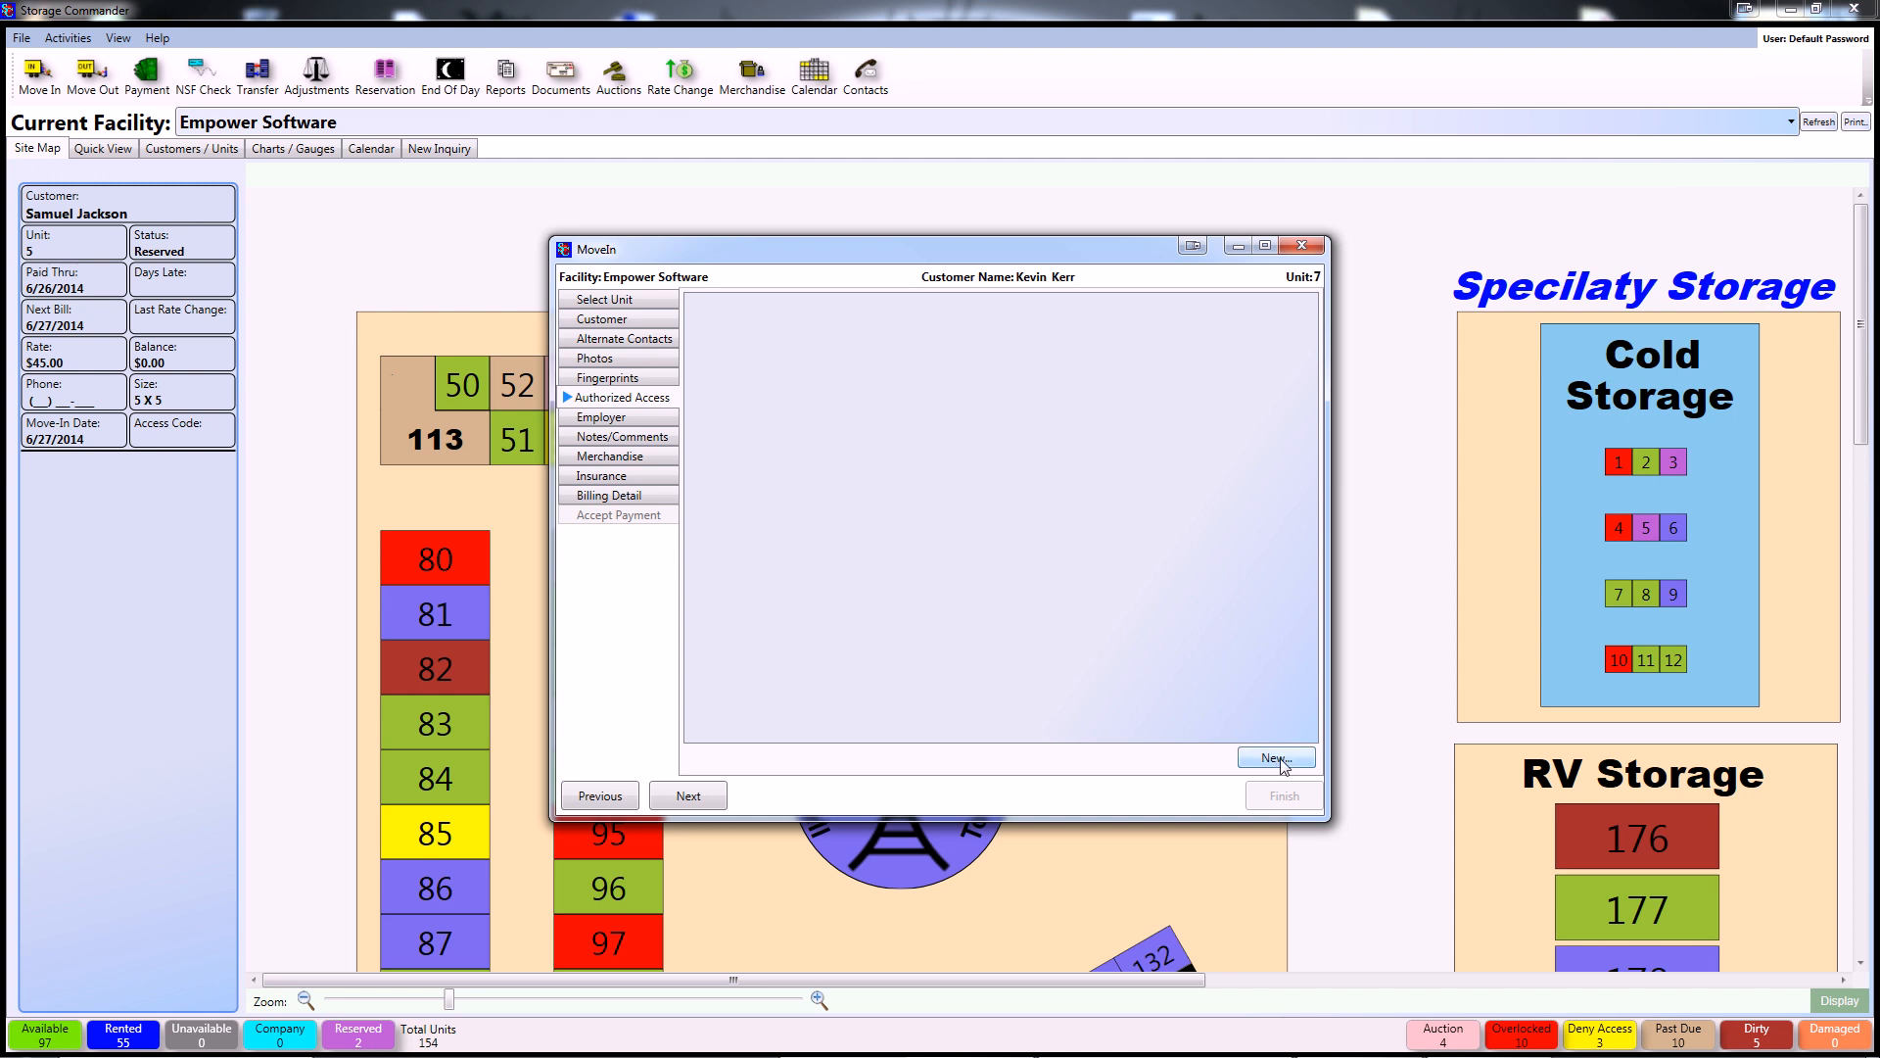
Start a new authorized access entry, then go to the Employer page.
click(1274, 757)
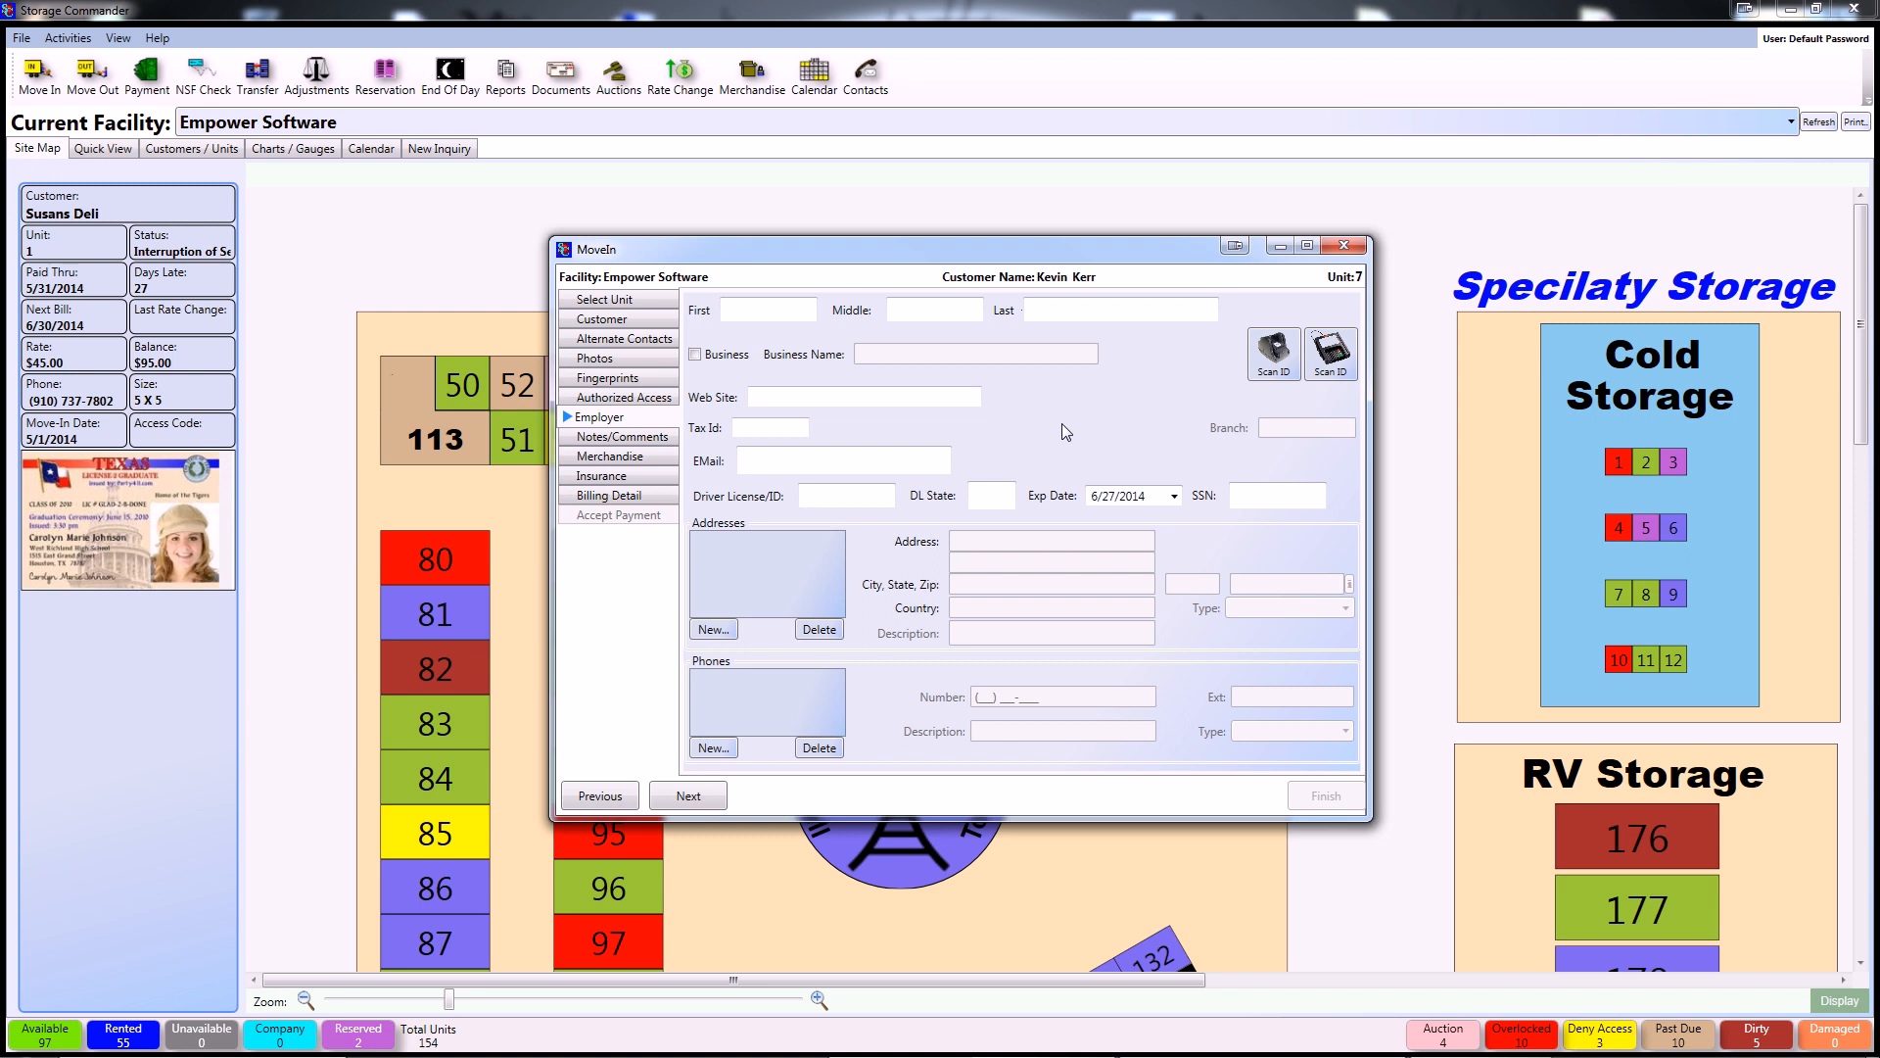
Review the blank Employer page before heading to Notes/Comments.
click(768, 310)
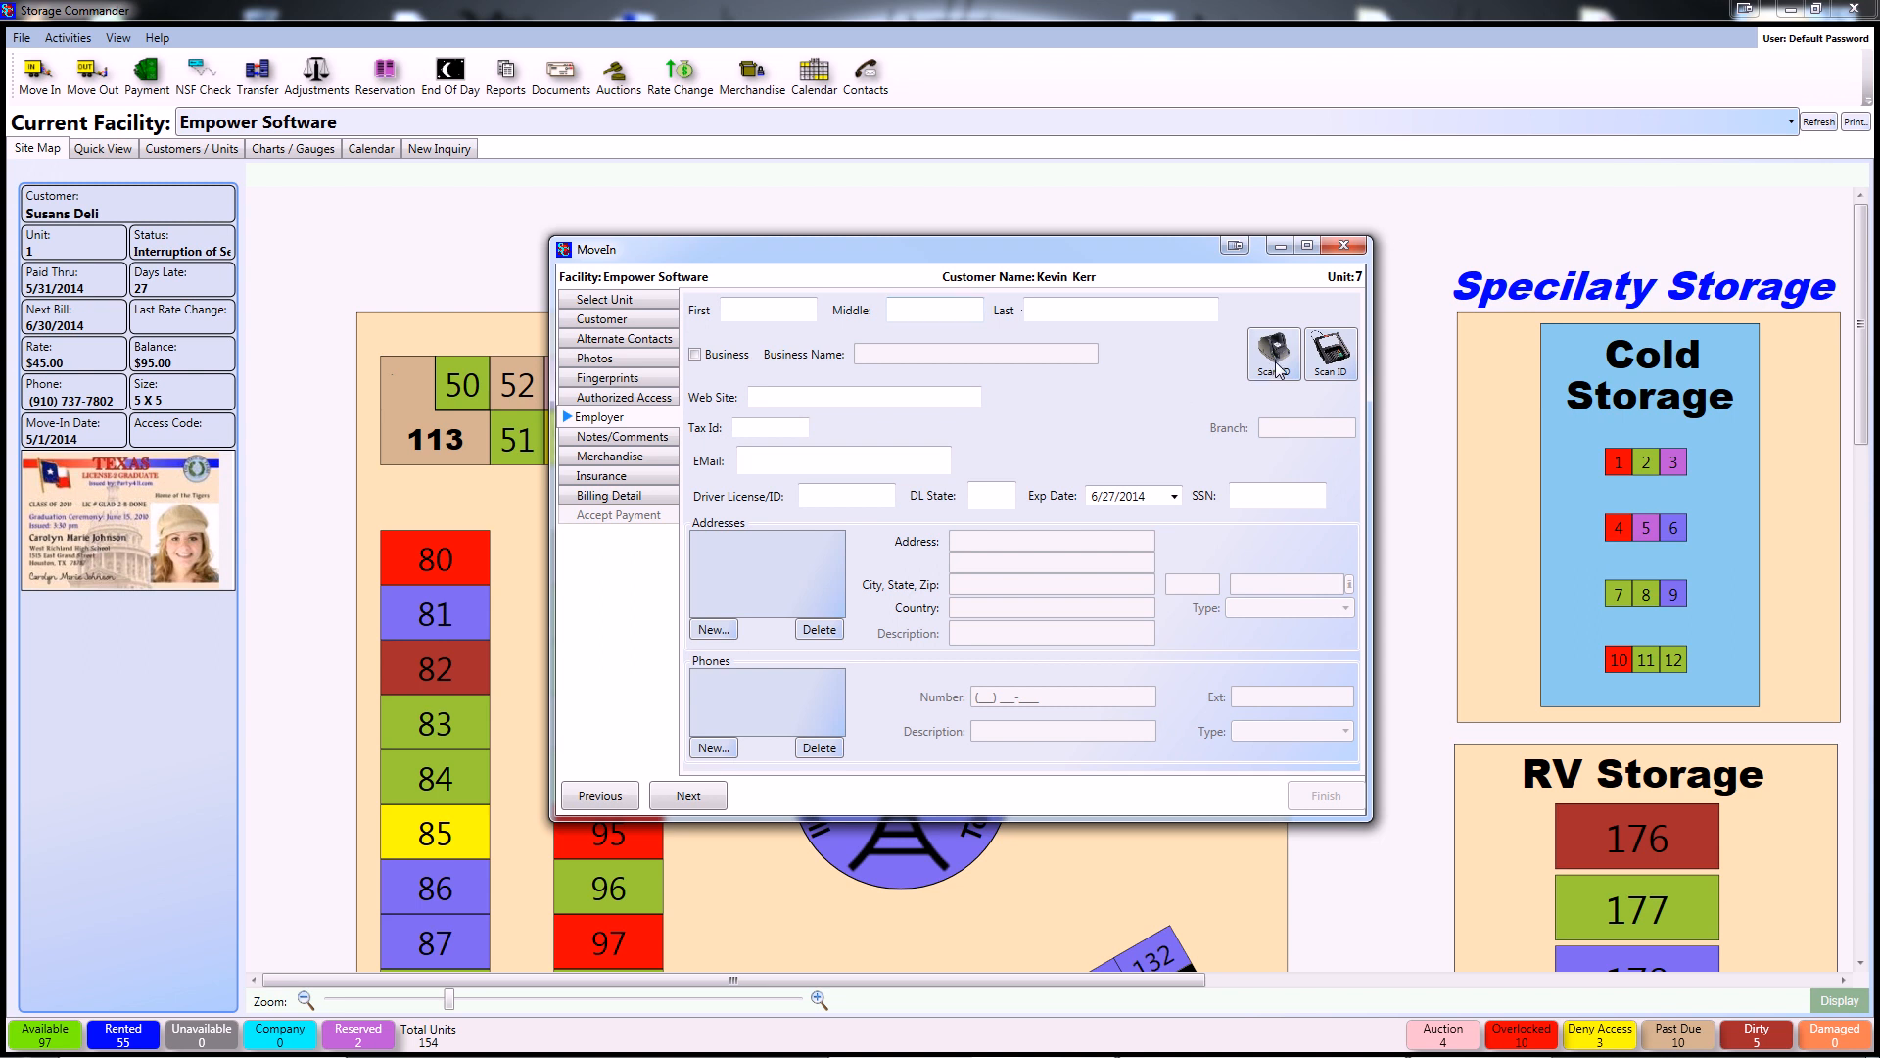
mouse_move(1097, 407)
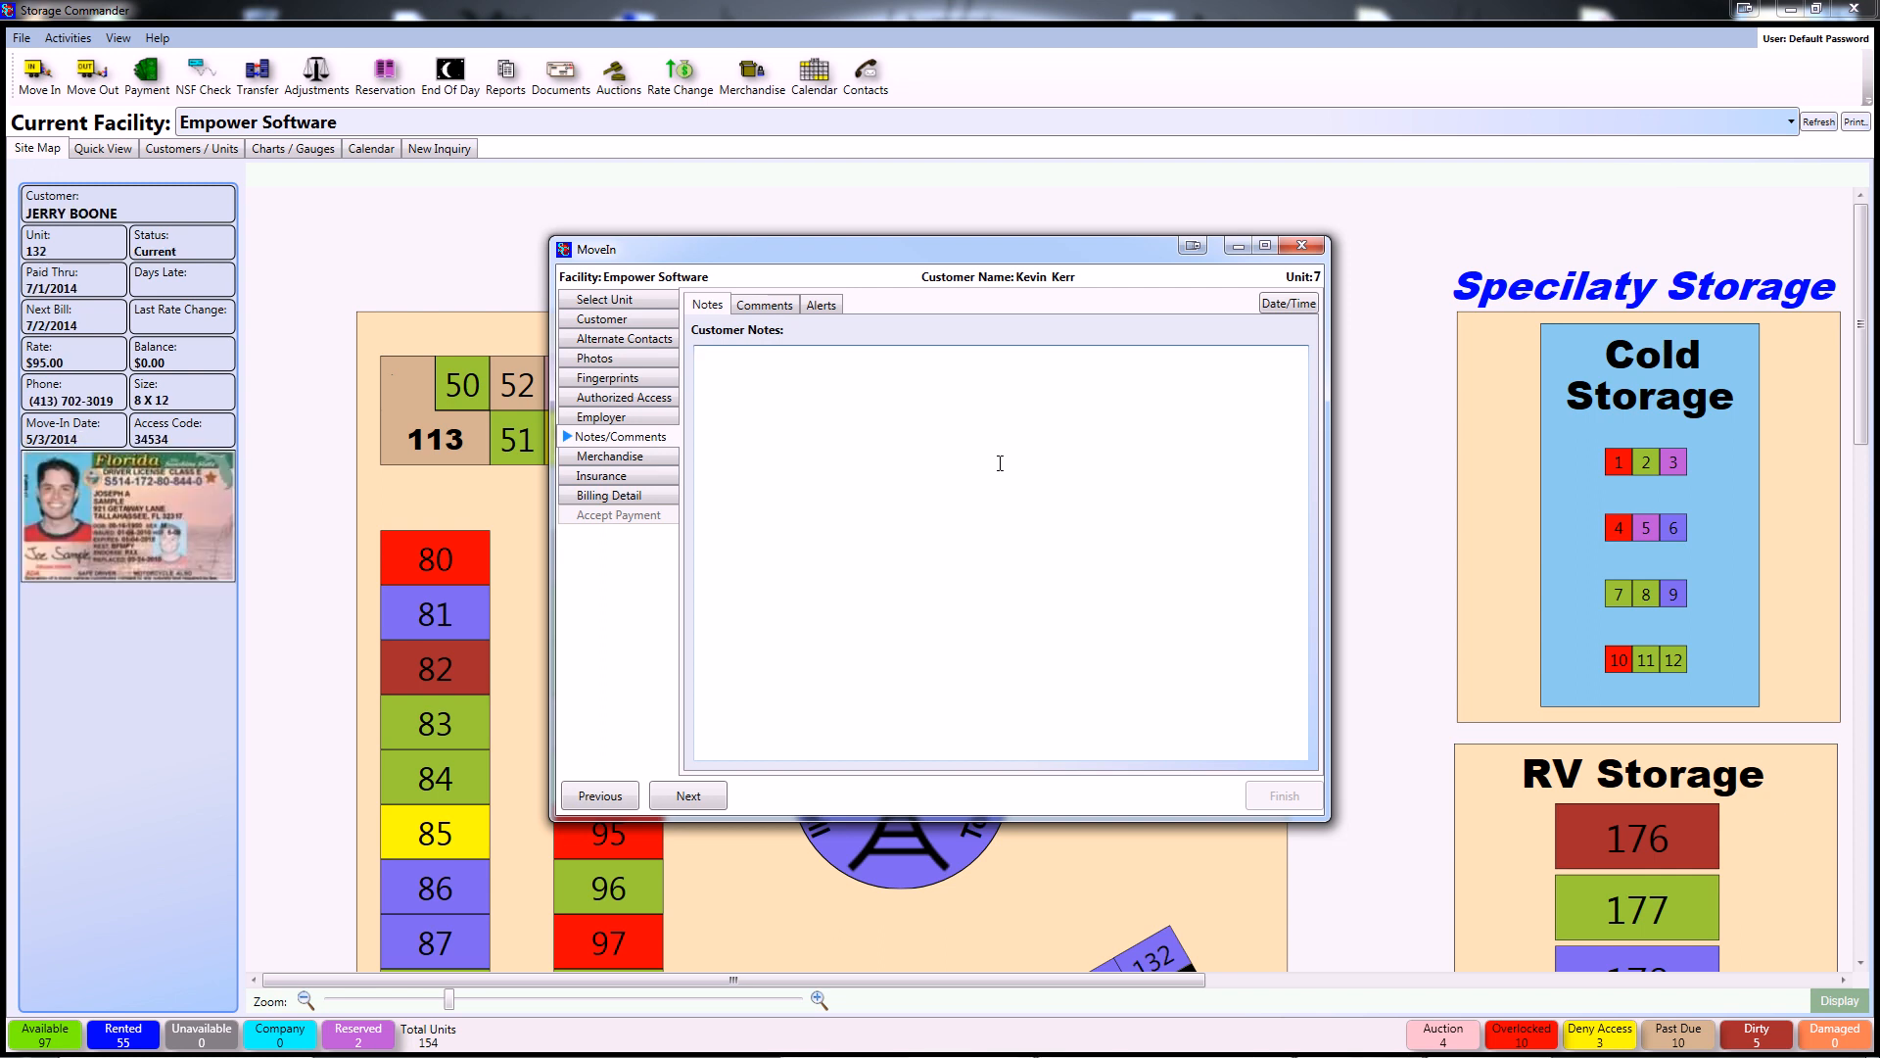
Type the note 'Edit', then enter the alert text 'Written' on the Alerts tab.
text(EditMe)
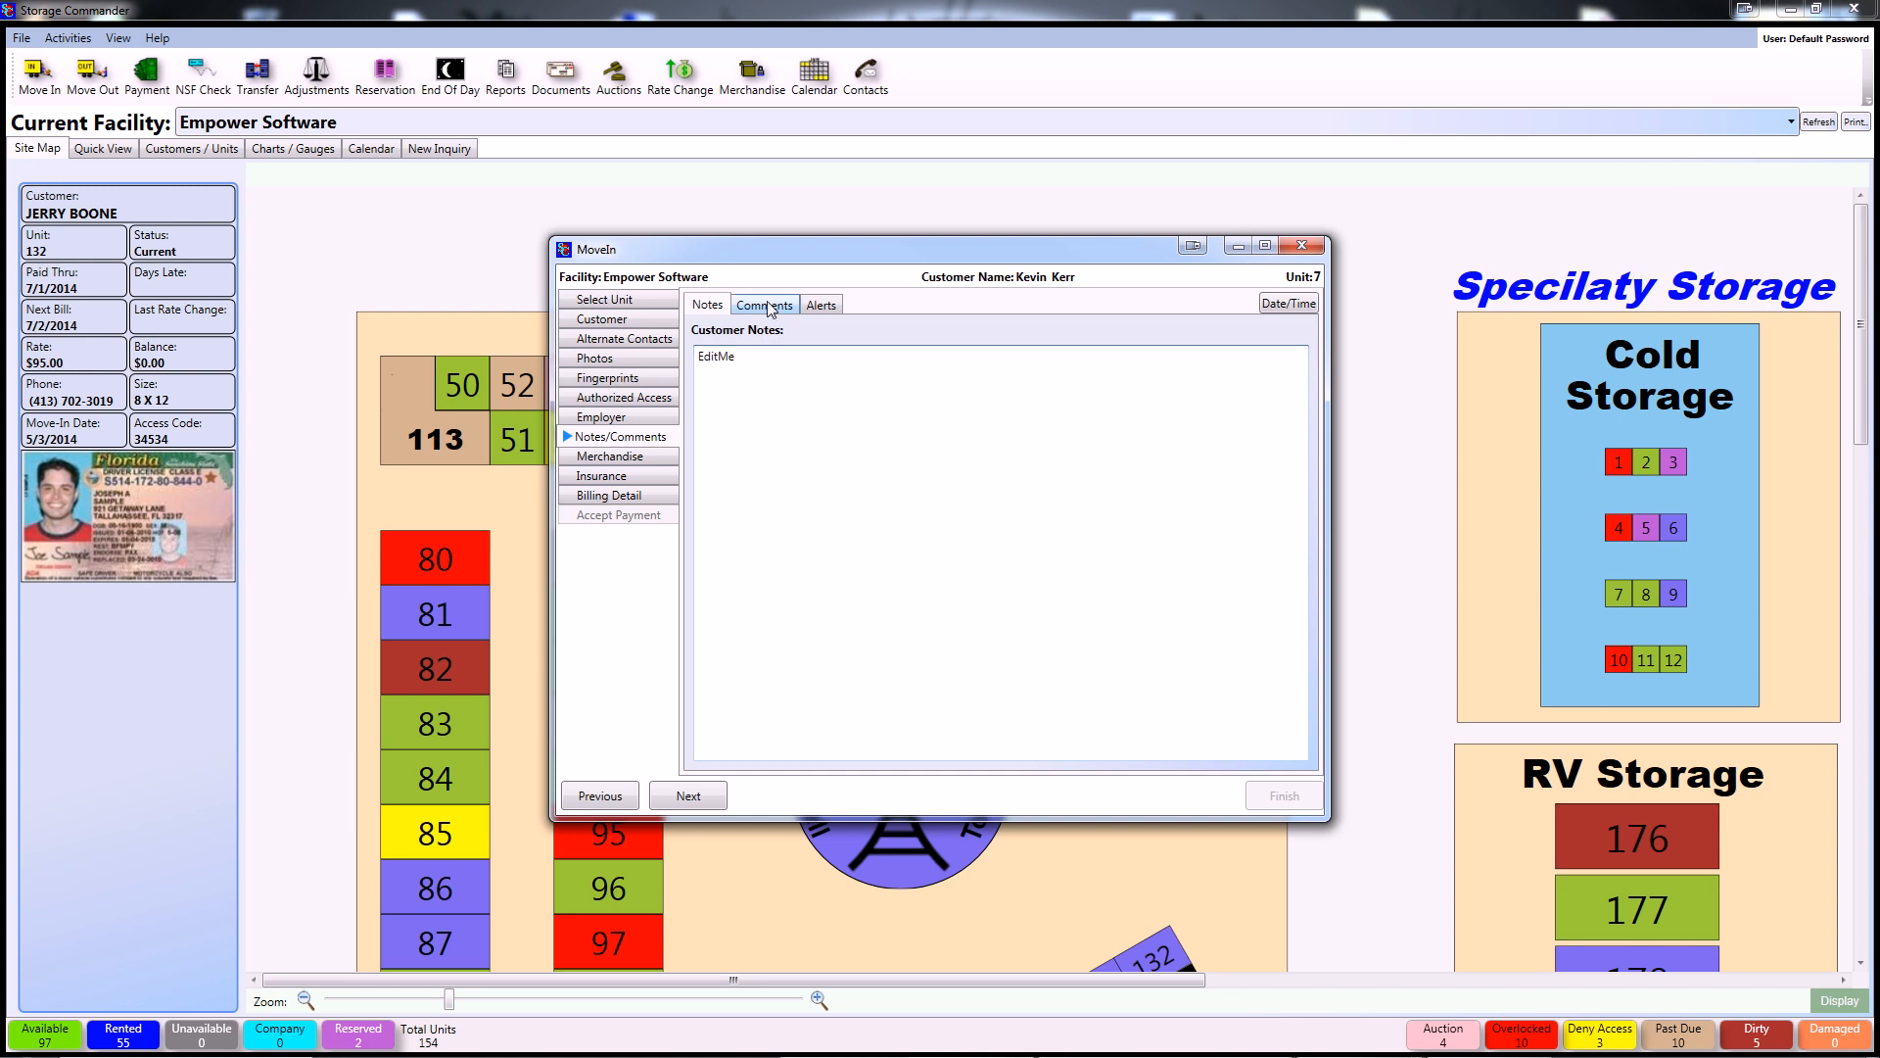
click(763, 304)
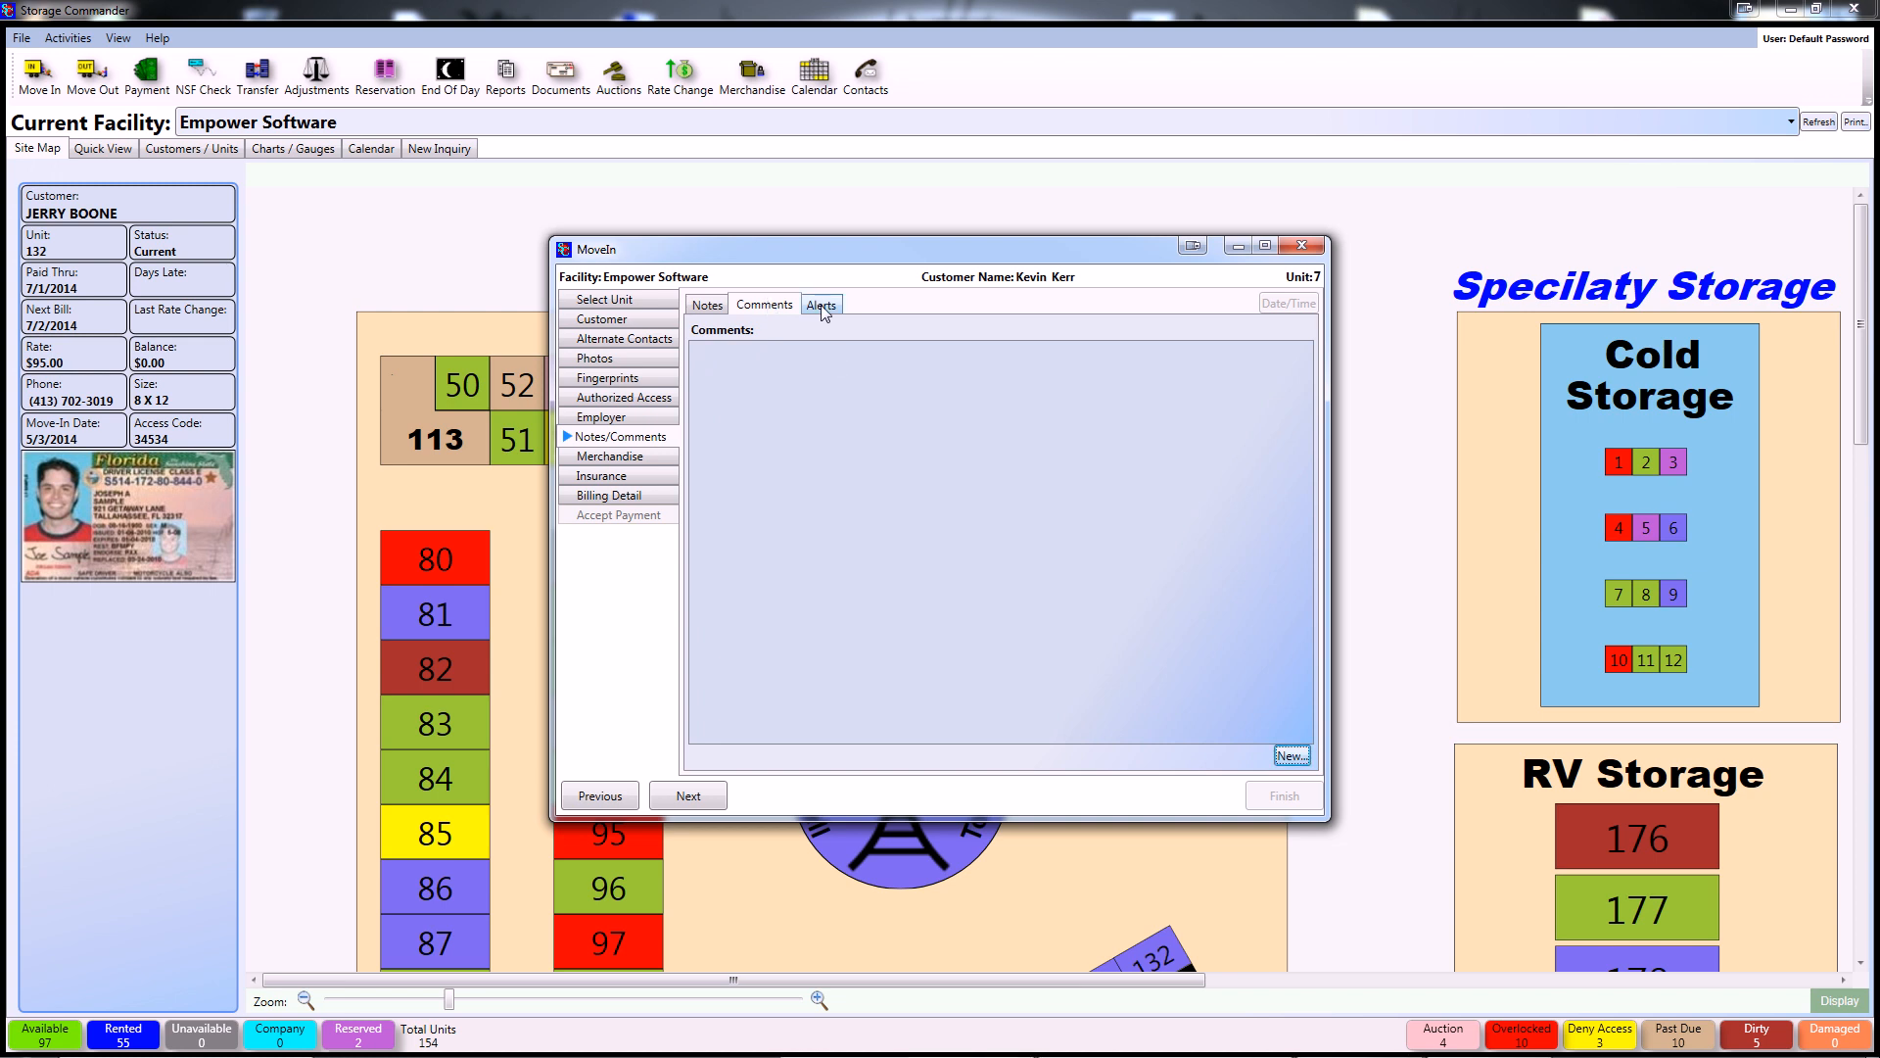
click(820, 304)
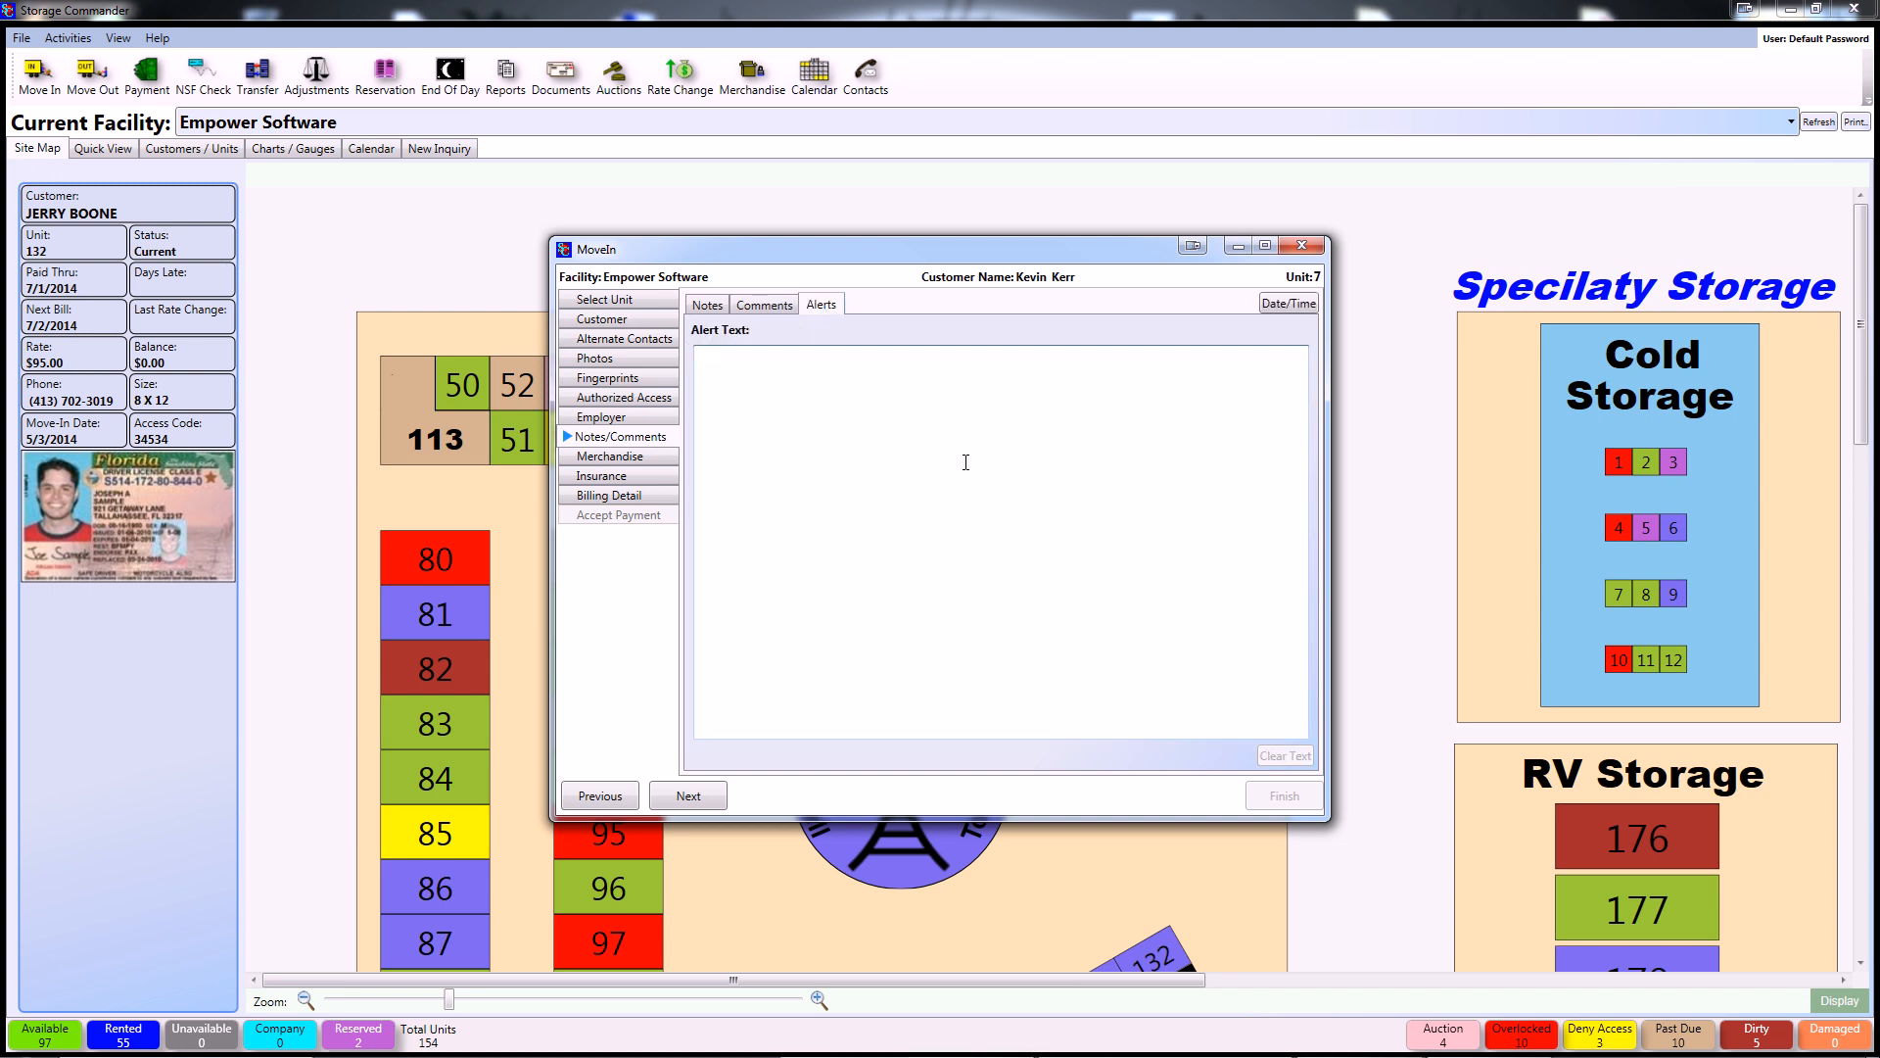
text(Writt)
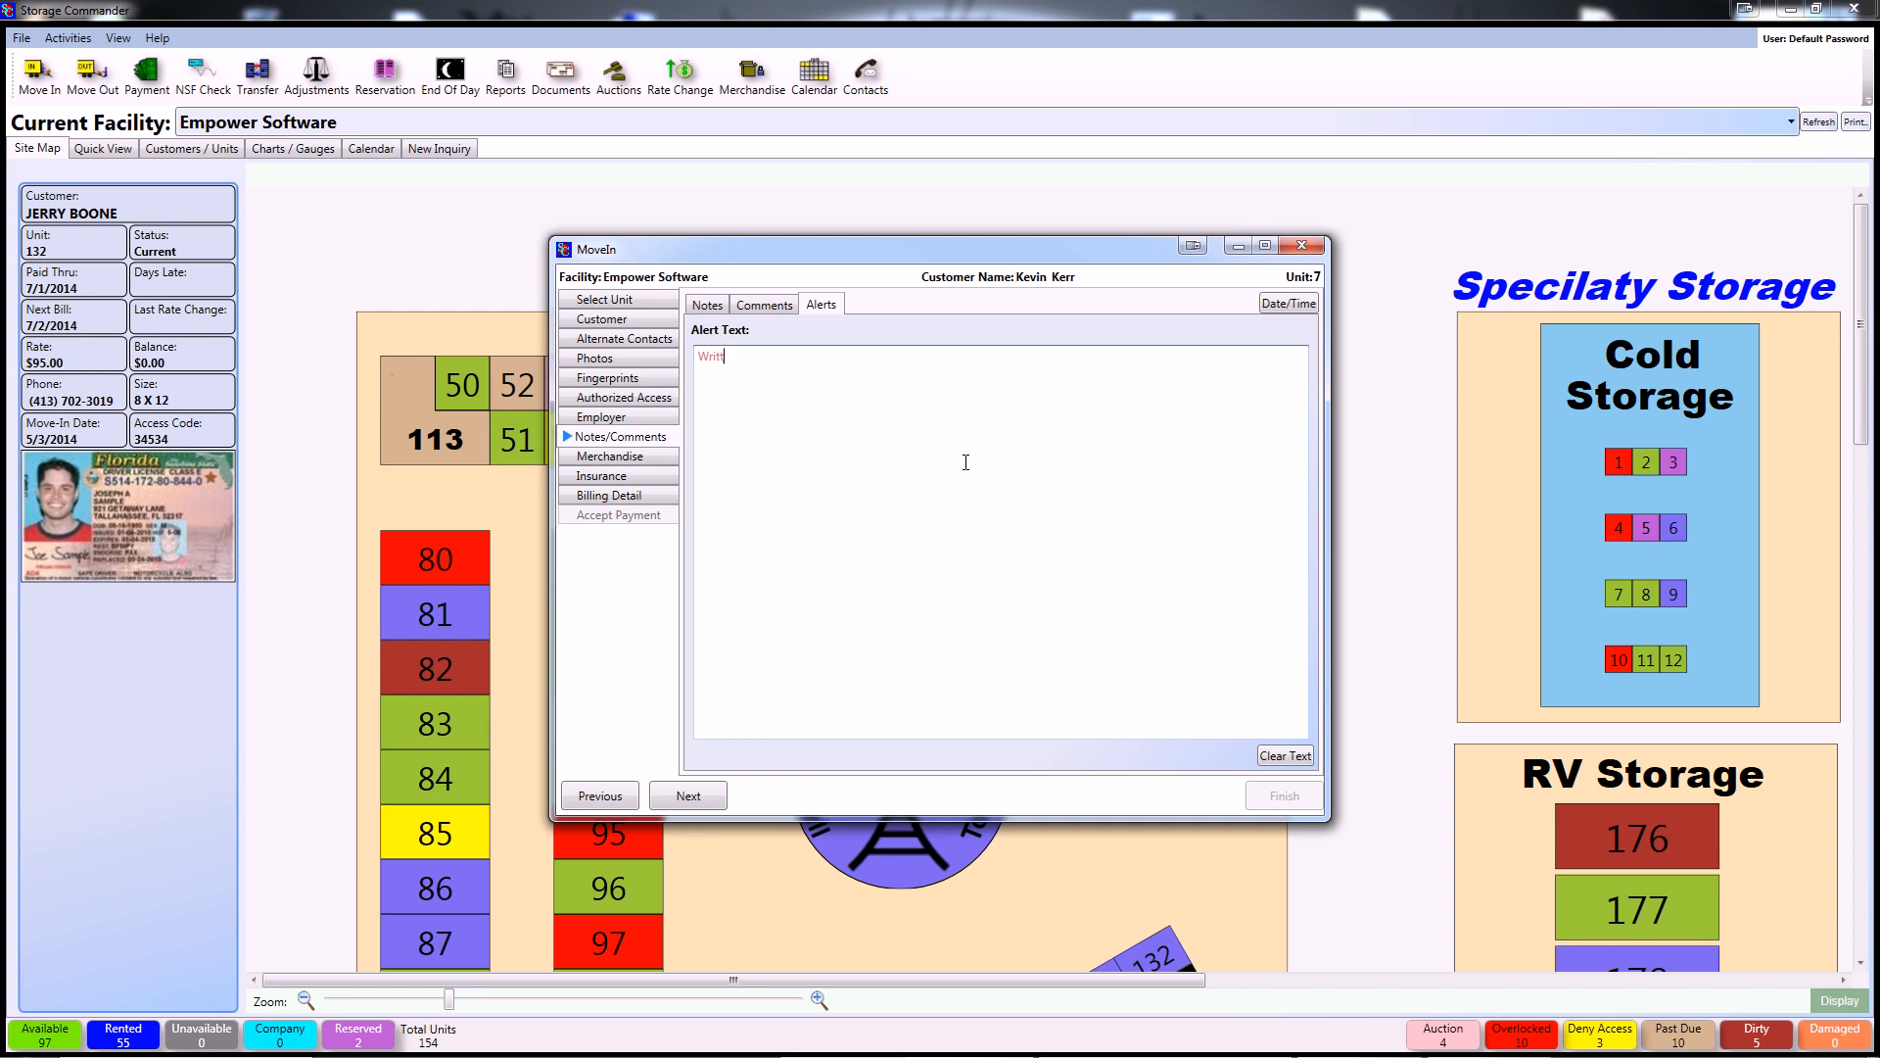
text(en)
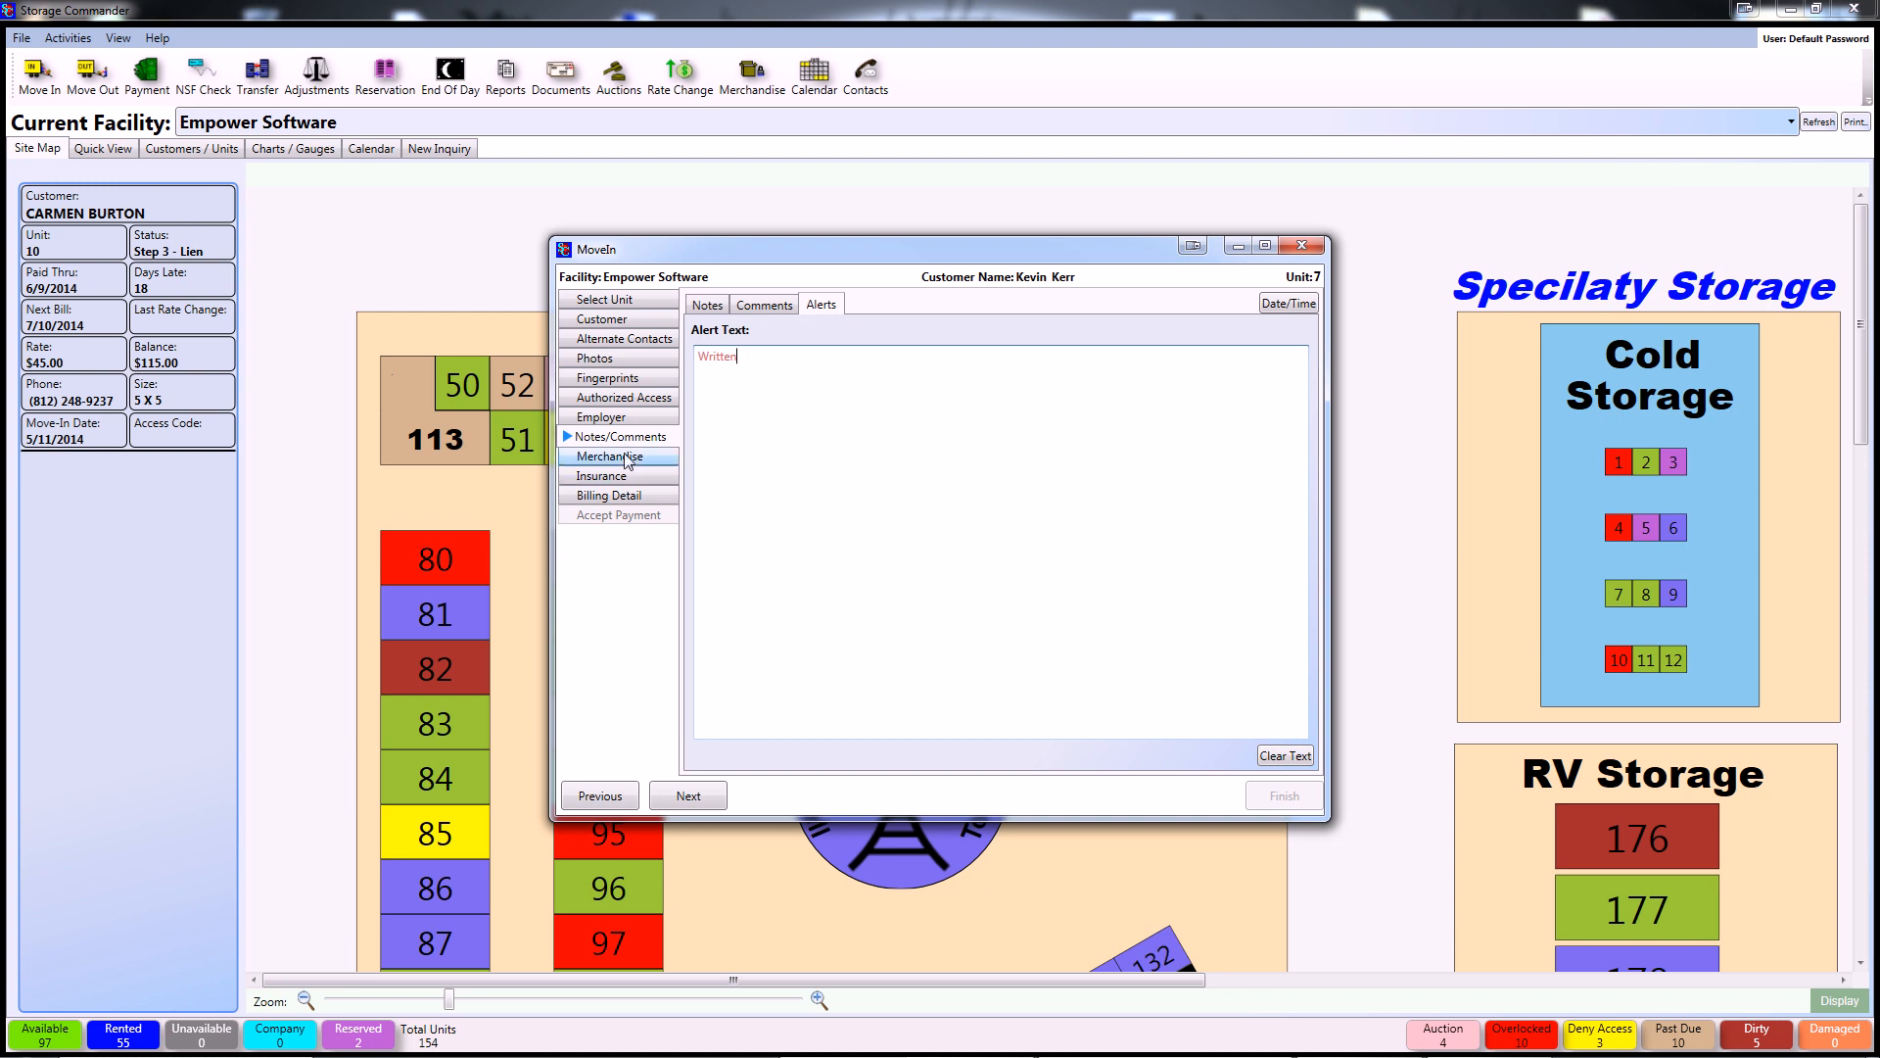
Add four large boxes with the 10% merchandise discount ($7.78) to the cart.
click(614, 456)
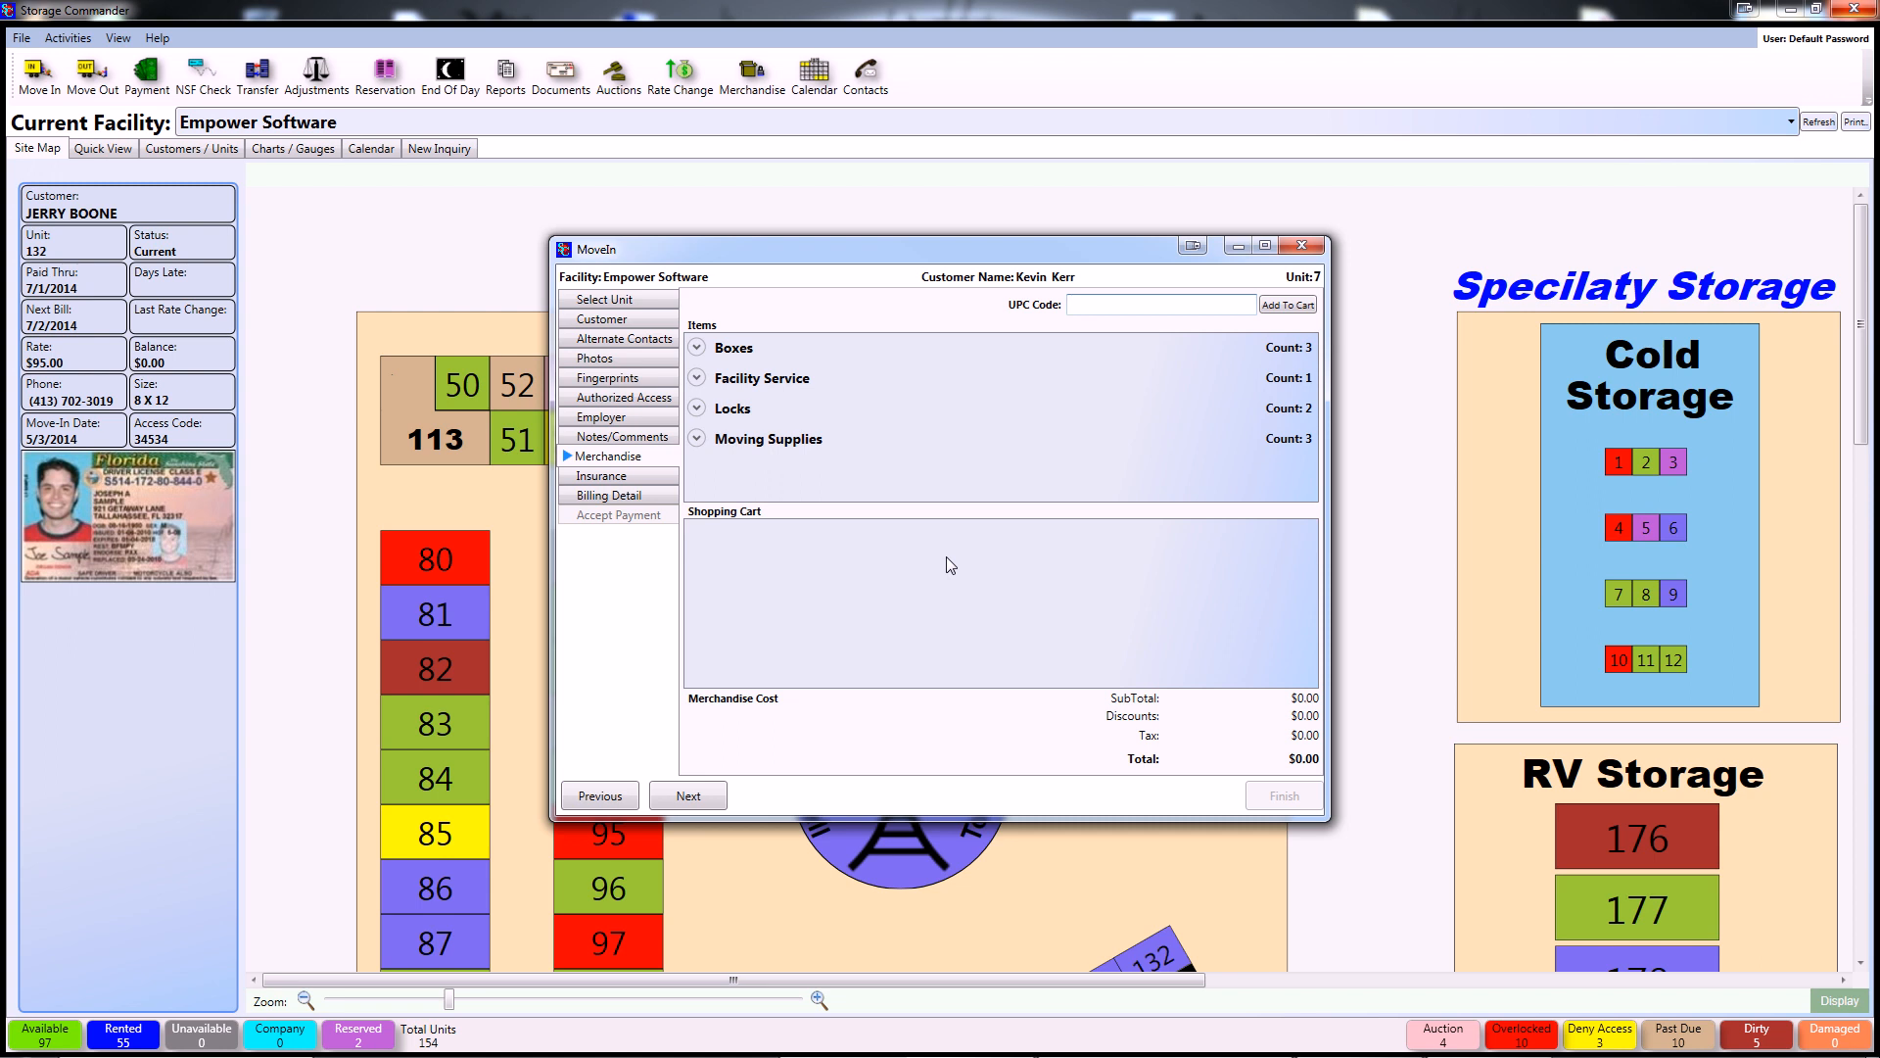
mouse_move(768, 496)
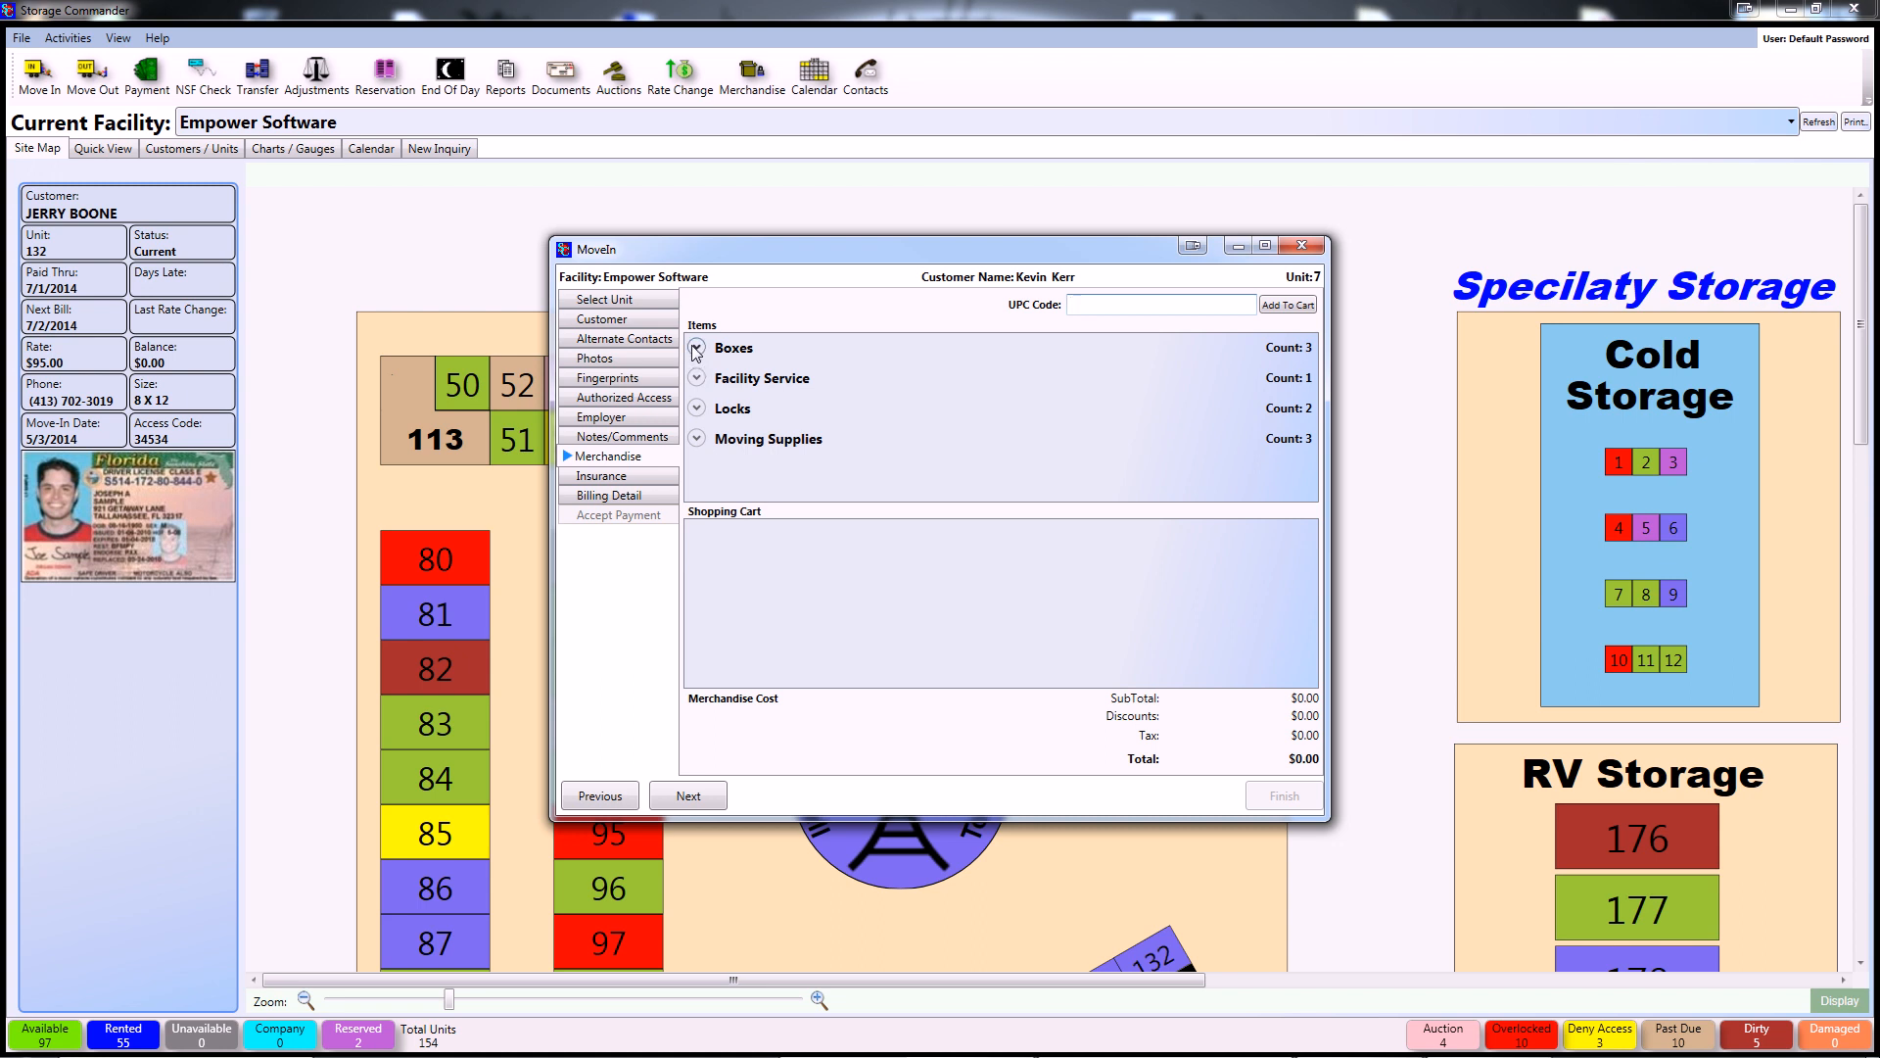
click(696, 348)
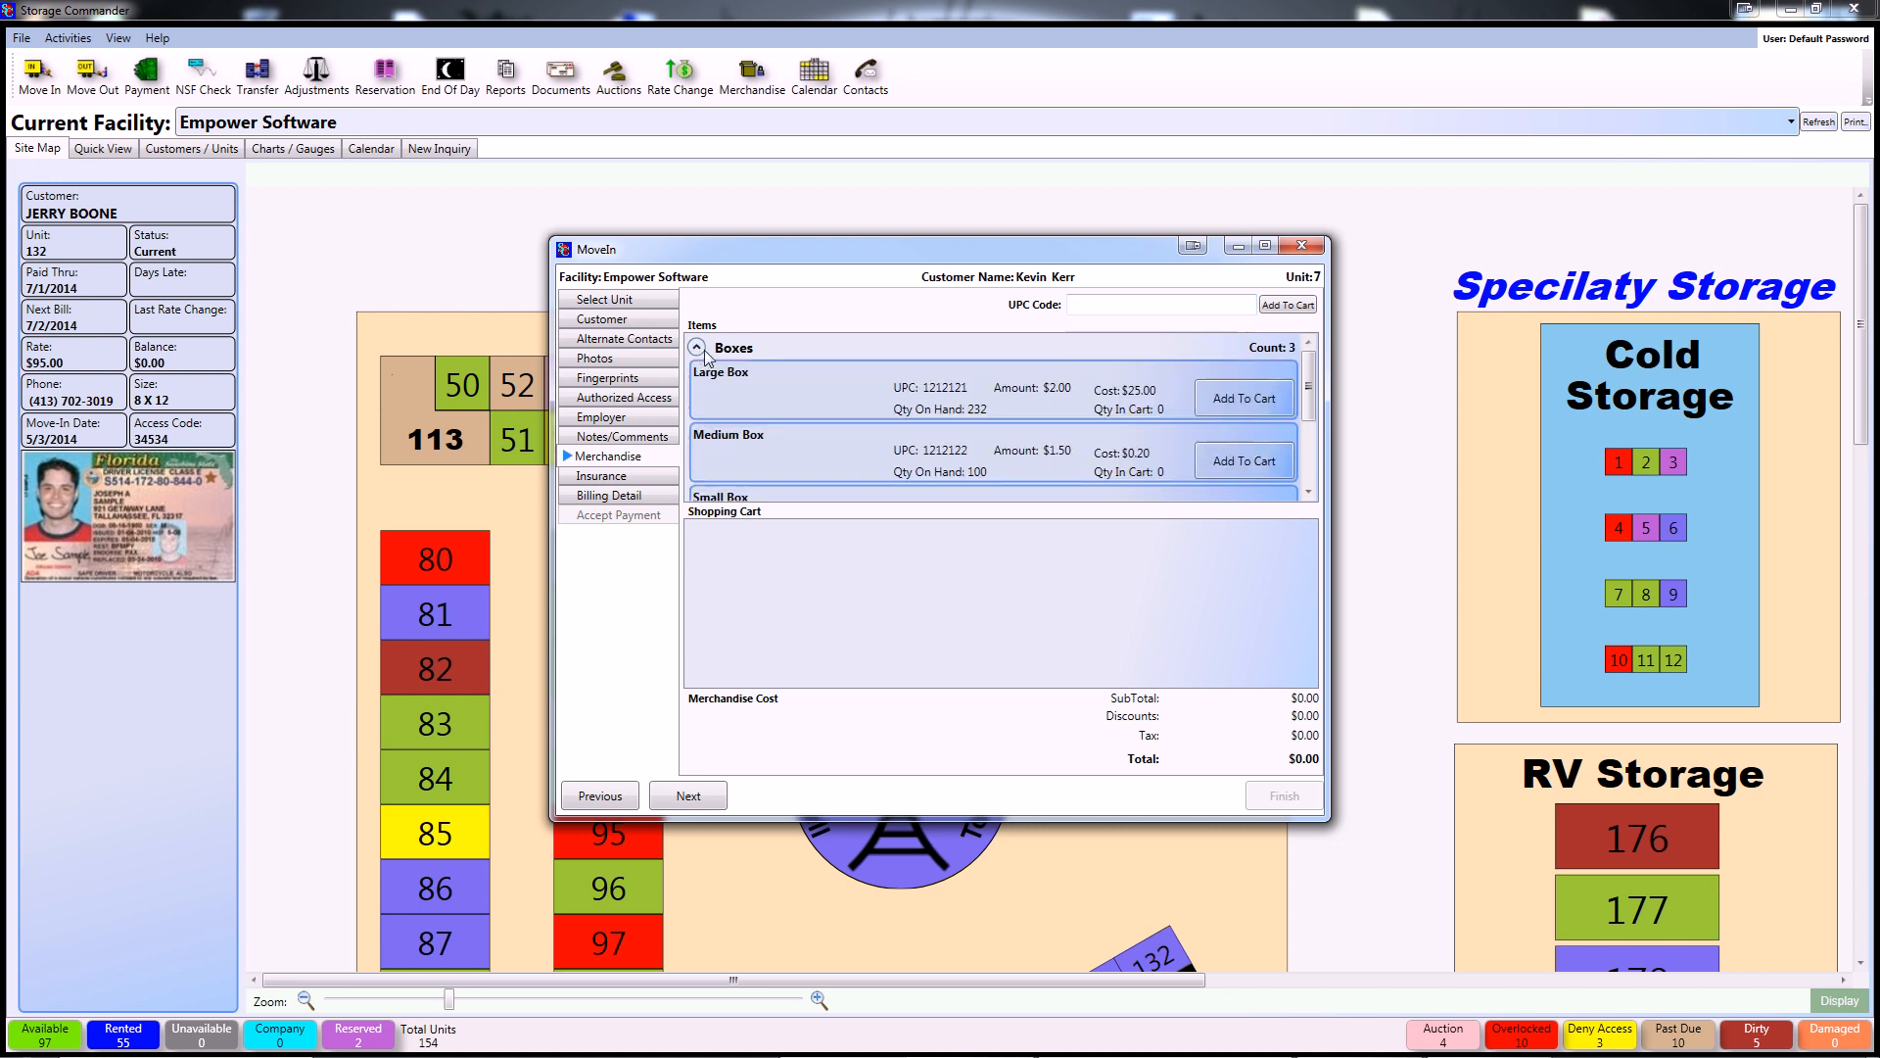
click(1244, 397)
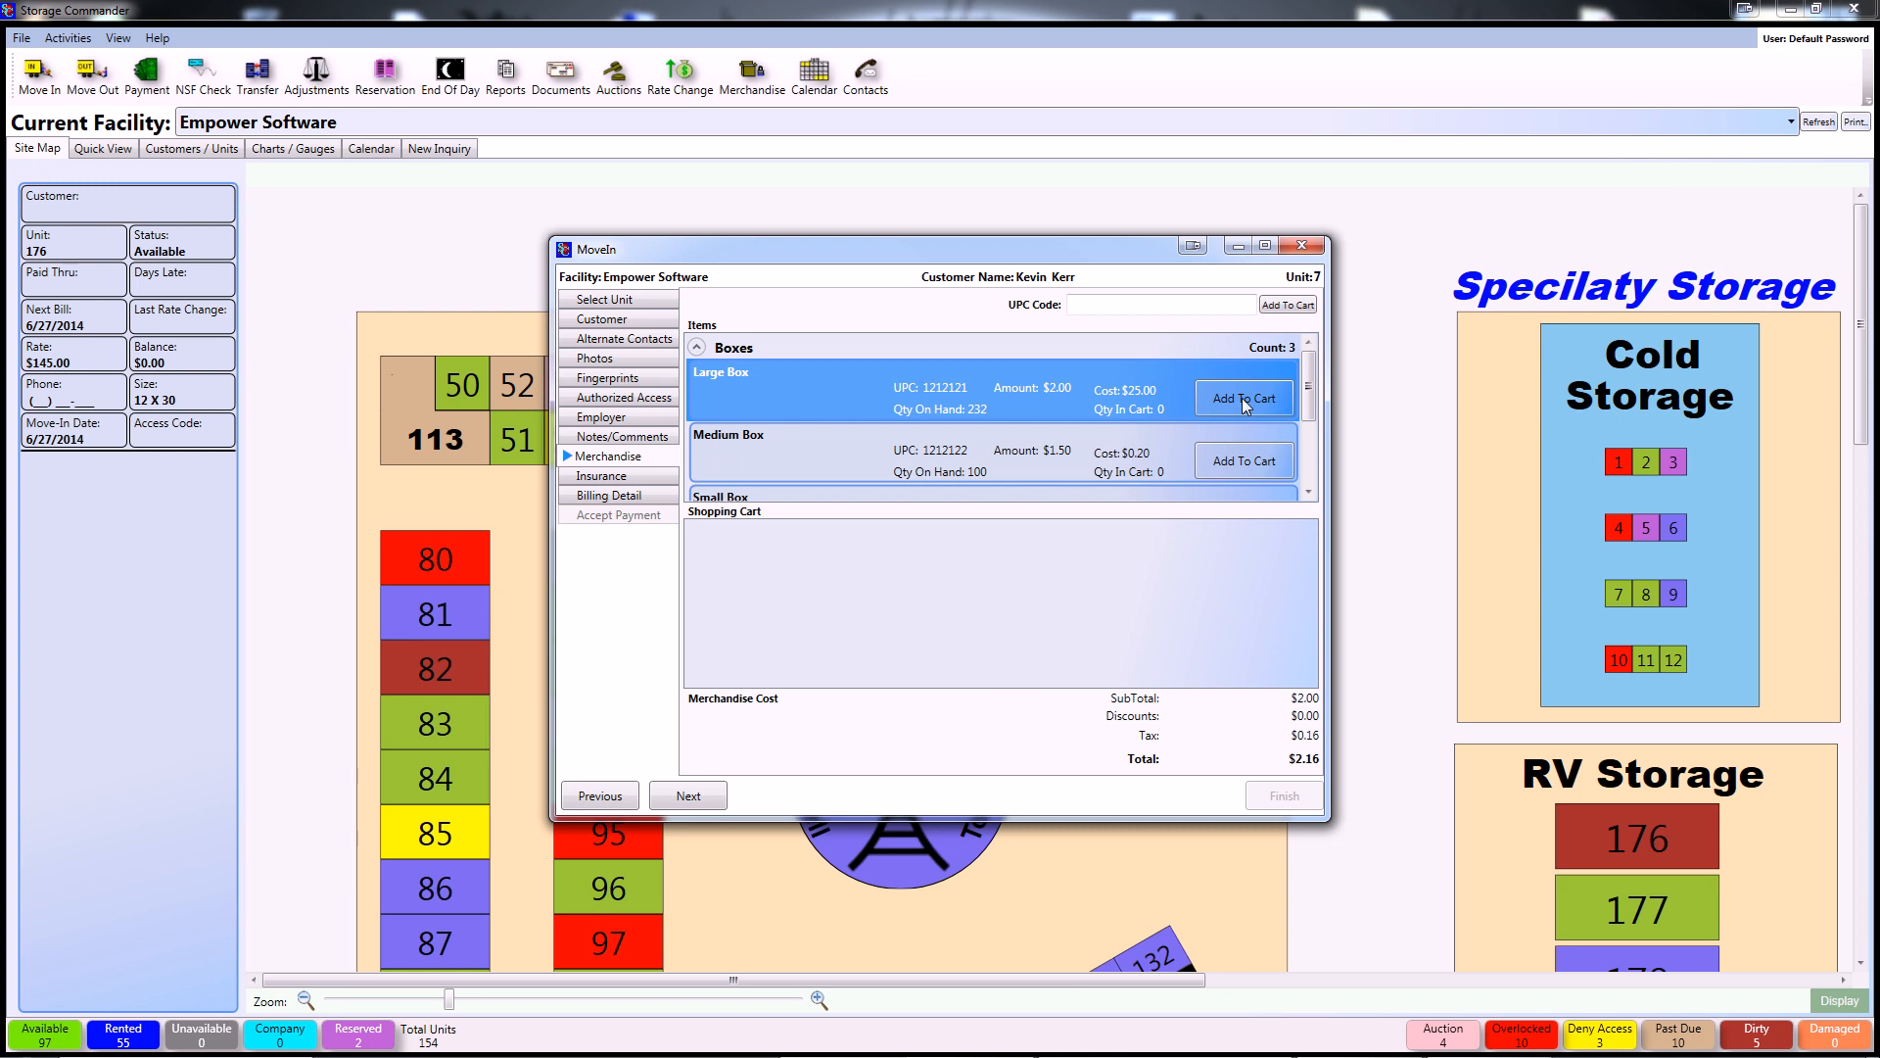
click(1243, 398)
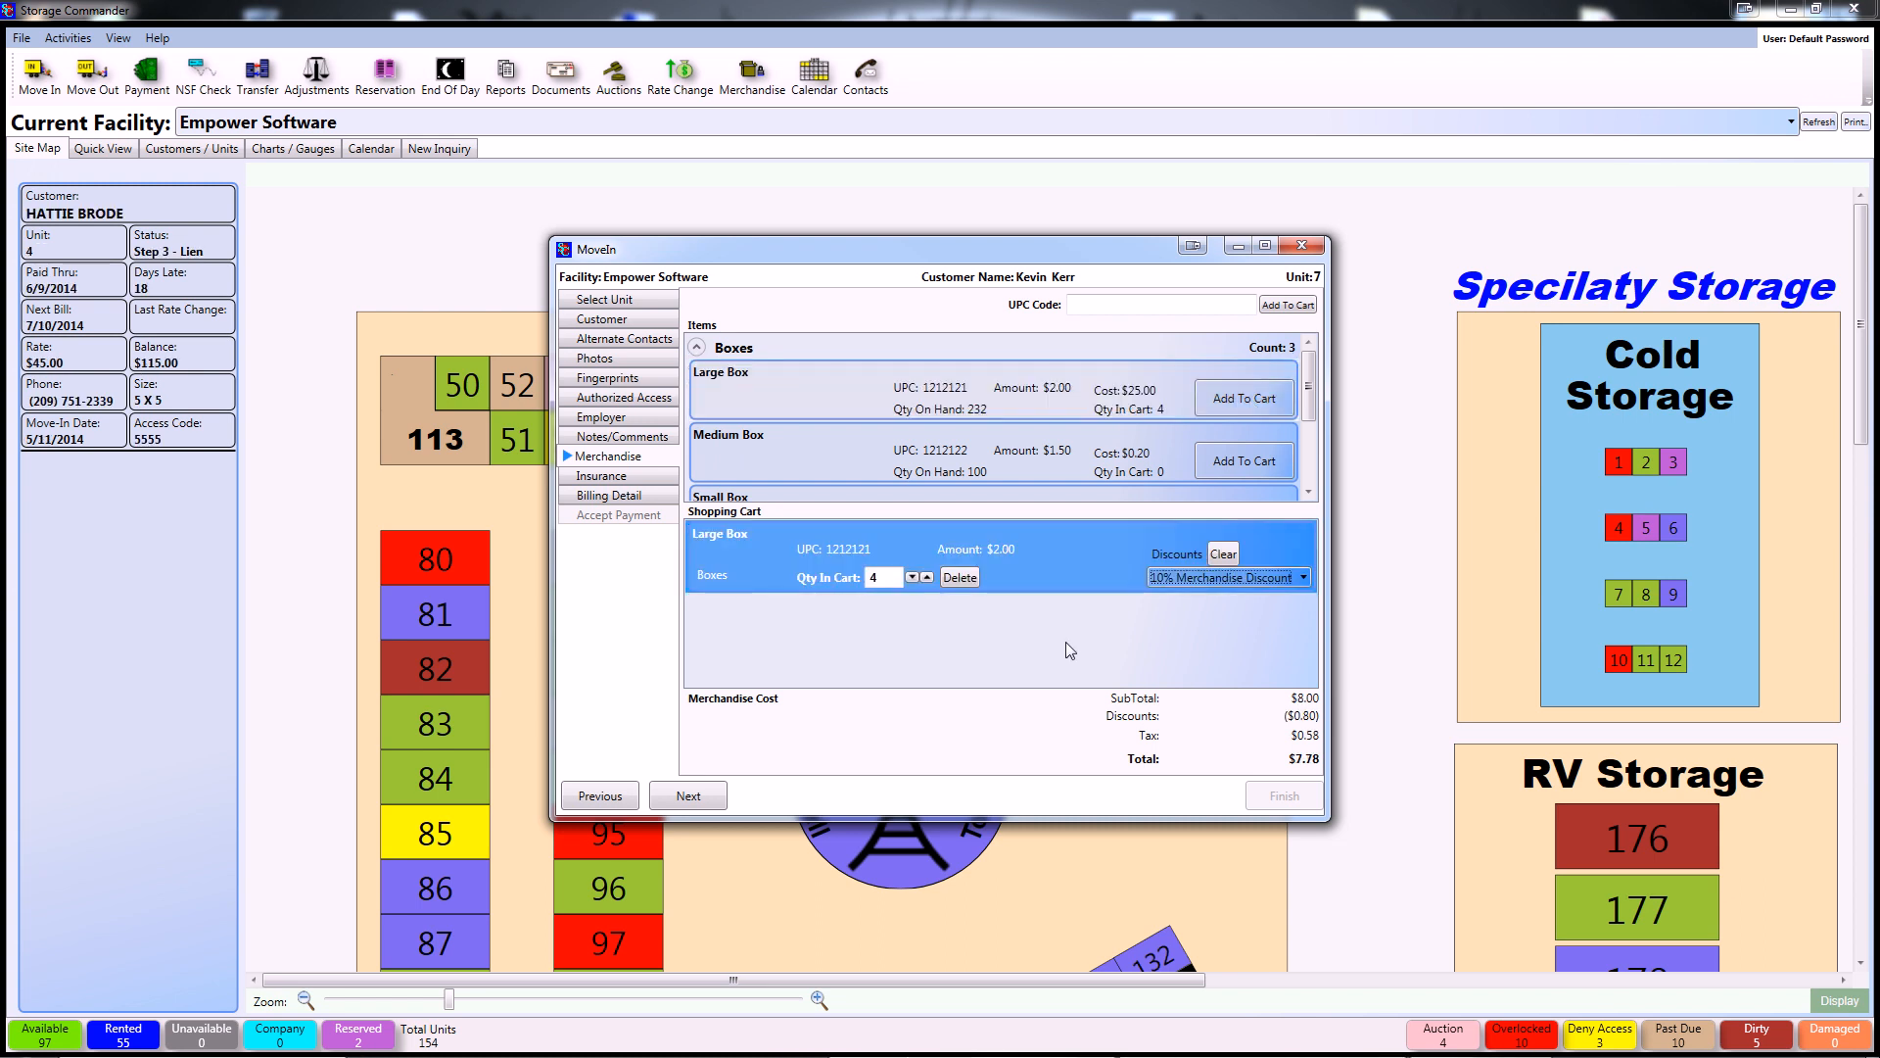
click(600, 476)
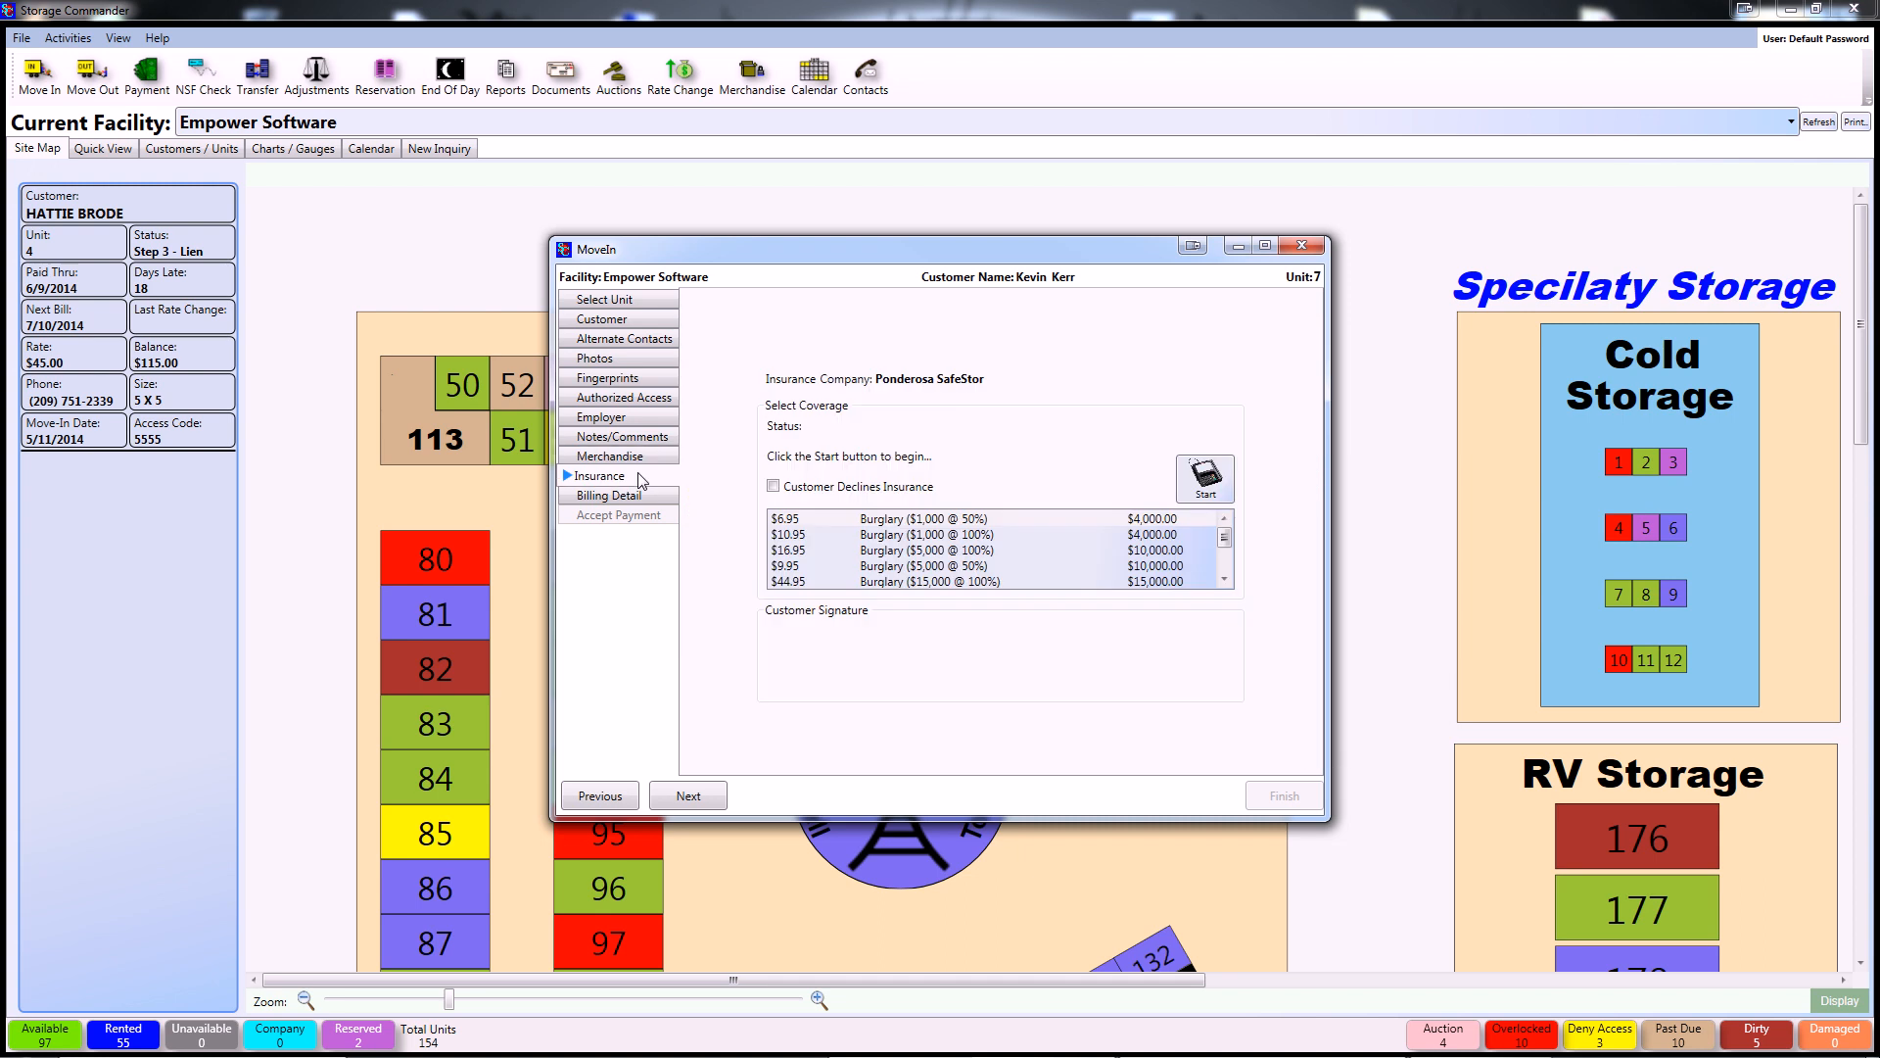
mouse_move(1239, 552)
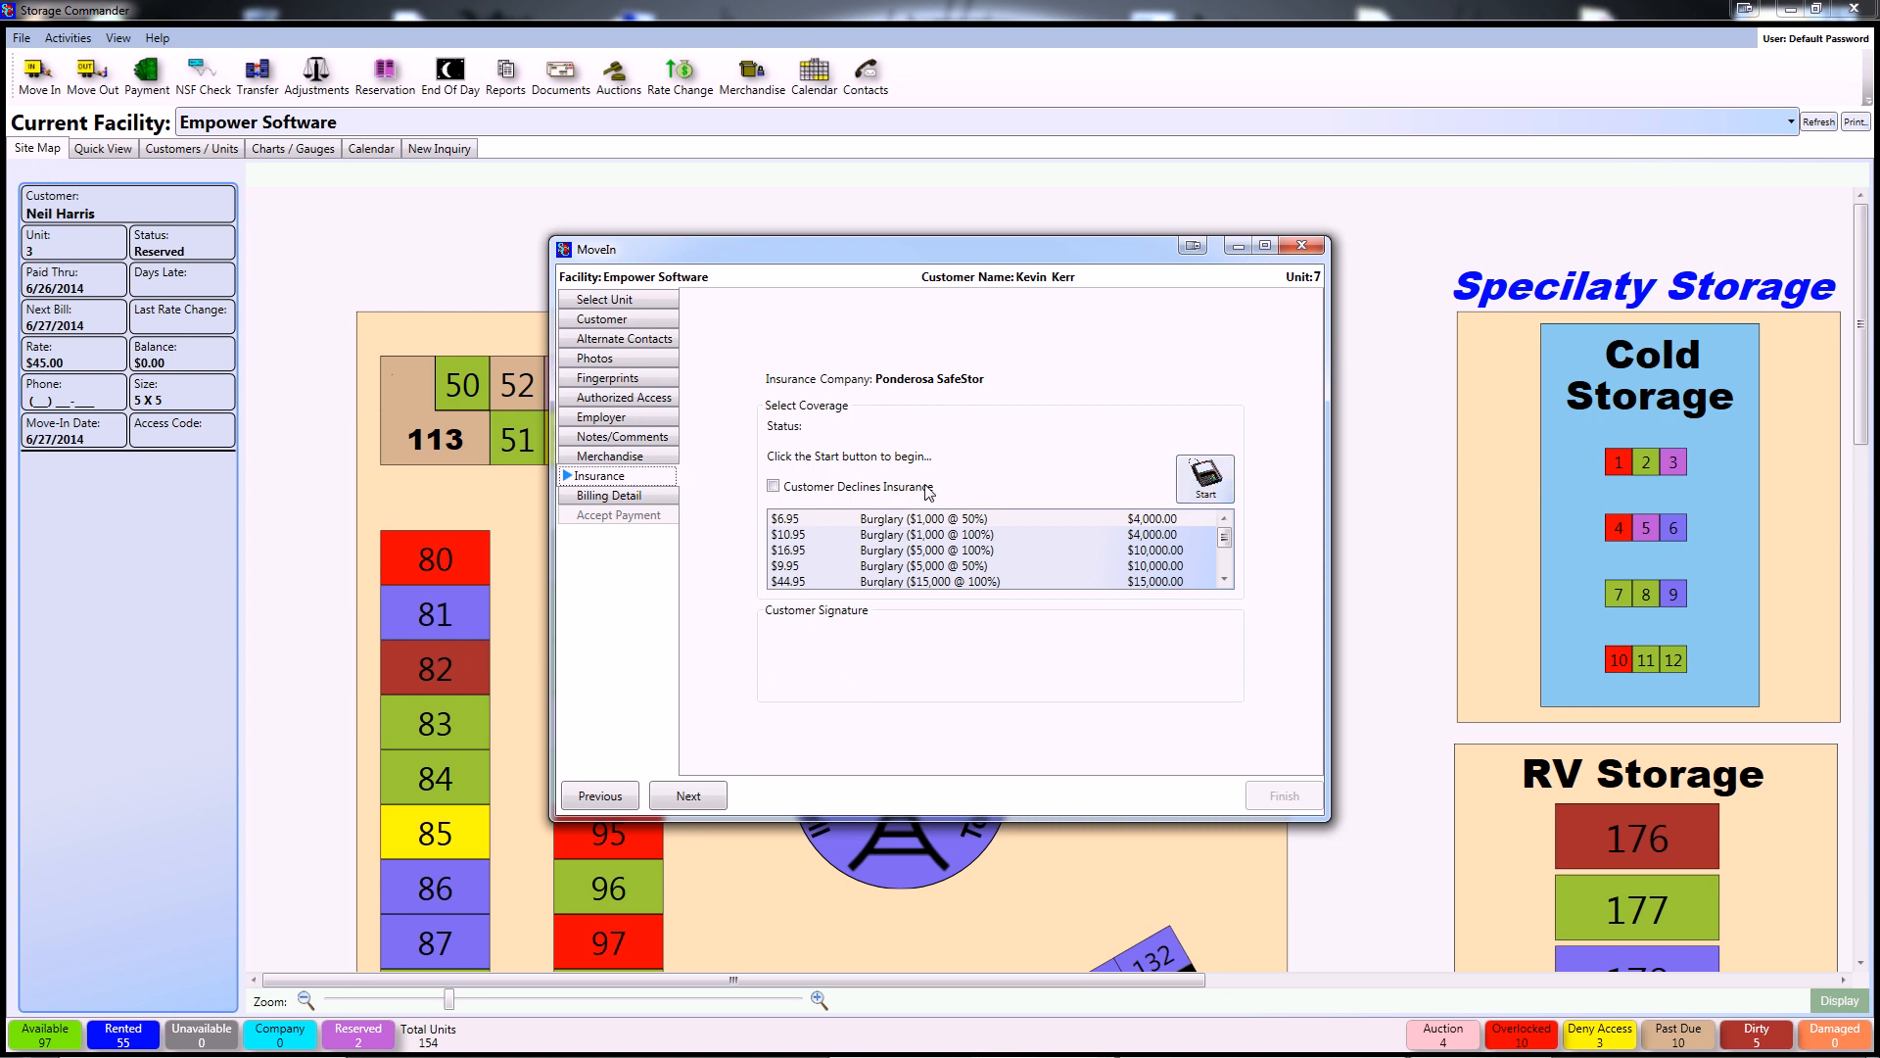
Select the $6.95 Burglary ($1,000 @ 50%) insurance coverage.
click(611, 495)
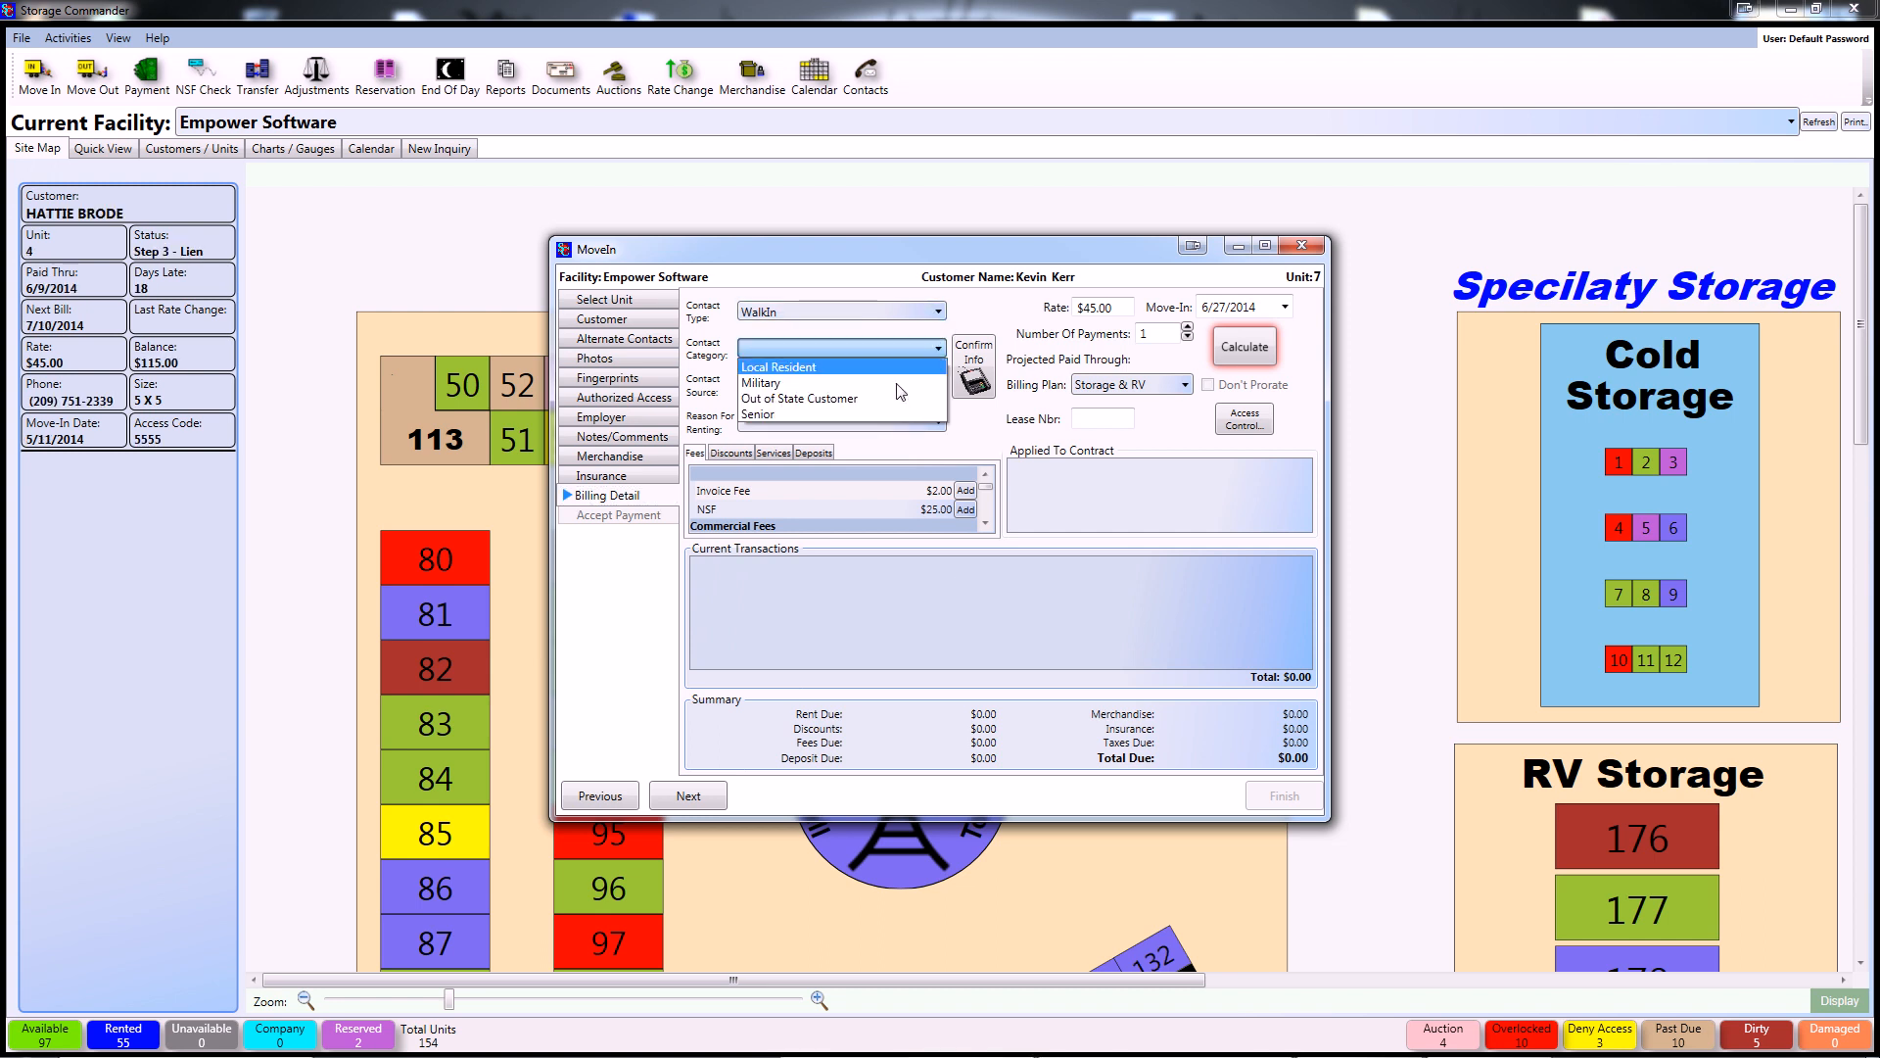
Set contact category Military, source Drive By, reason Clean Facility, and calculate charges ($59.73).
click(762, 383)
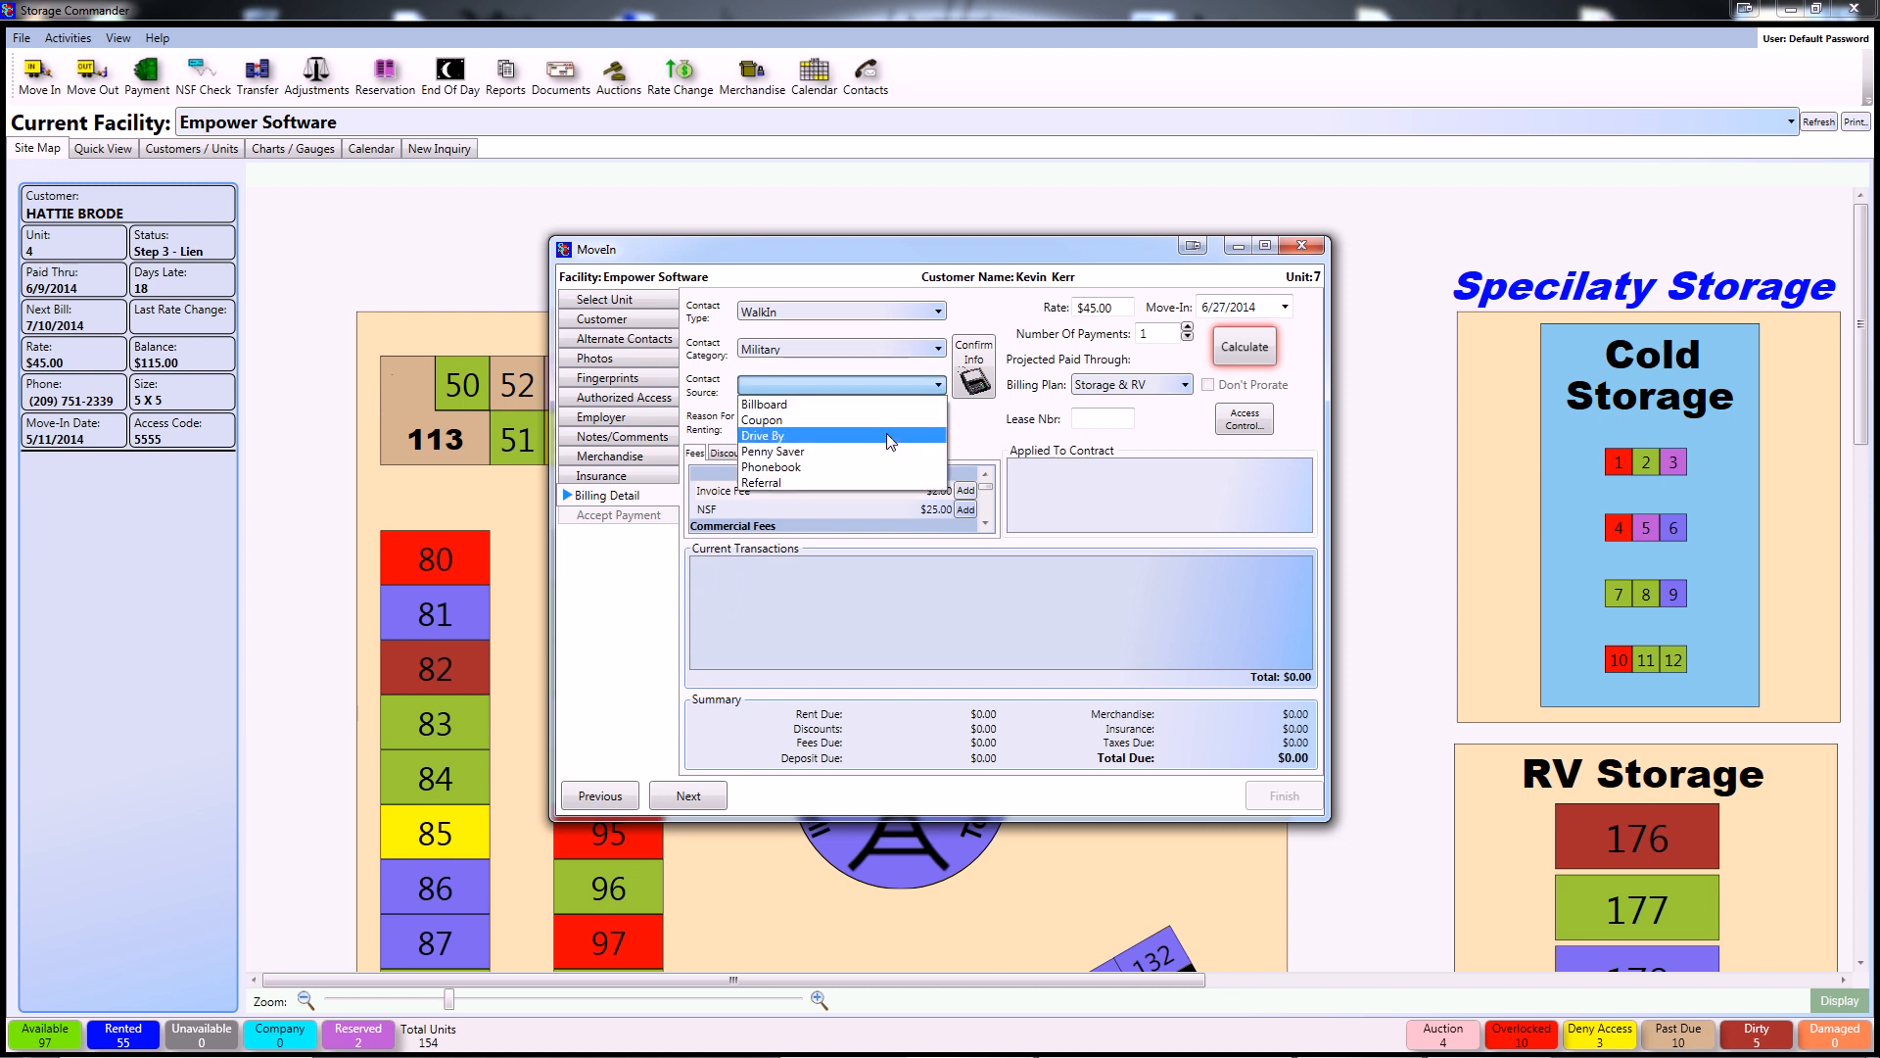
click(764, 435)
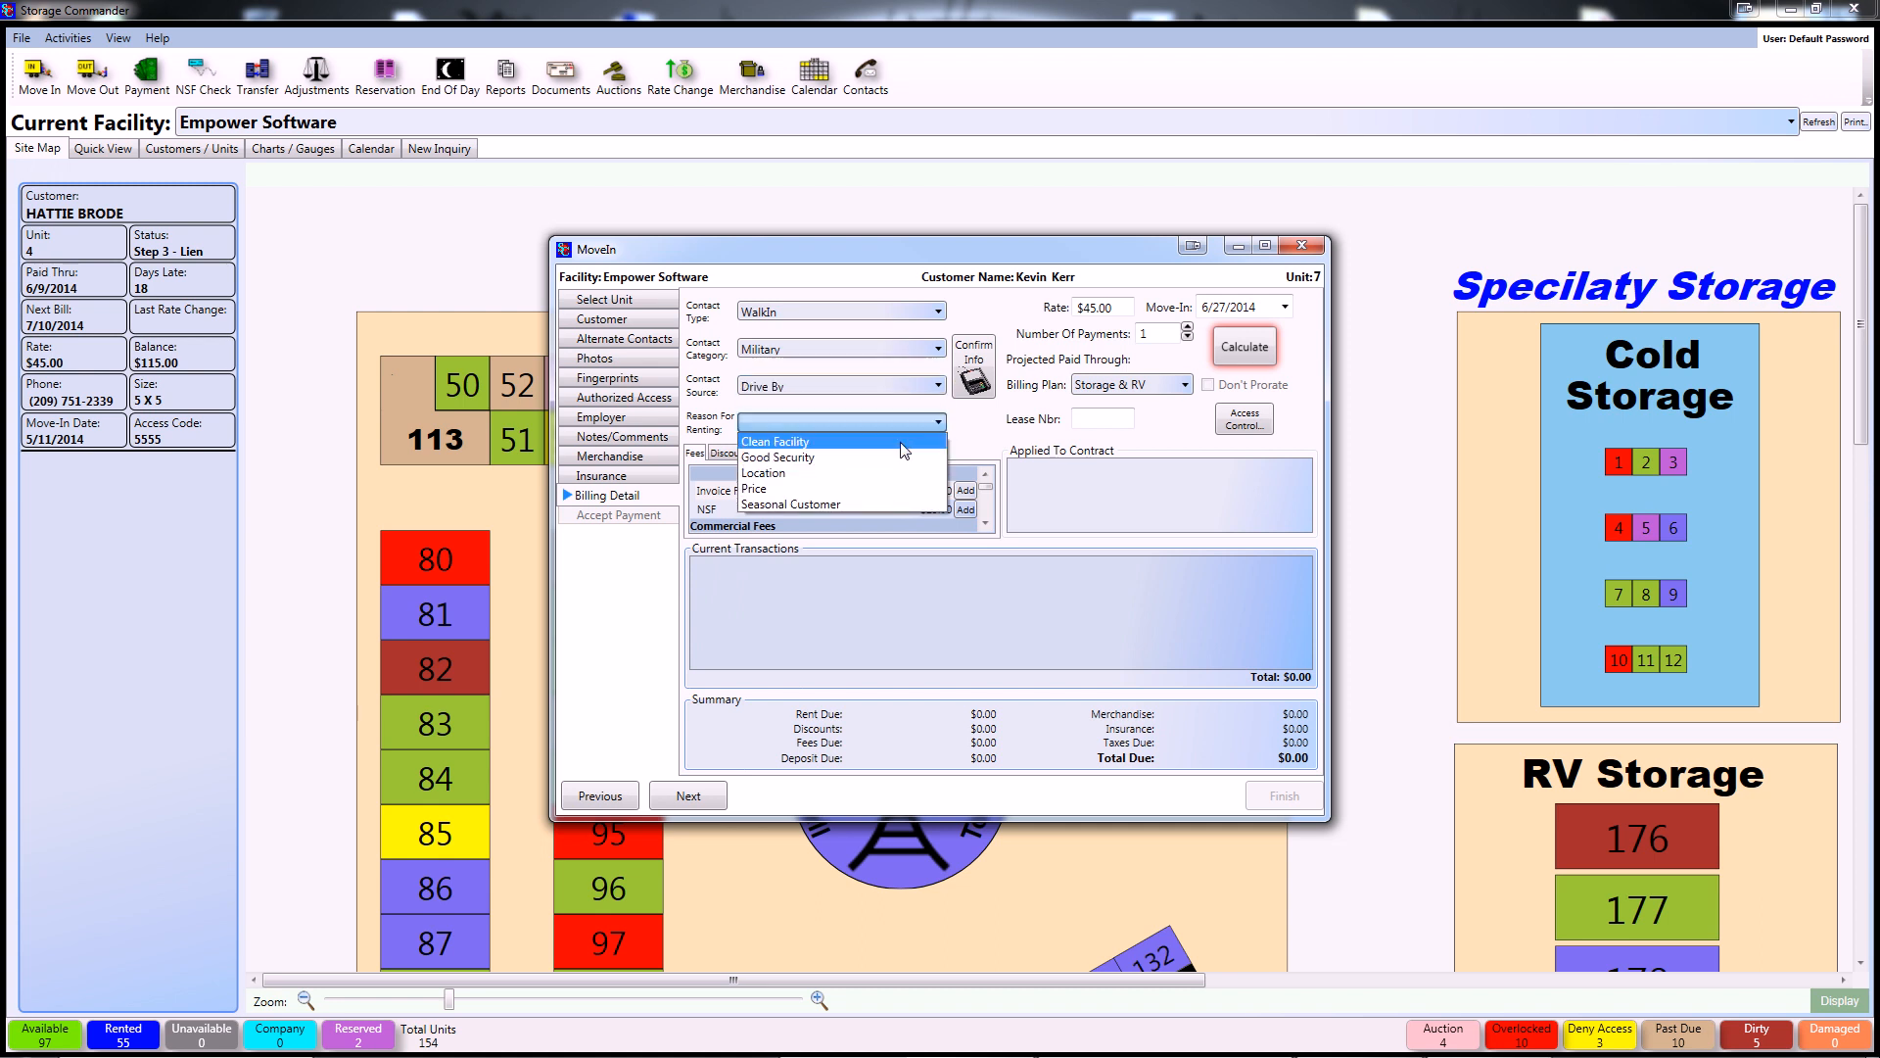
click(775, 442)
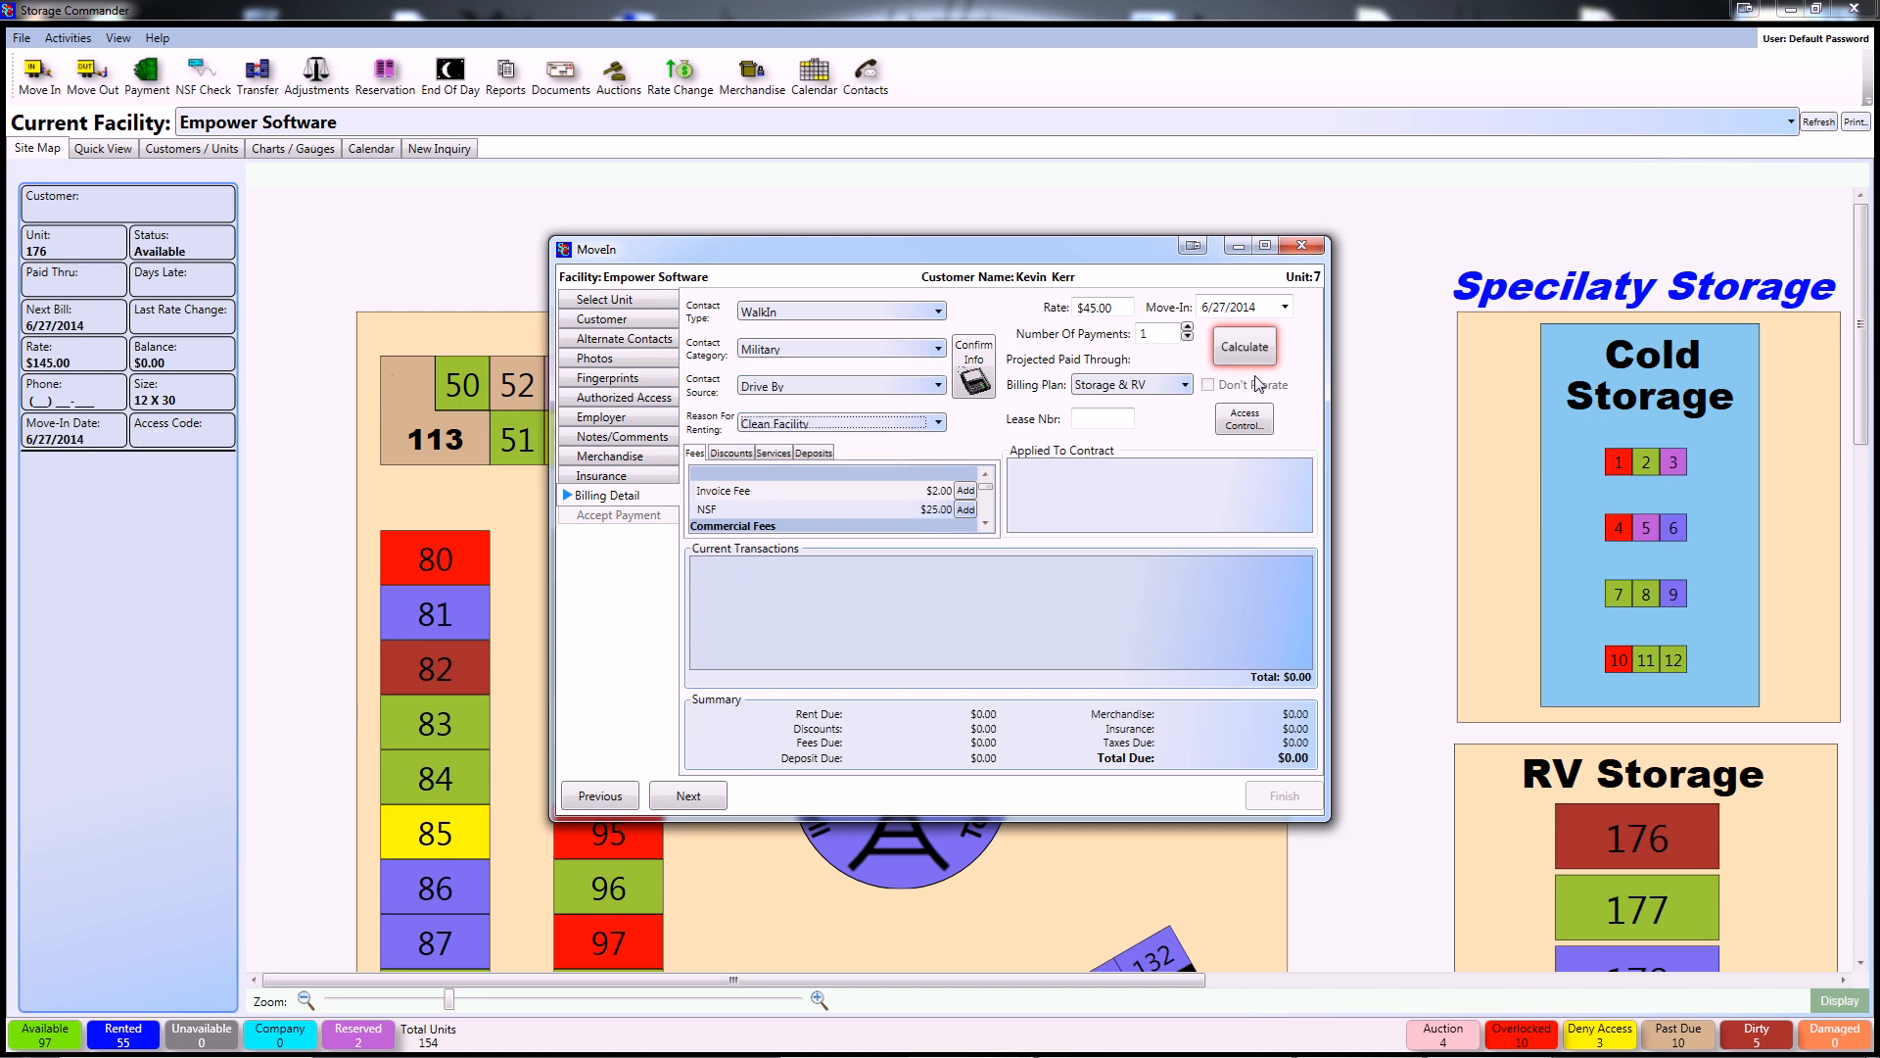
mouse_move(1244, 347)
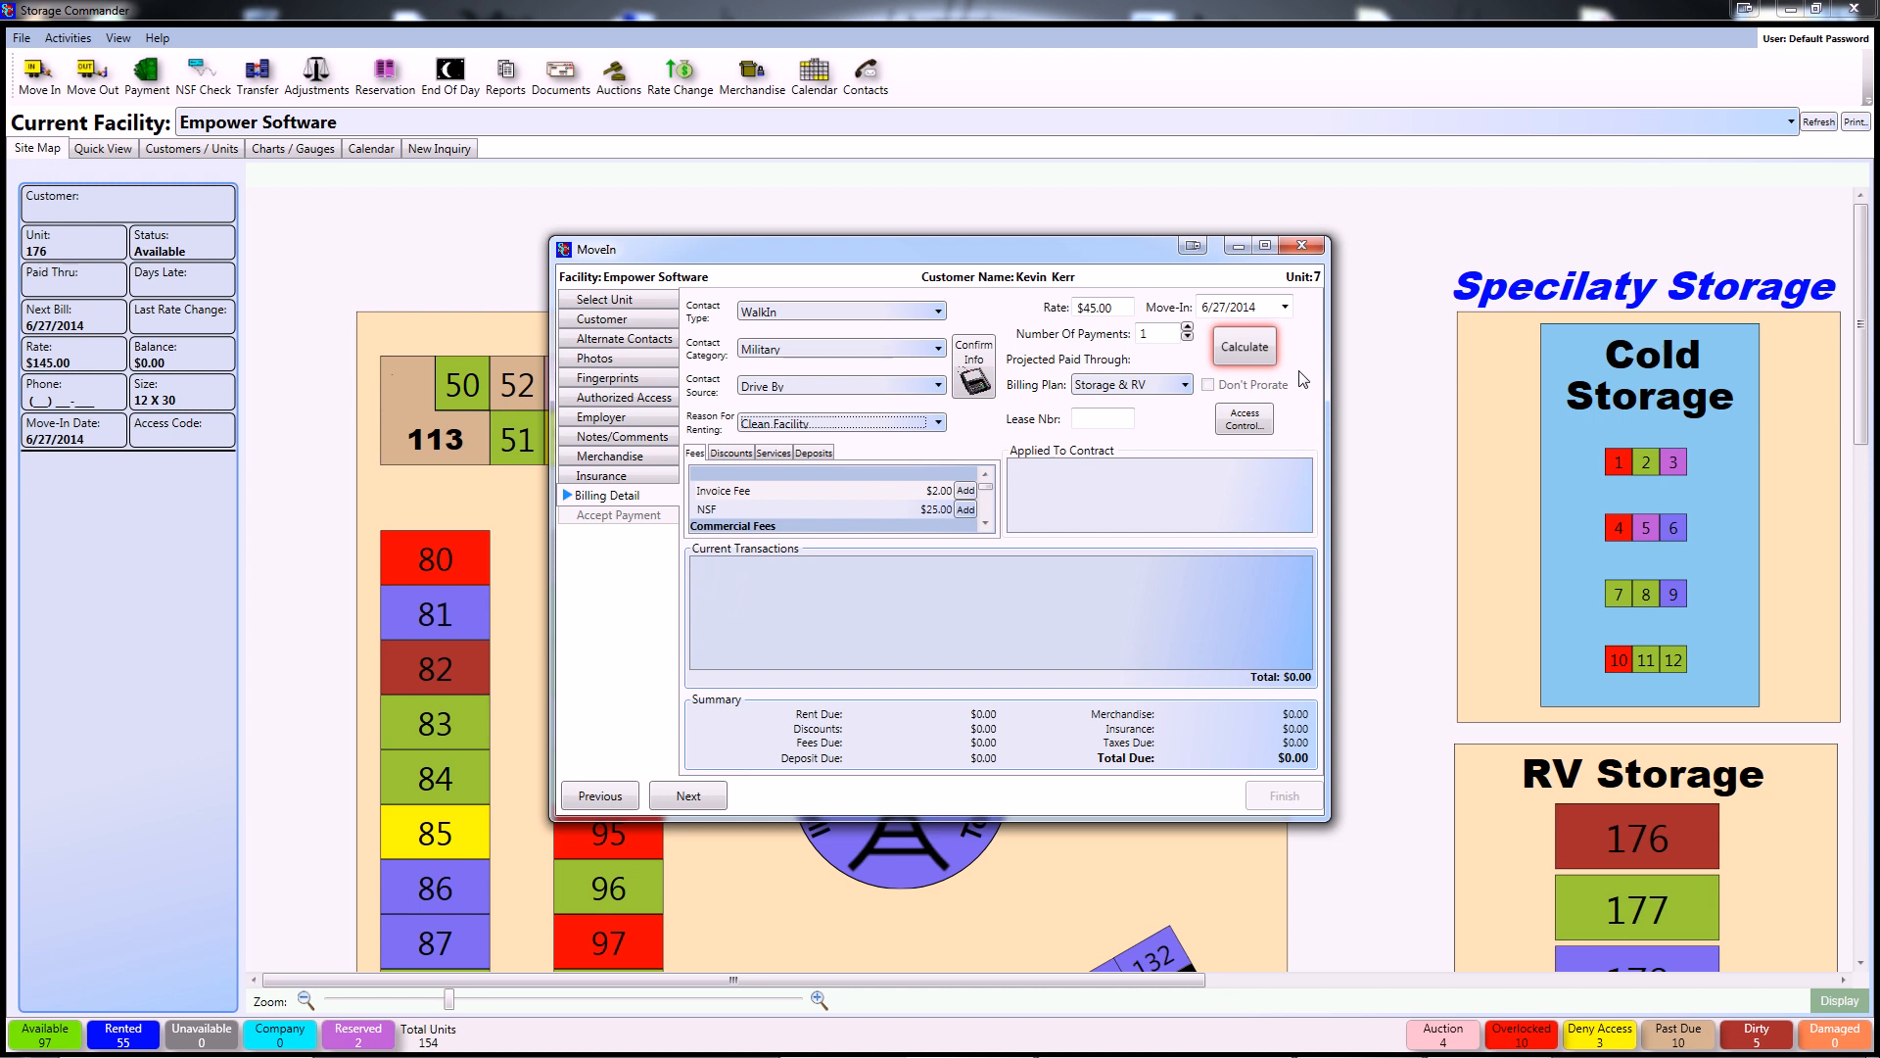
mouse_move(1247, 362)
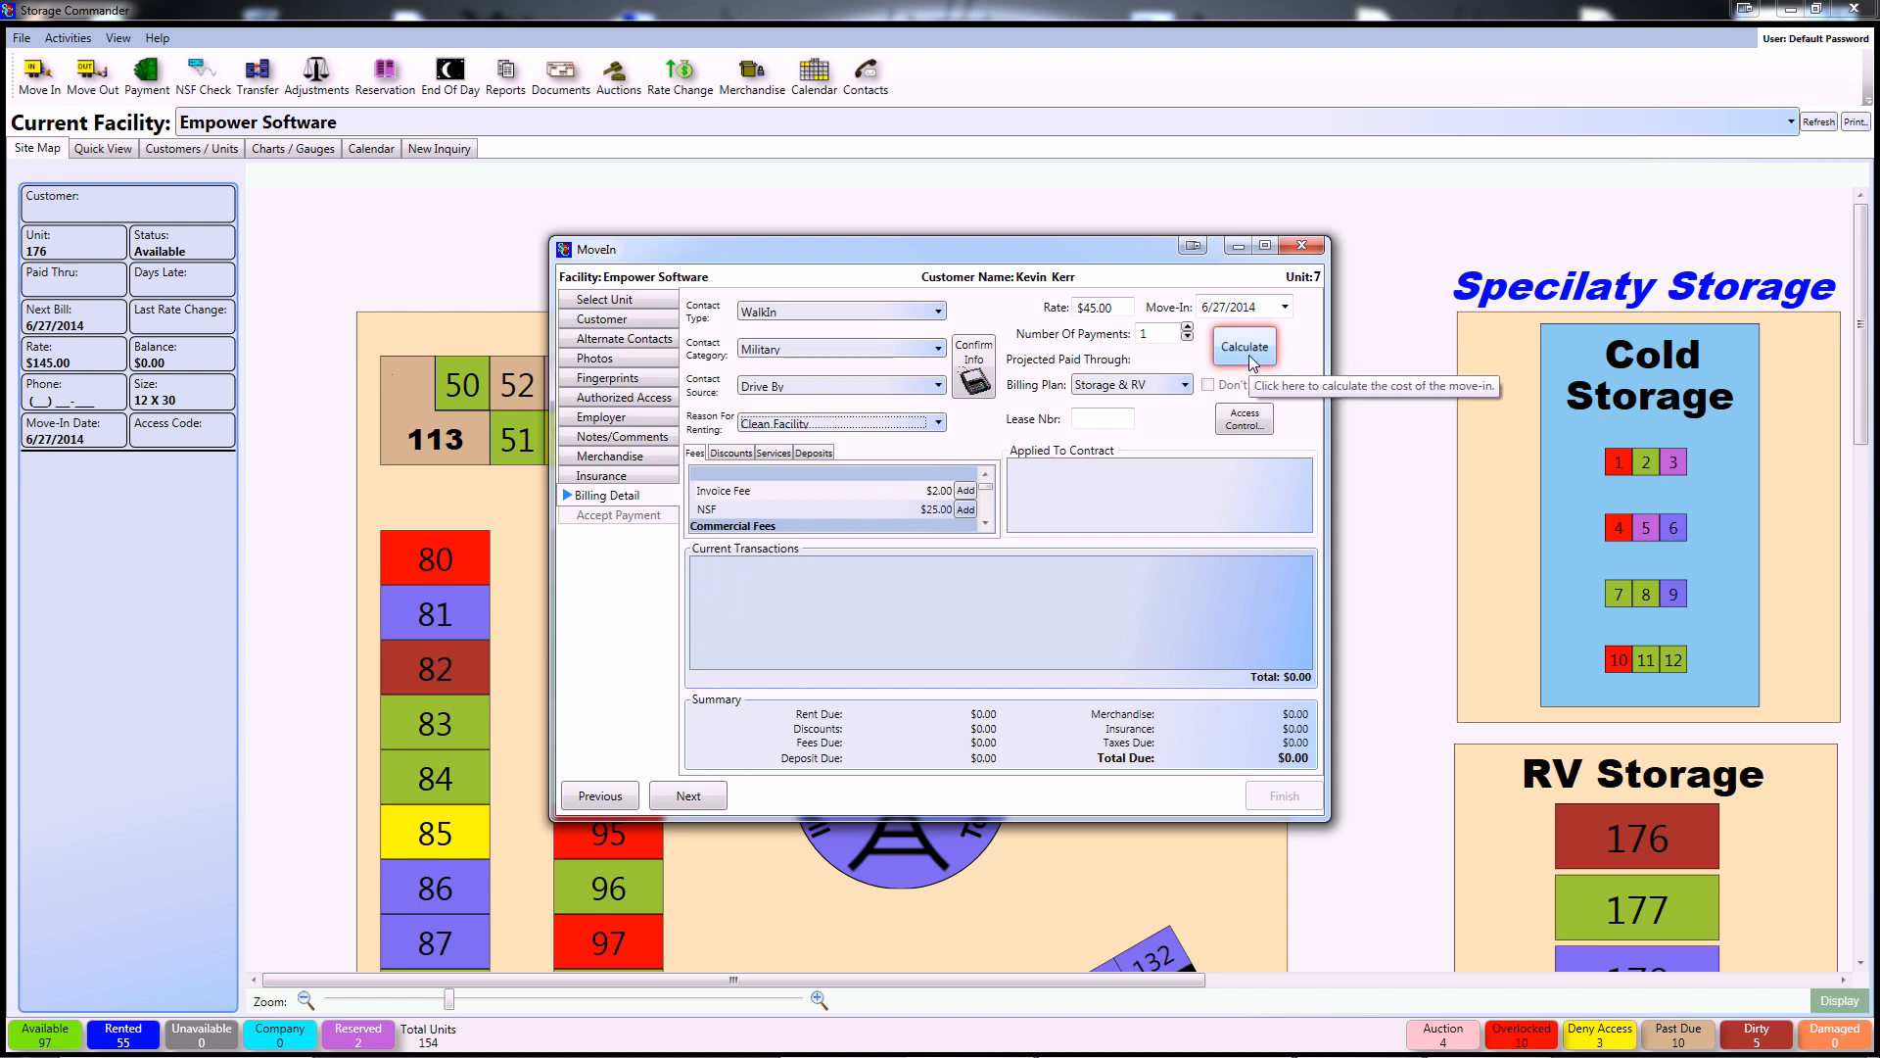
click(1244, 346)
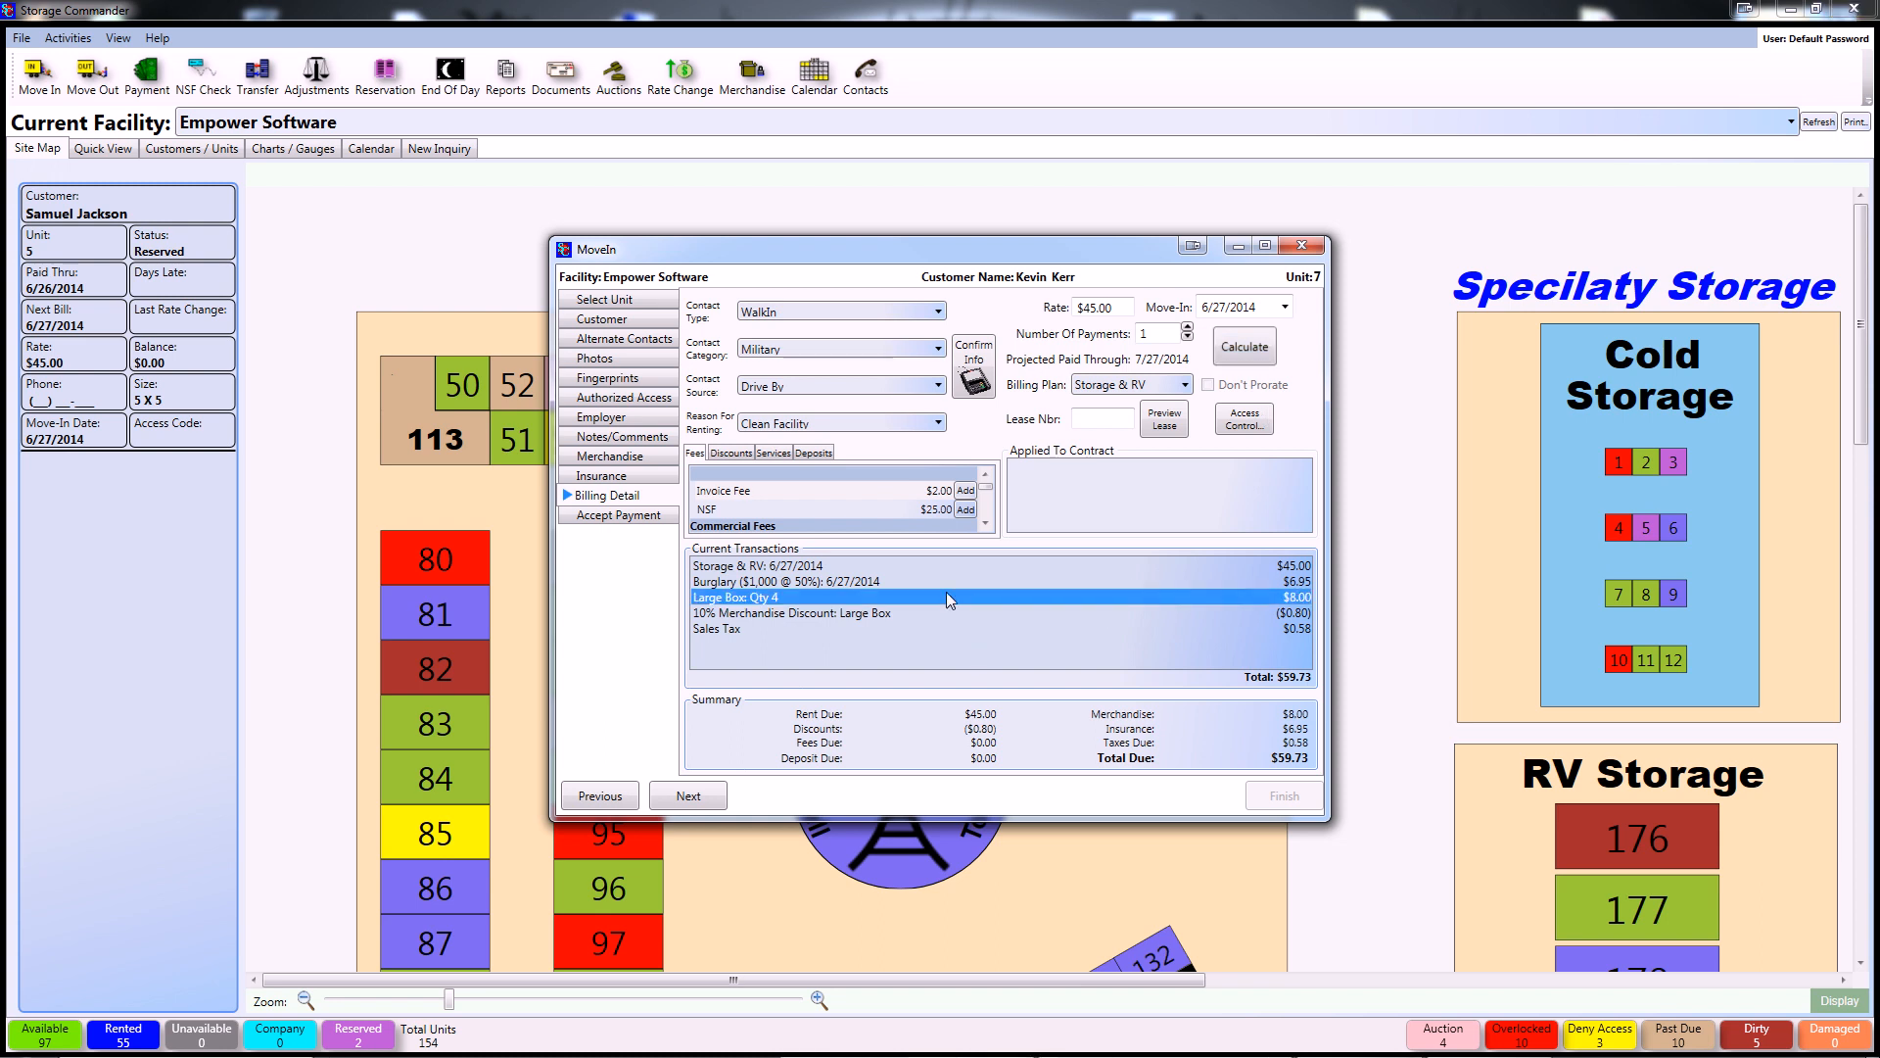
Add the First 3 Months 10% Off discount and recalculate to $55.23 due.
click(730, 452)
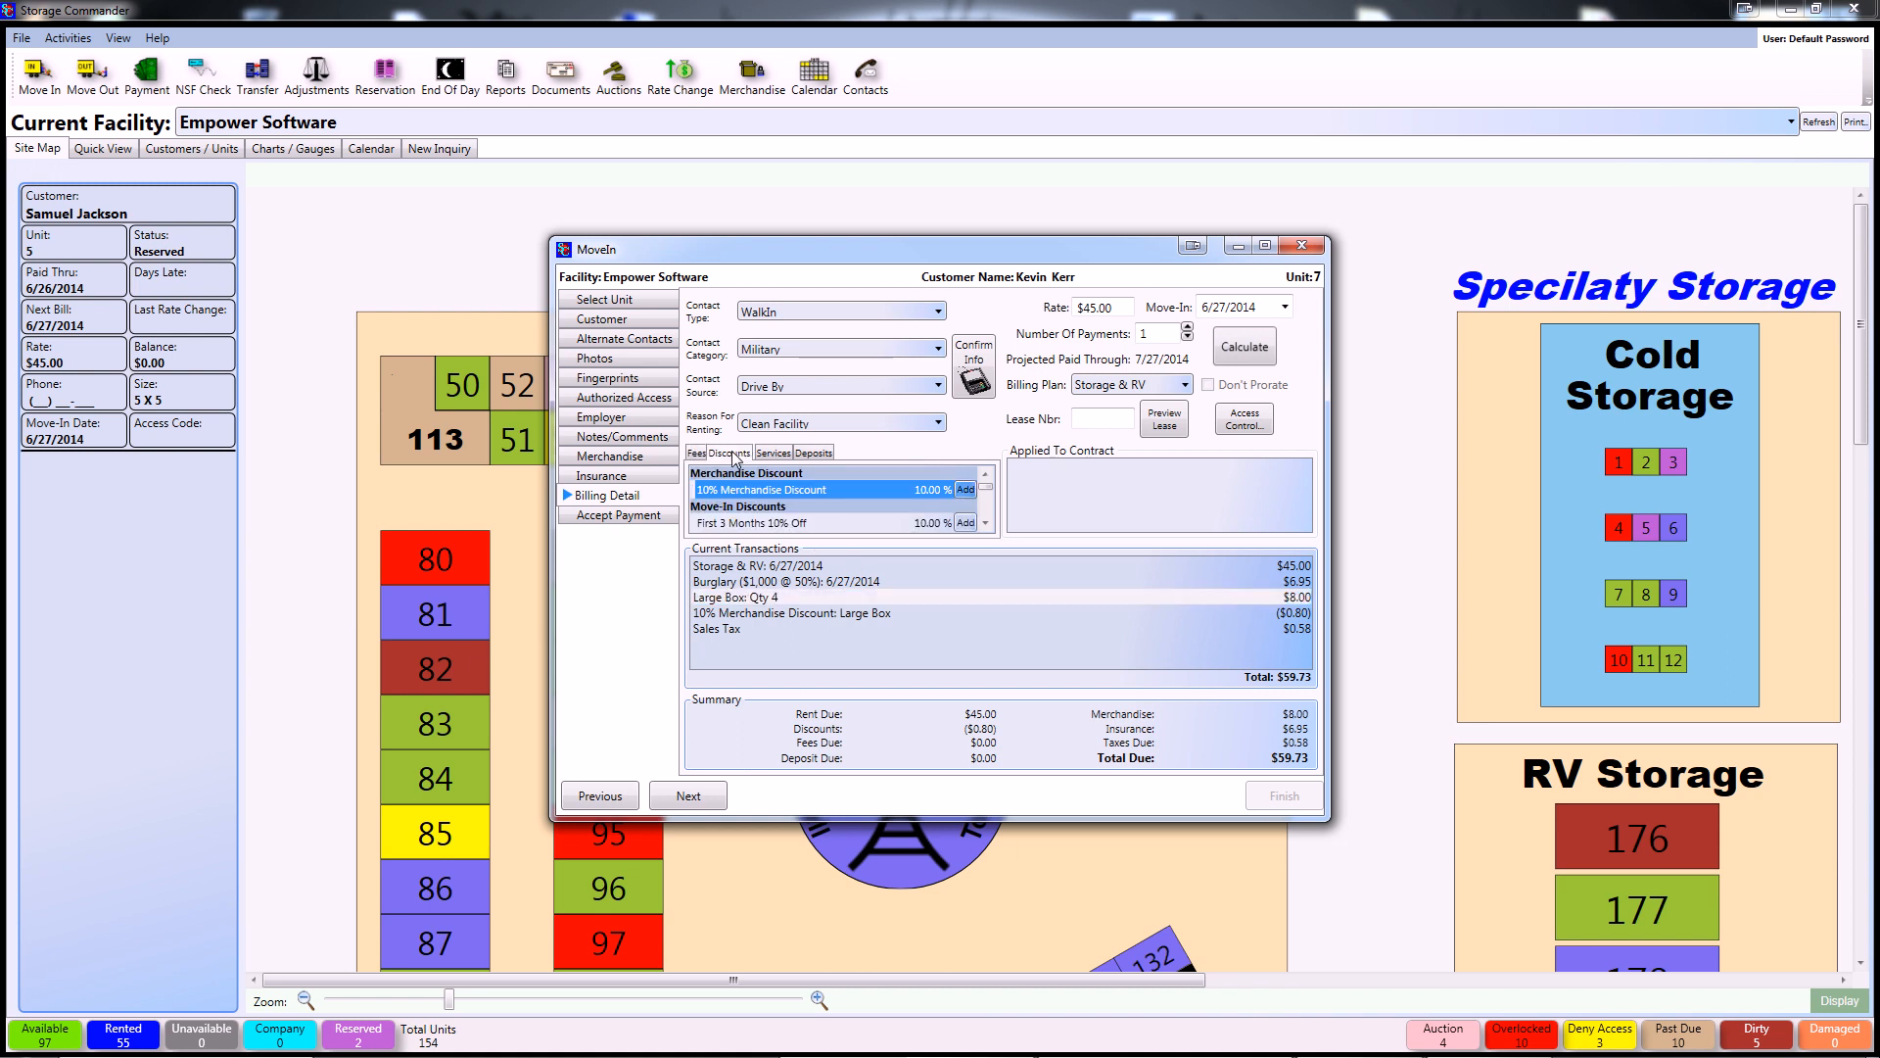
click(812, 453)
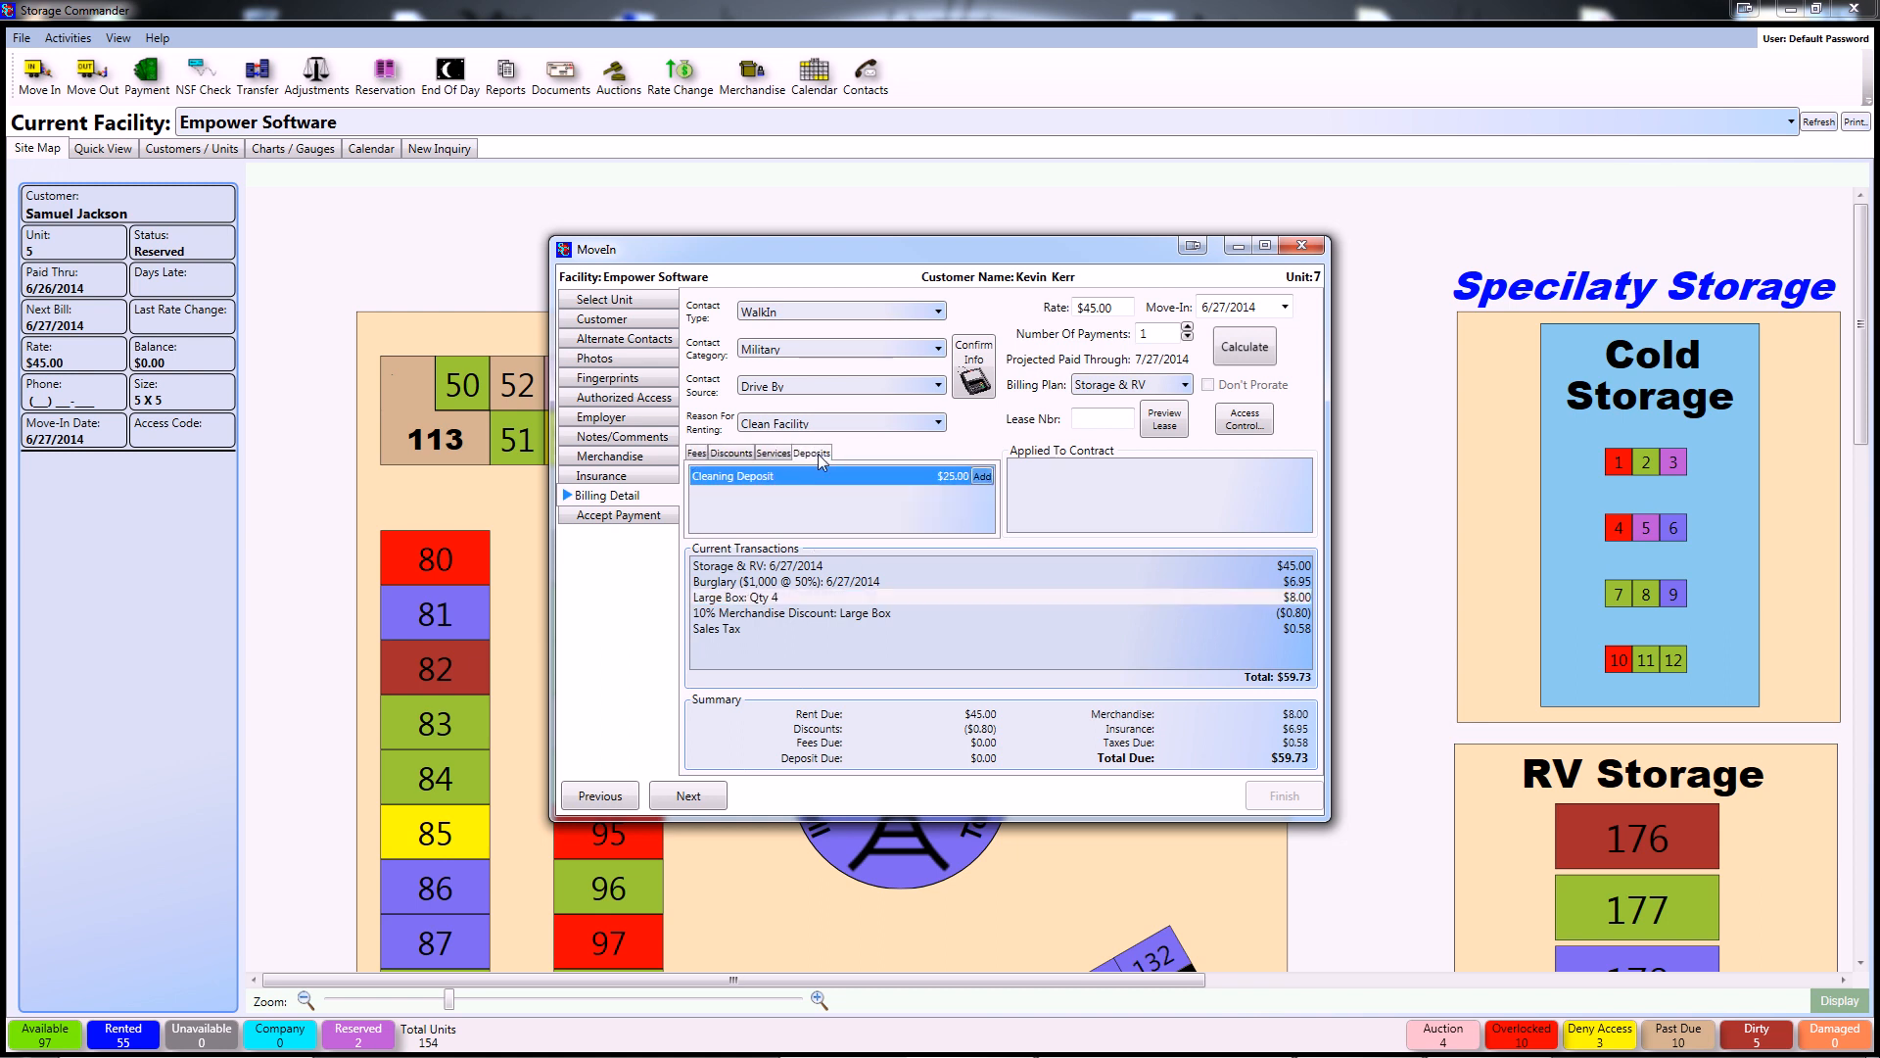
click(728, 452)
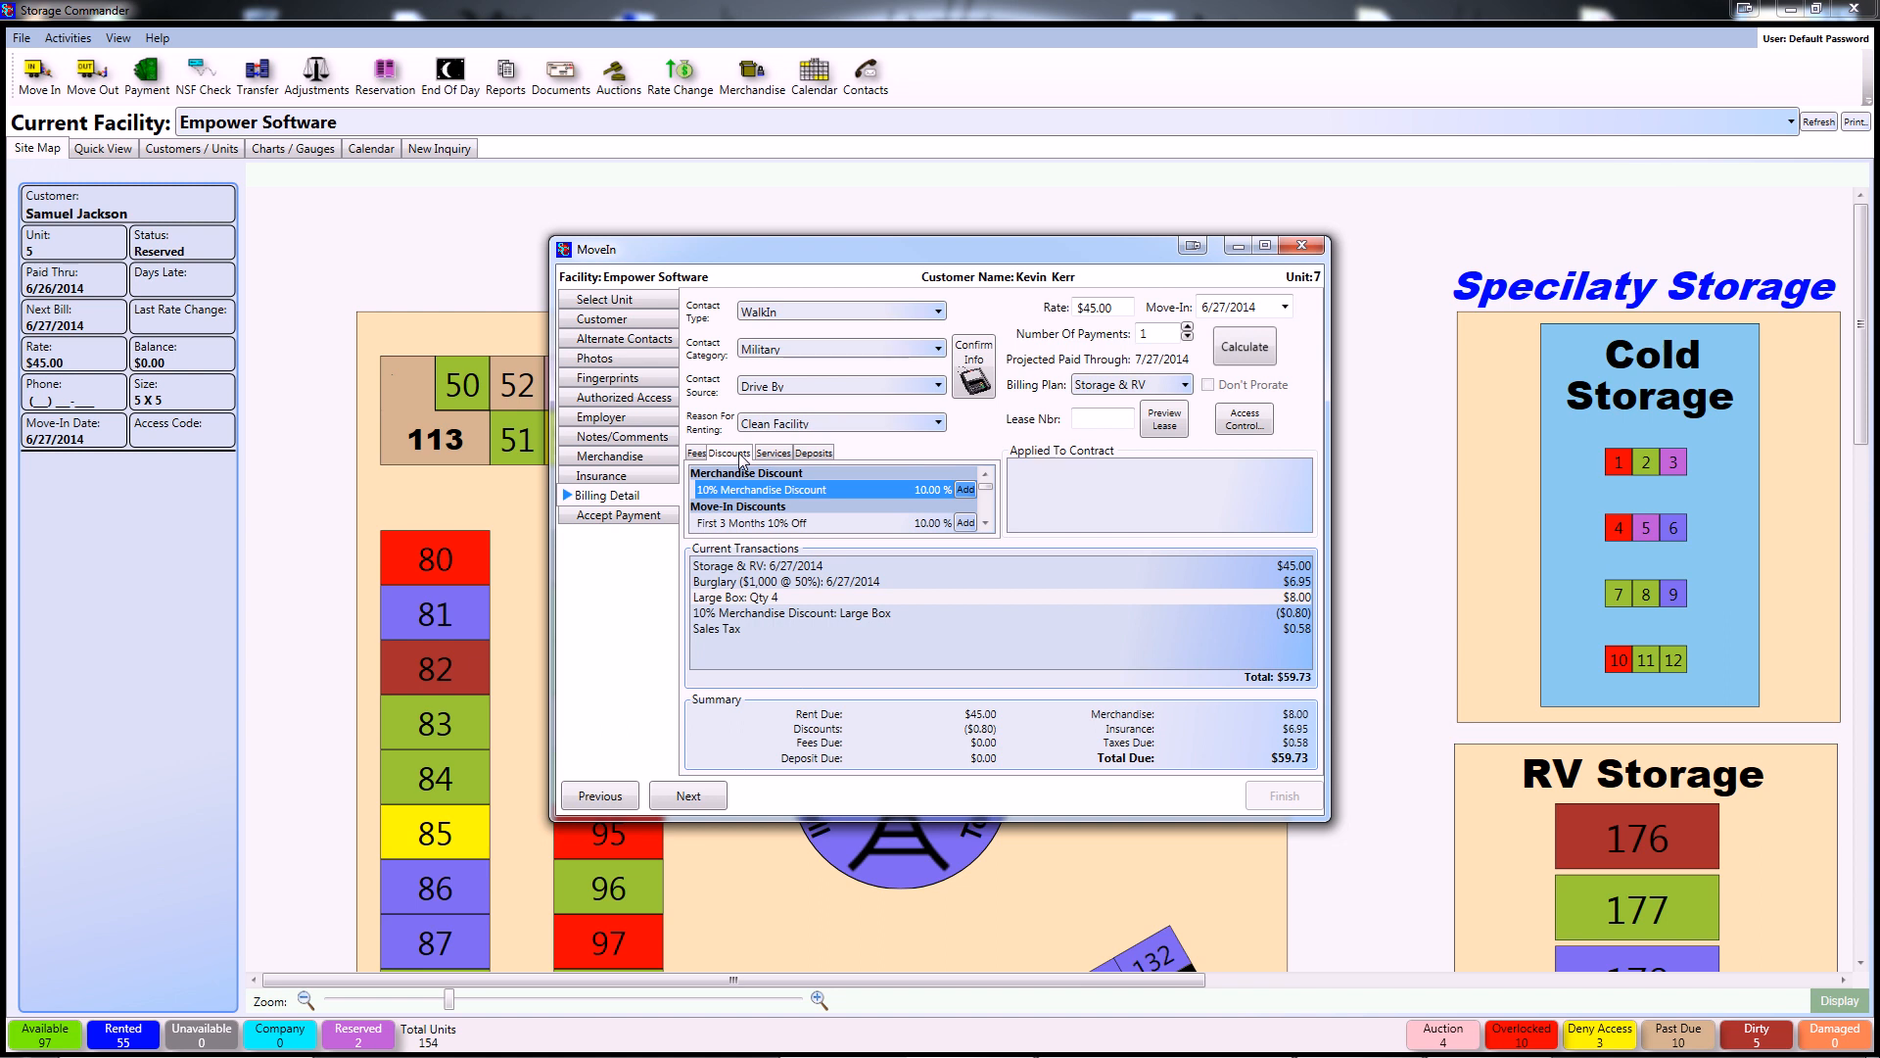
click(965, 523)
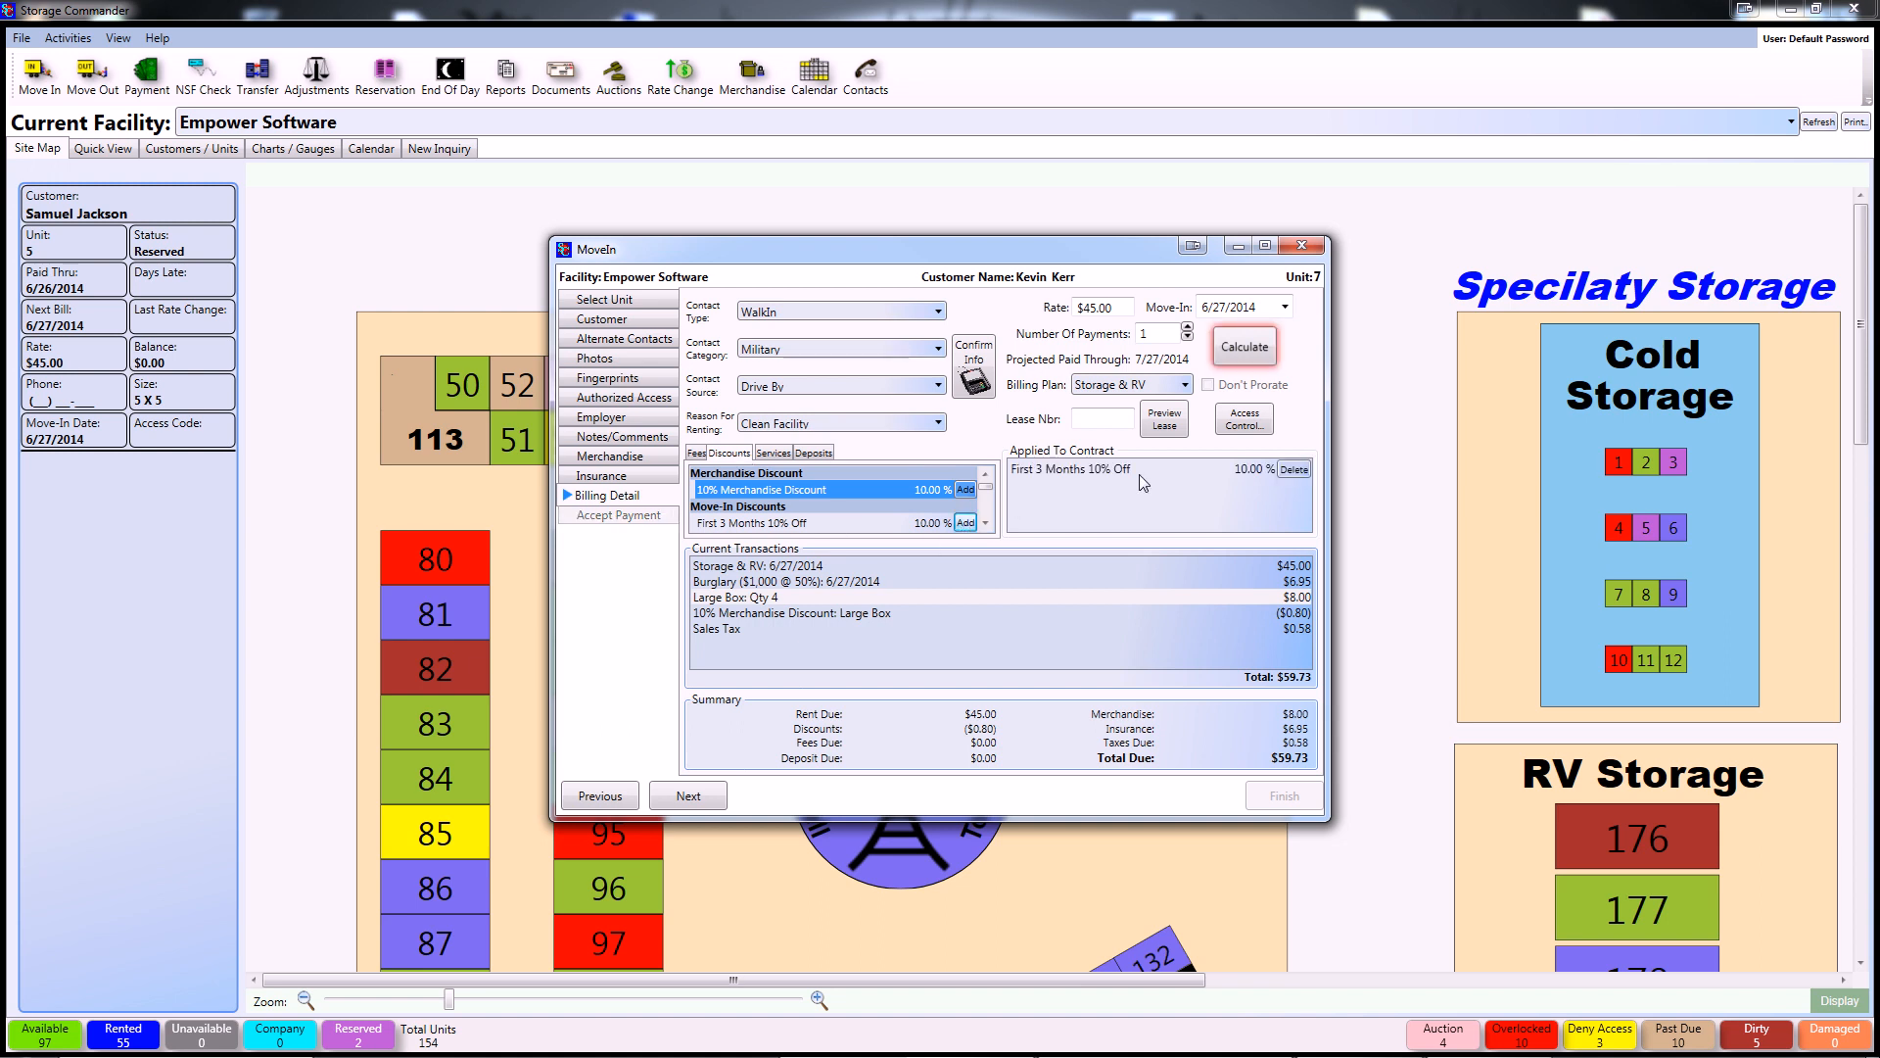
click(1244, 346)
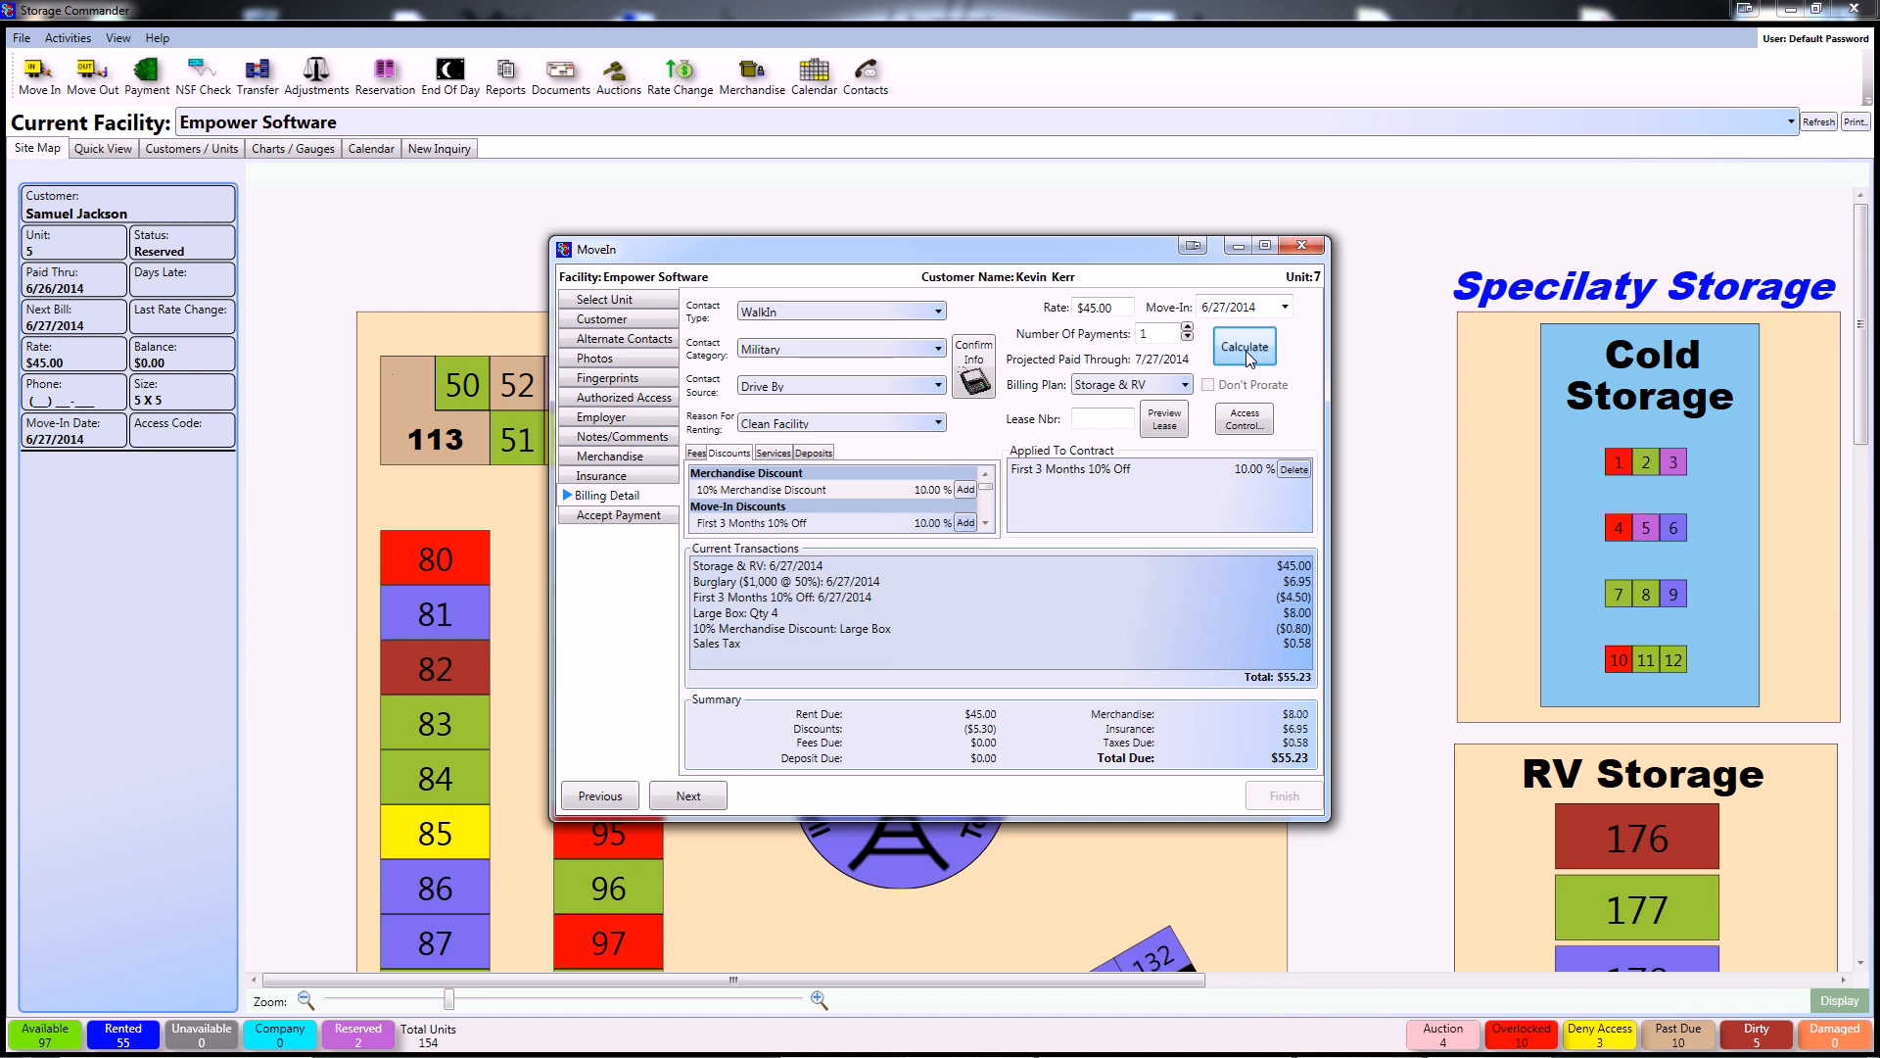
mouse_move(1077, 668)
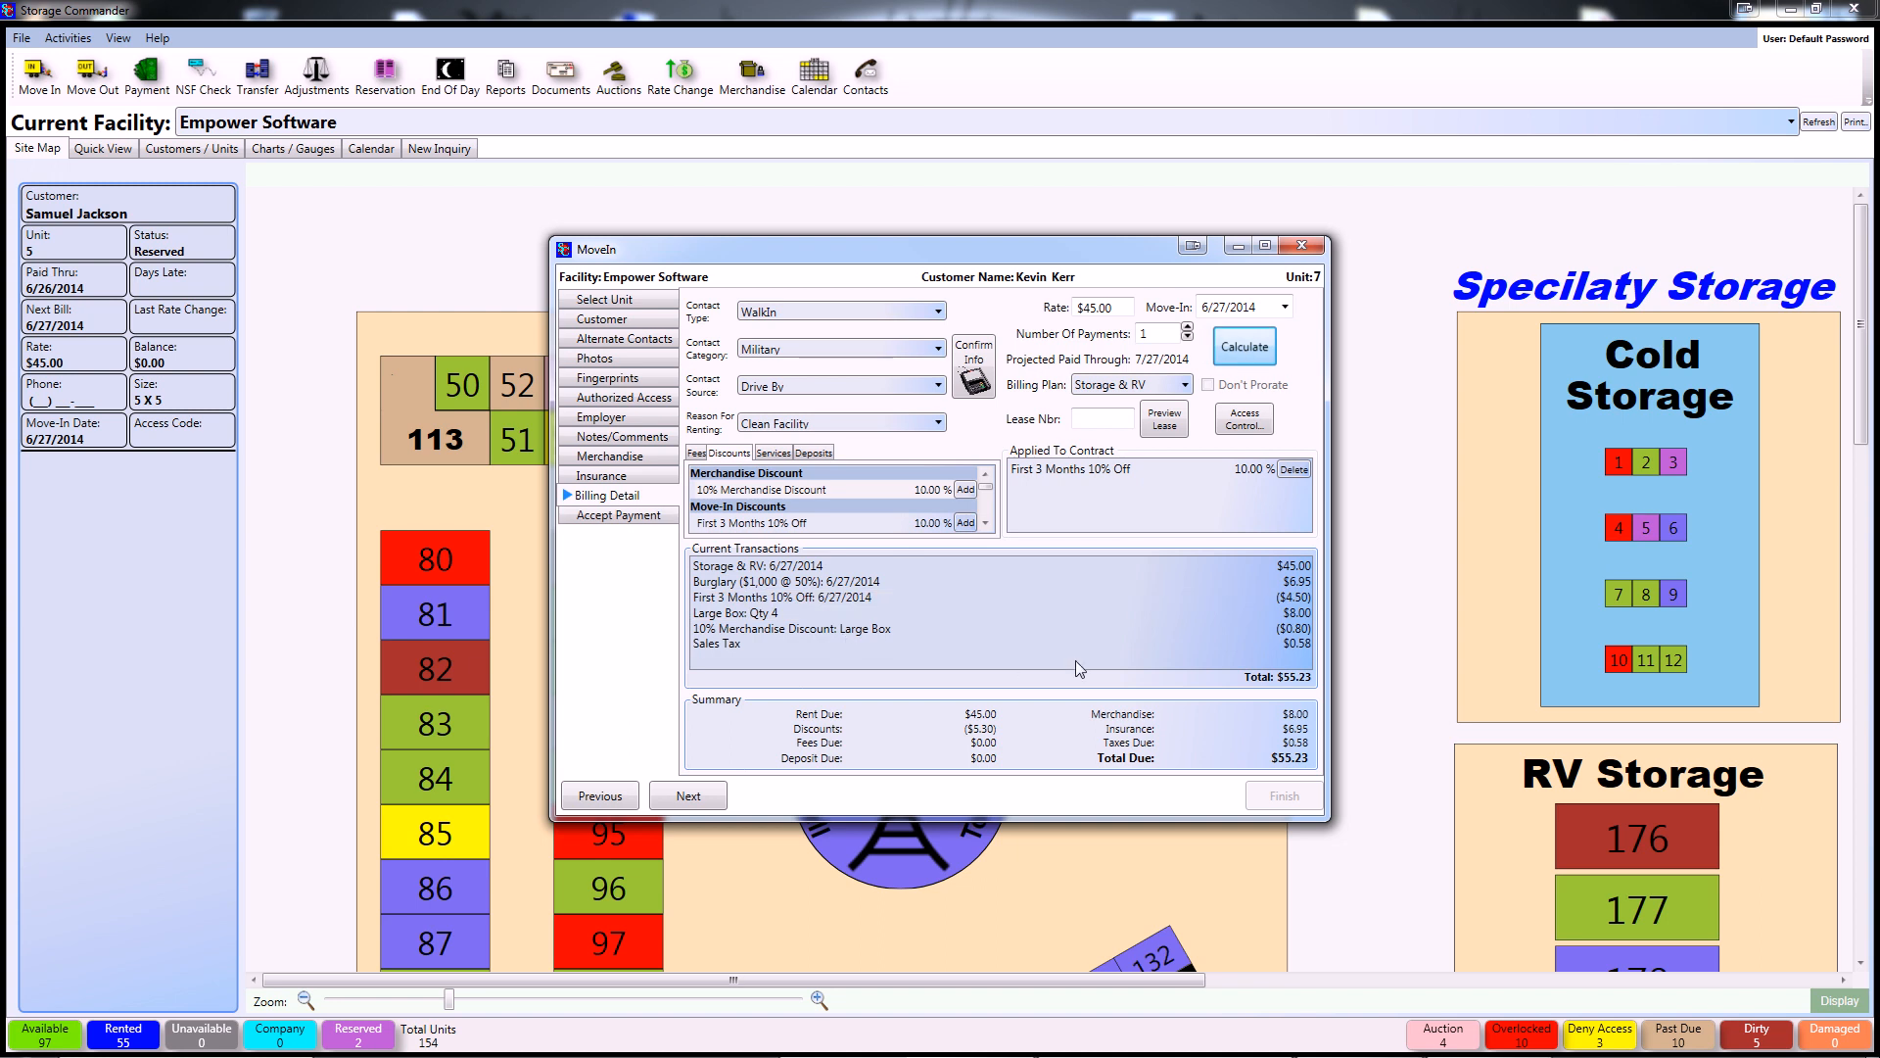
click(839, 565)
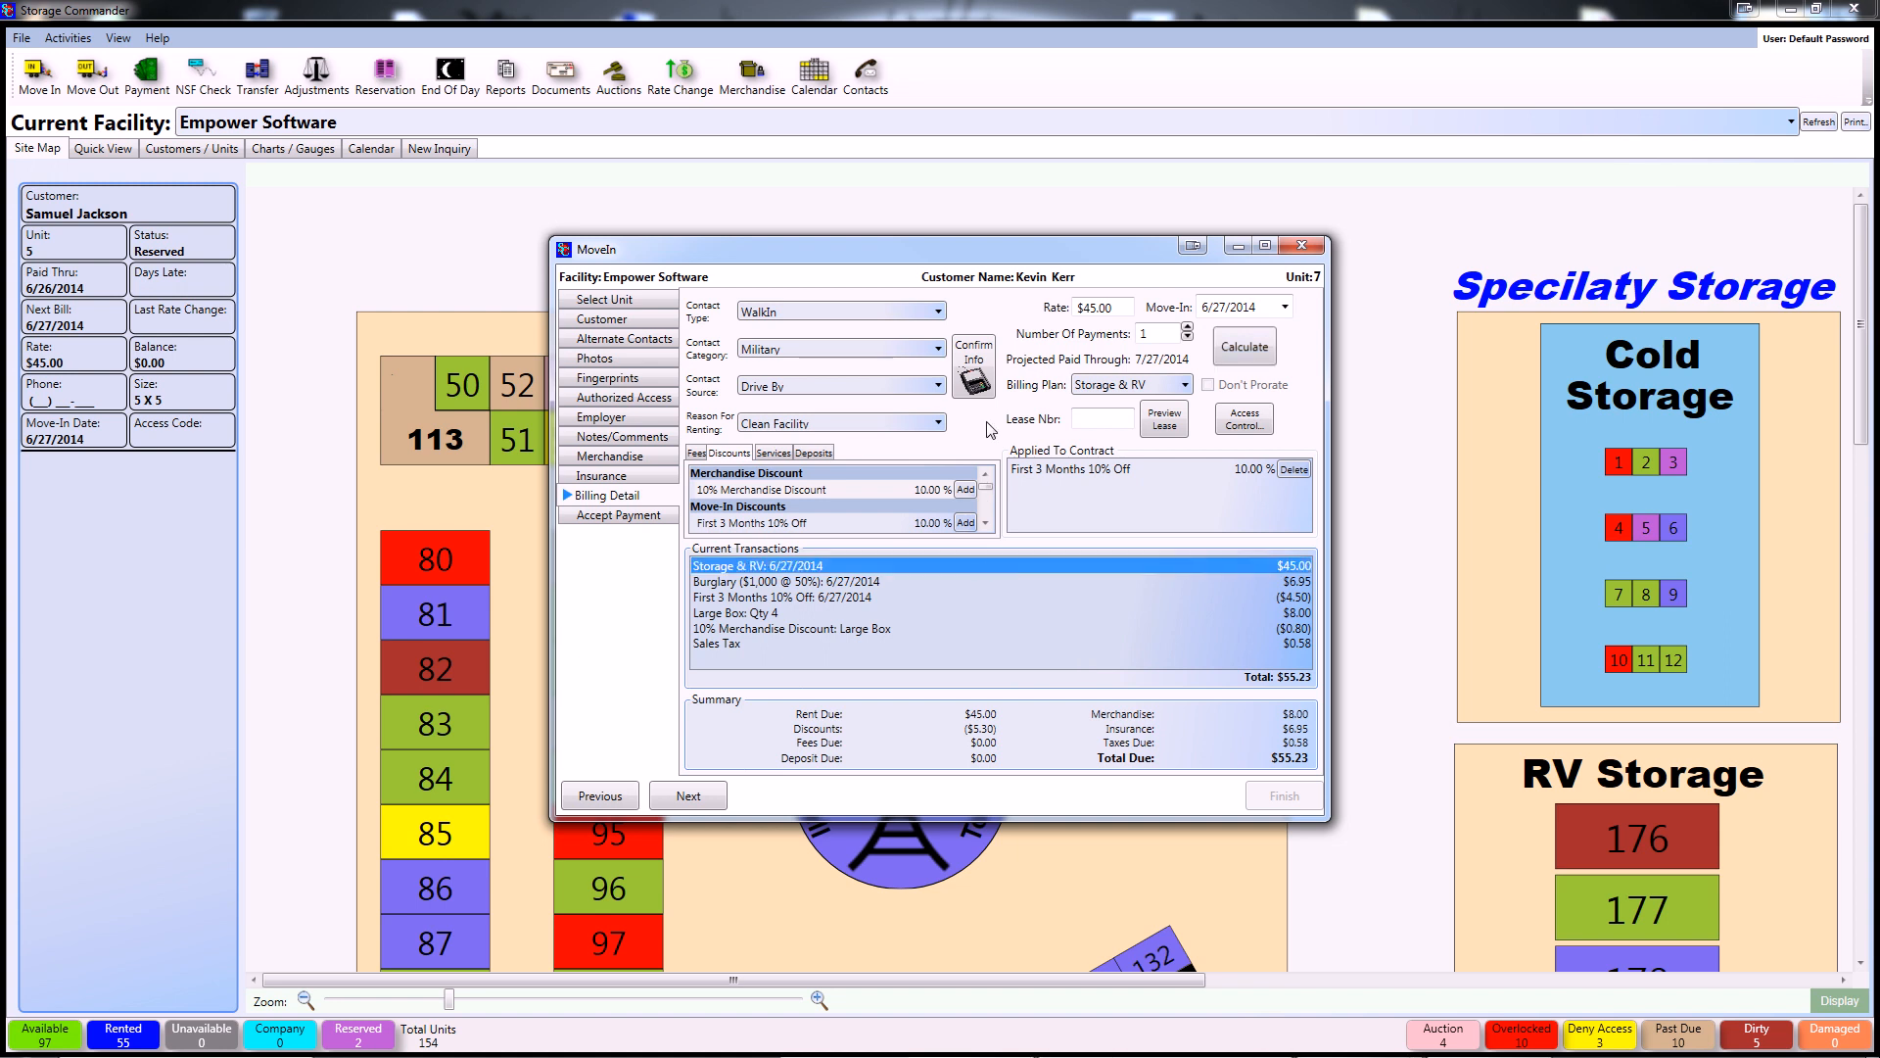
mouse_move(974, 378)
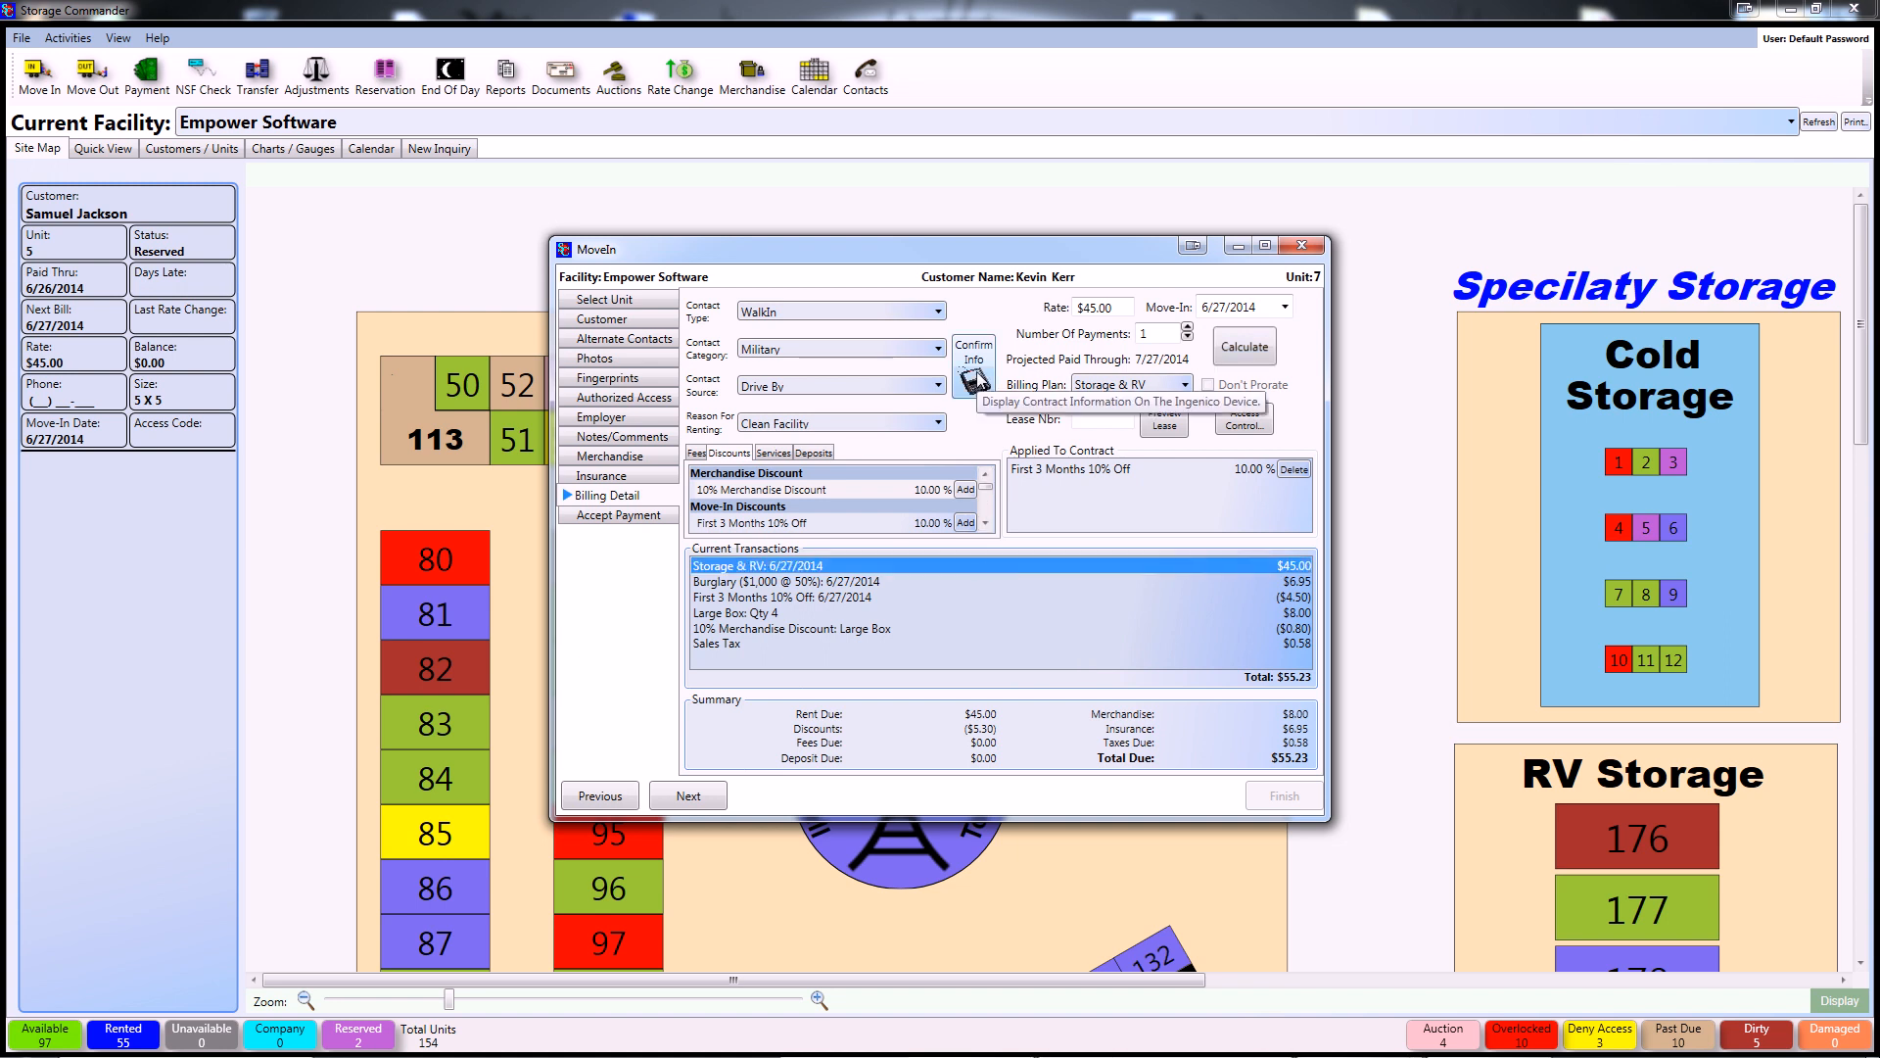
click(973, 353)
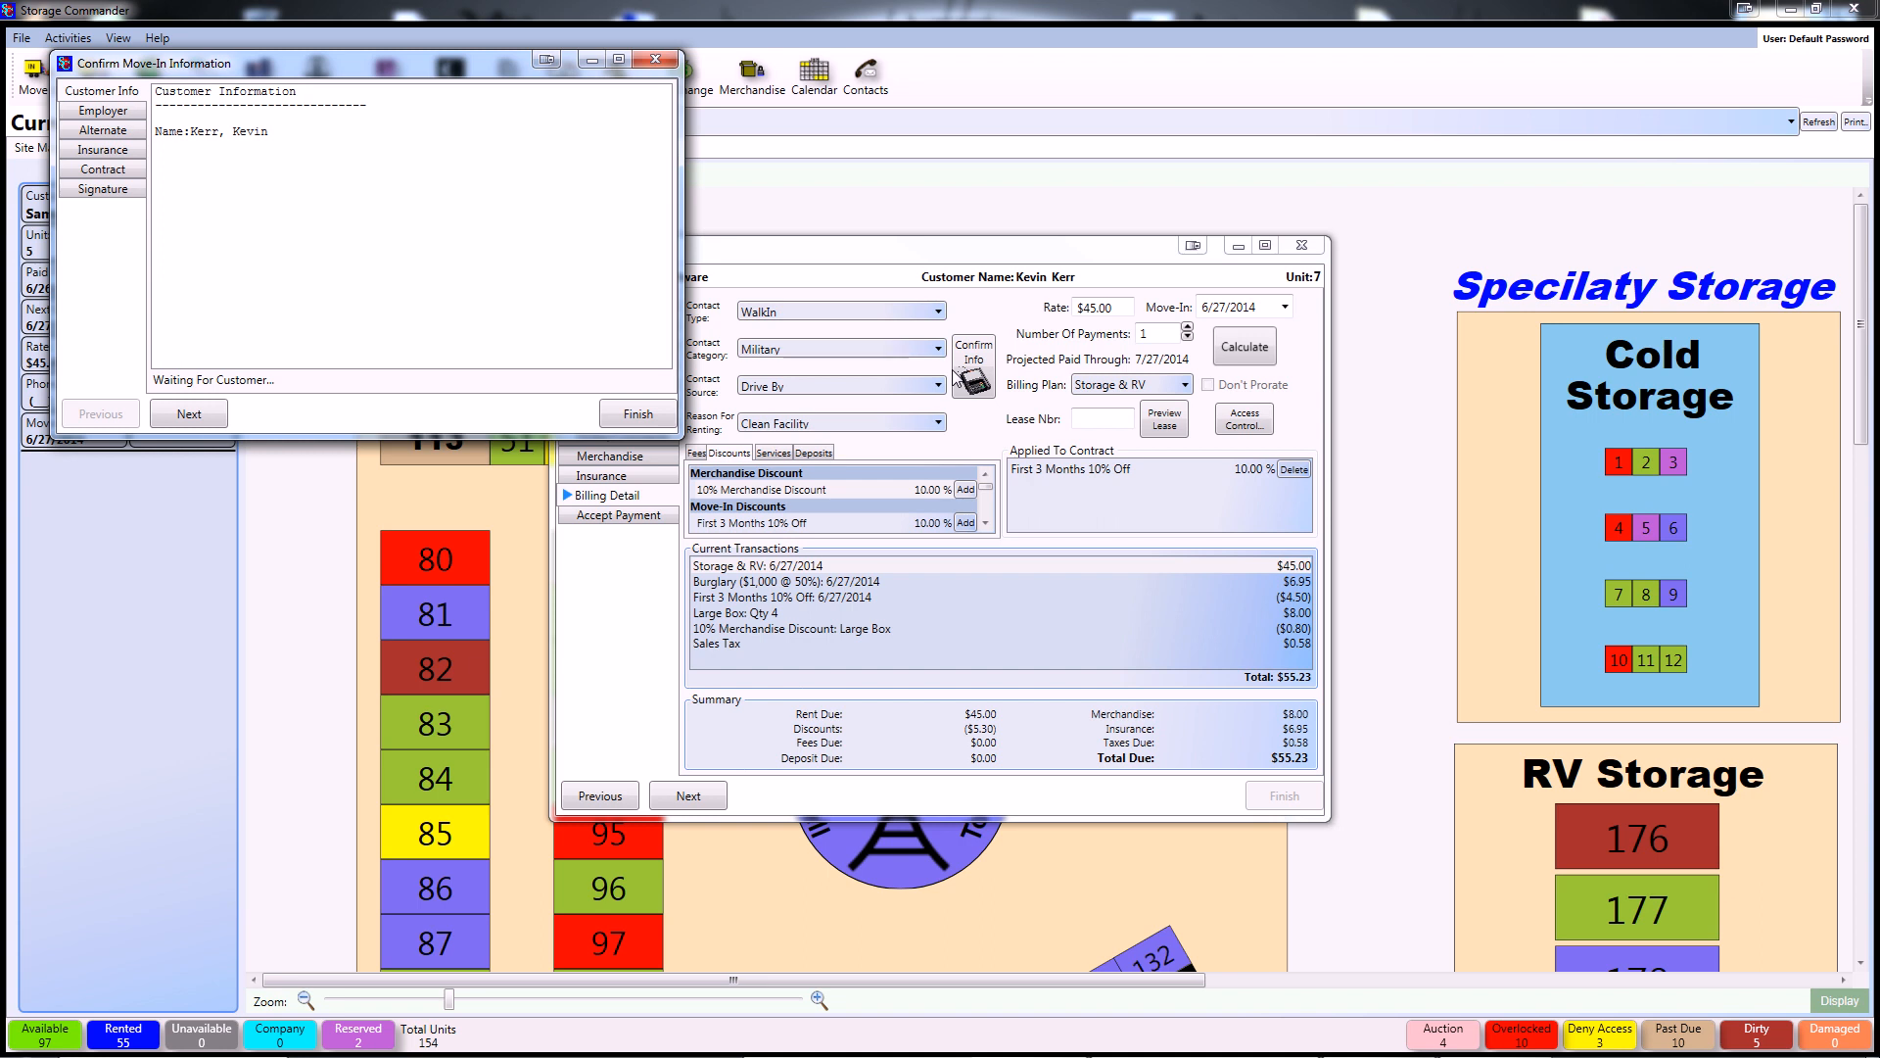
mouse_move(953, 378)
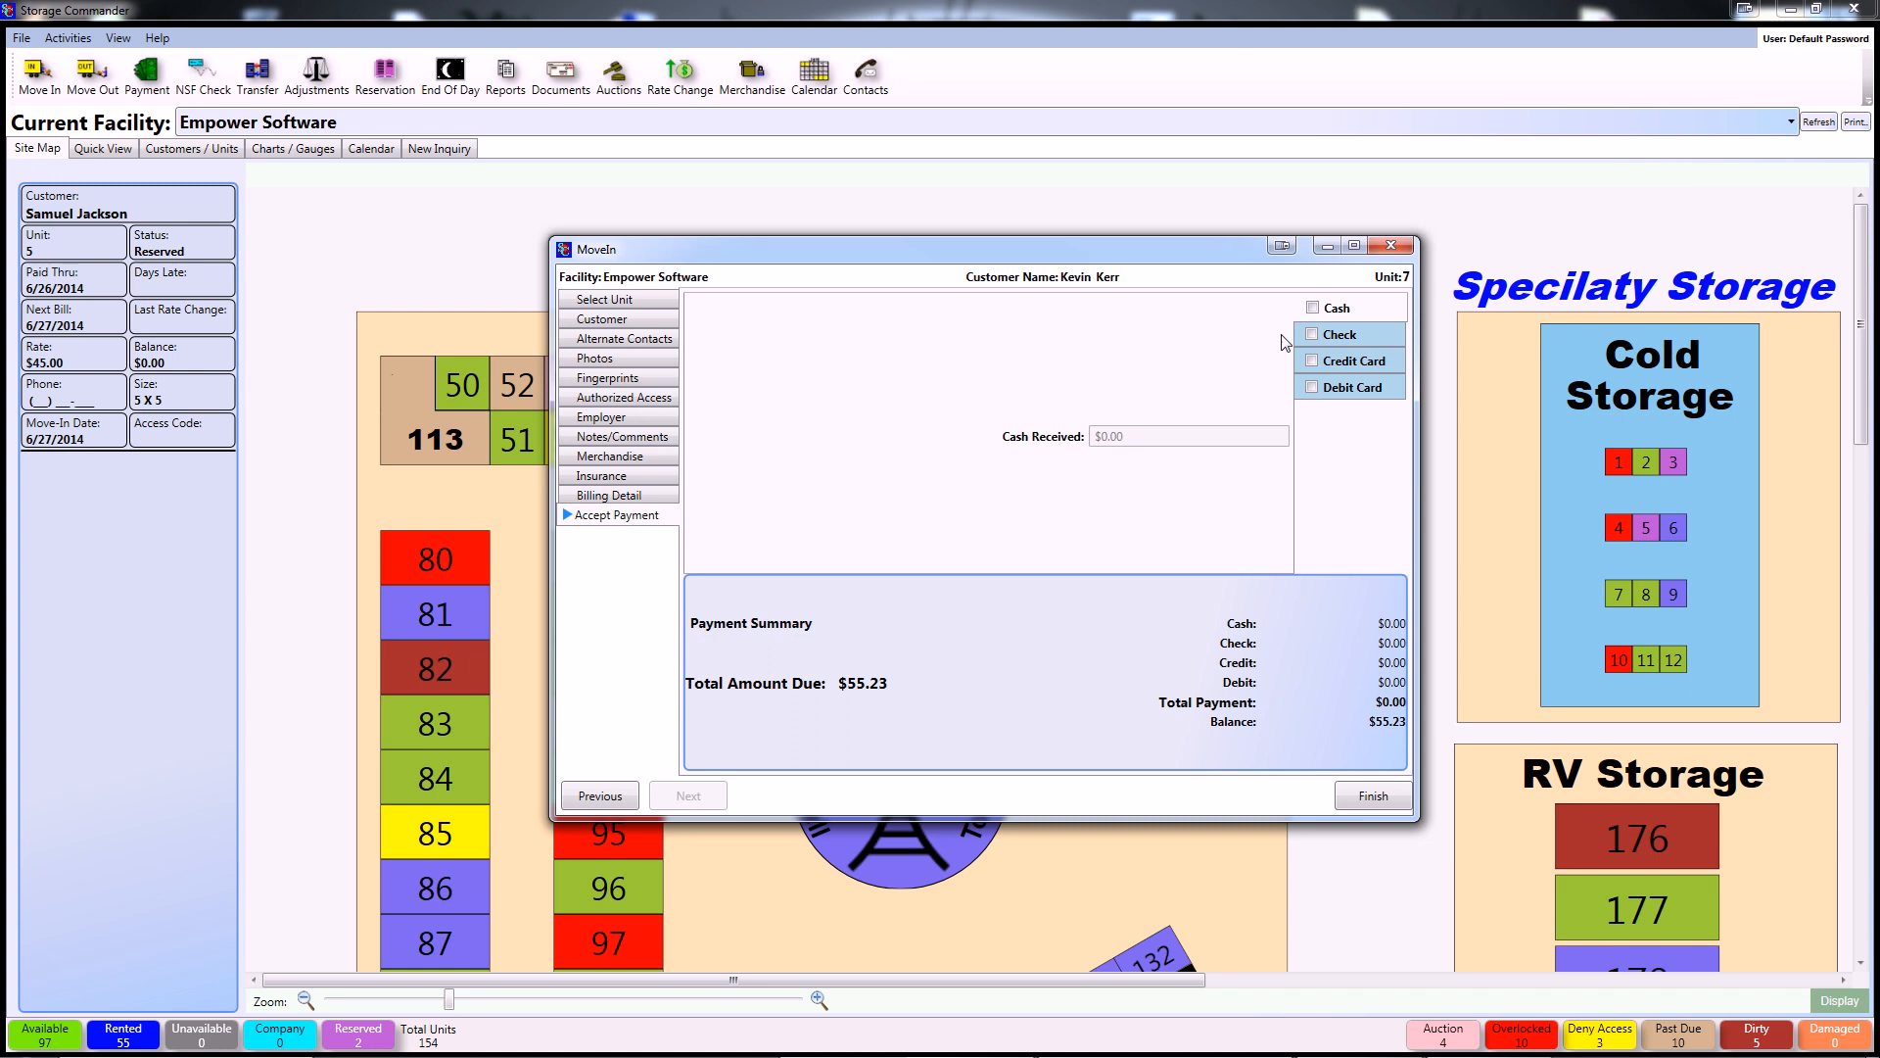
Take $60.00 cash and give back $4.77 change instead of prepaid credit.
click(1312, 307)
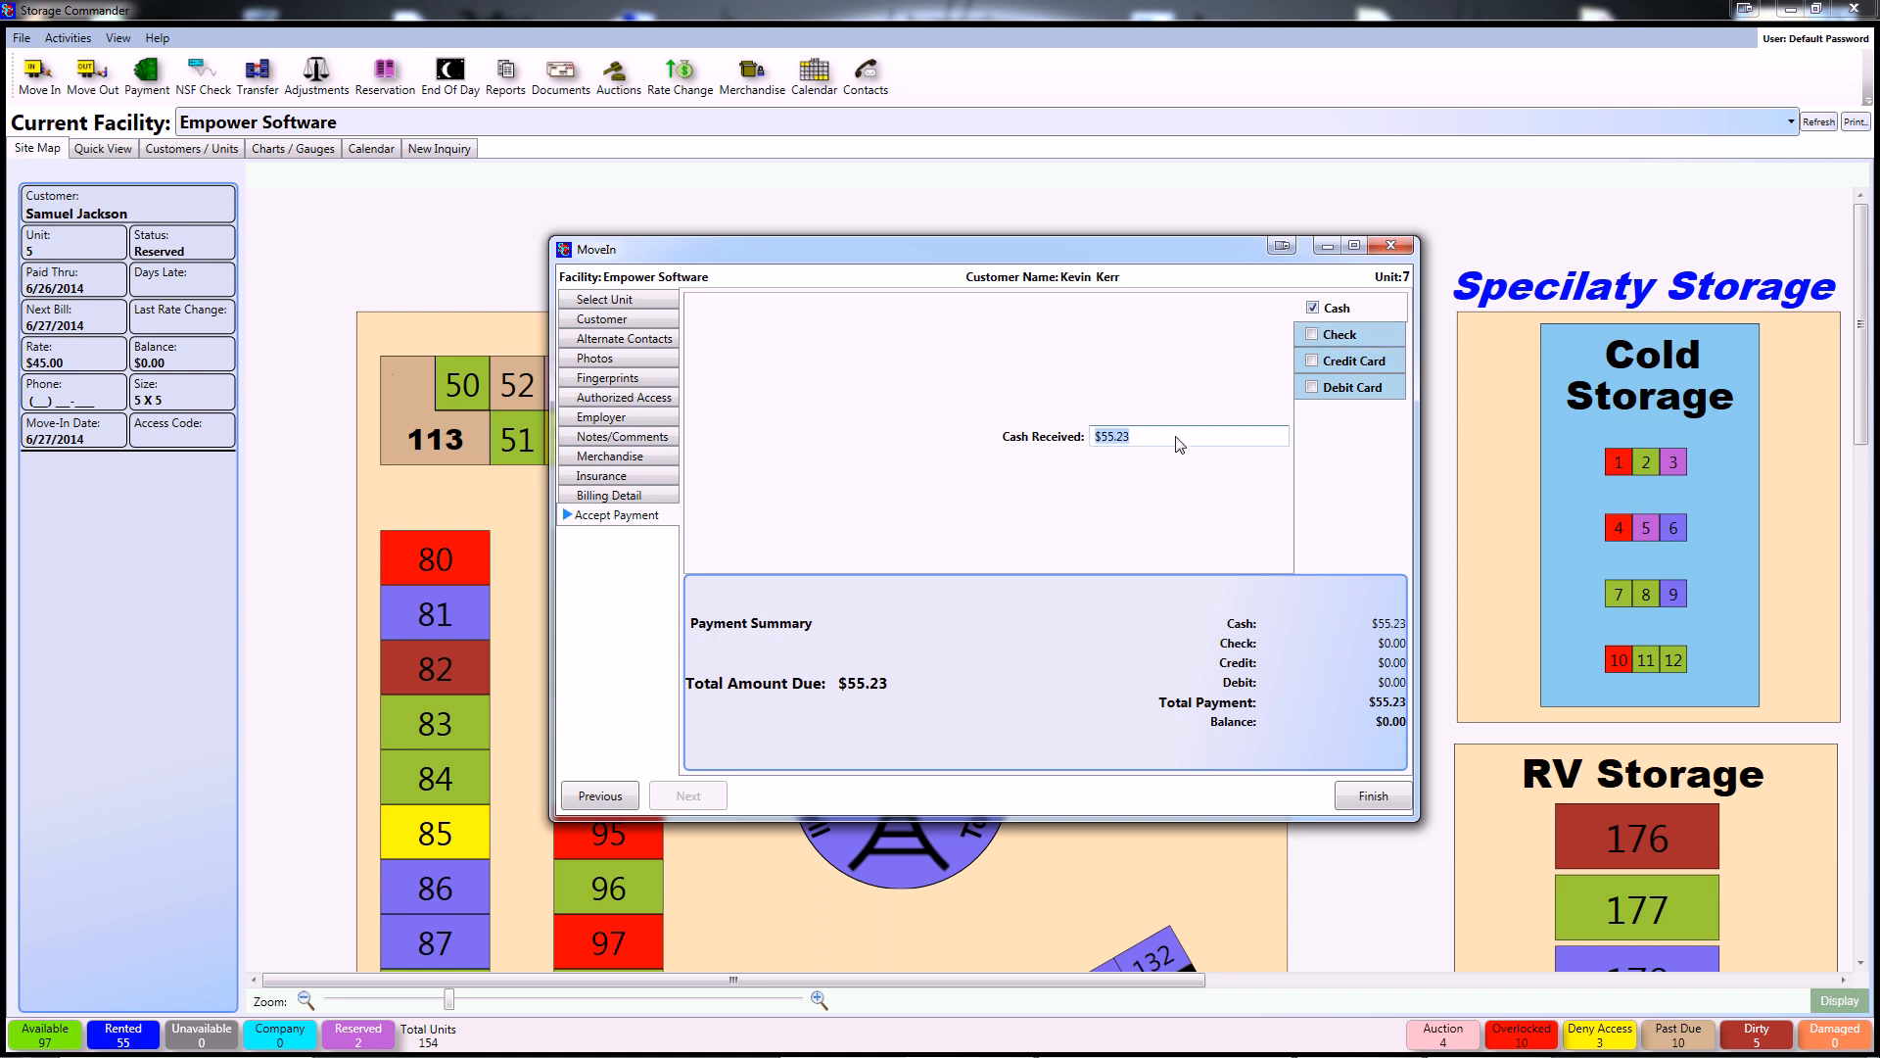
text(60.00)
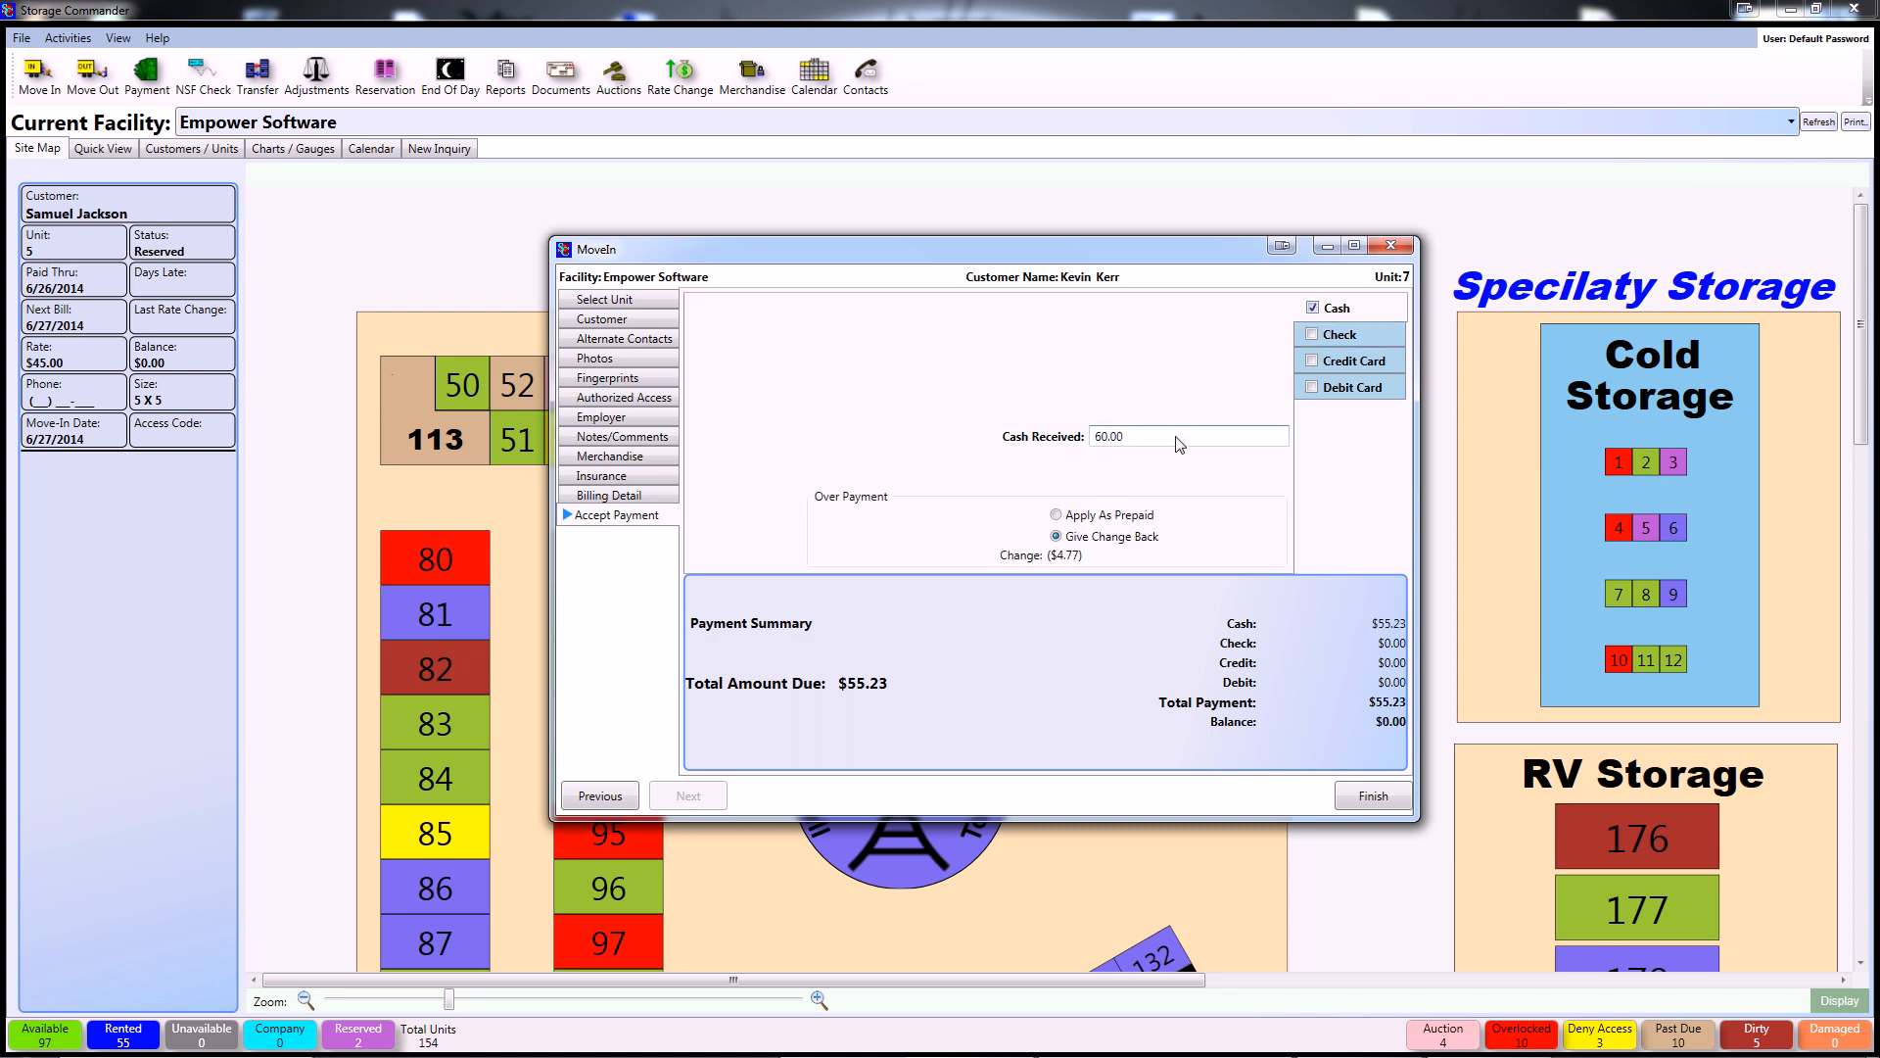
mouse_move(1042, 573)
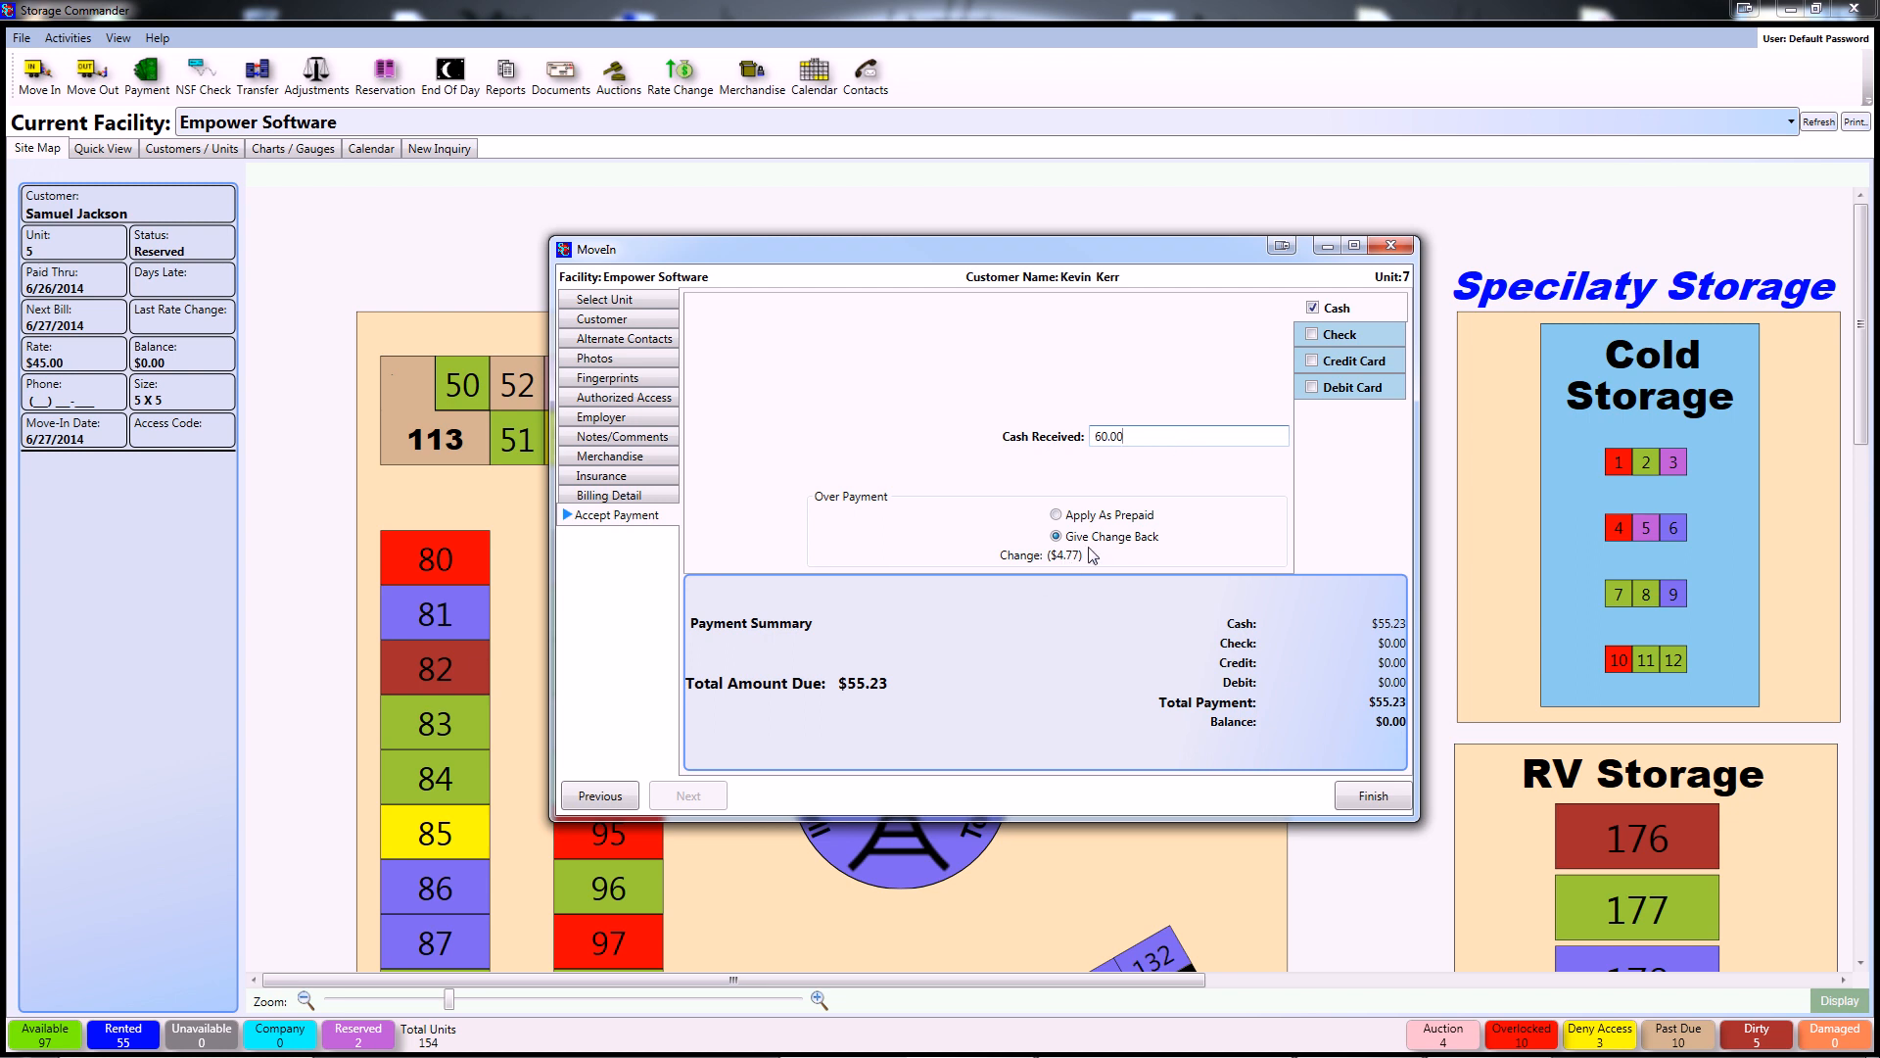
click(1056, 514)
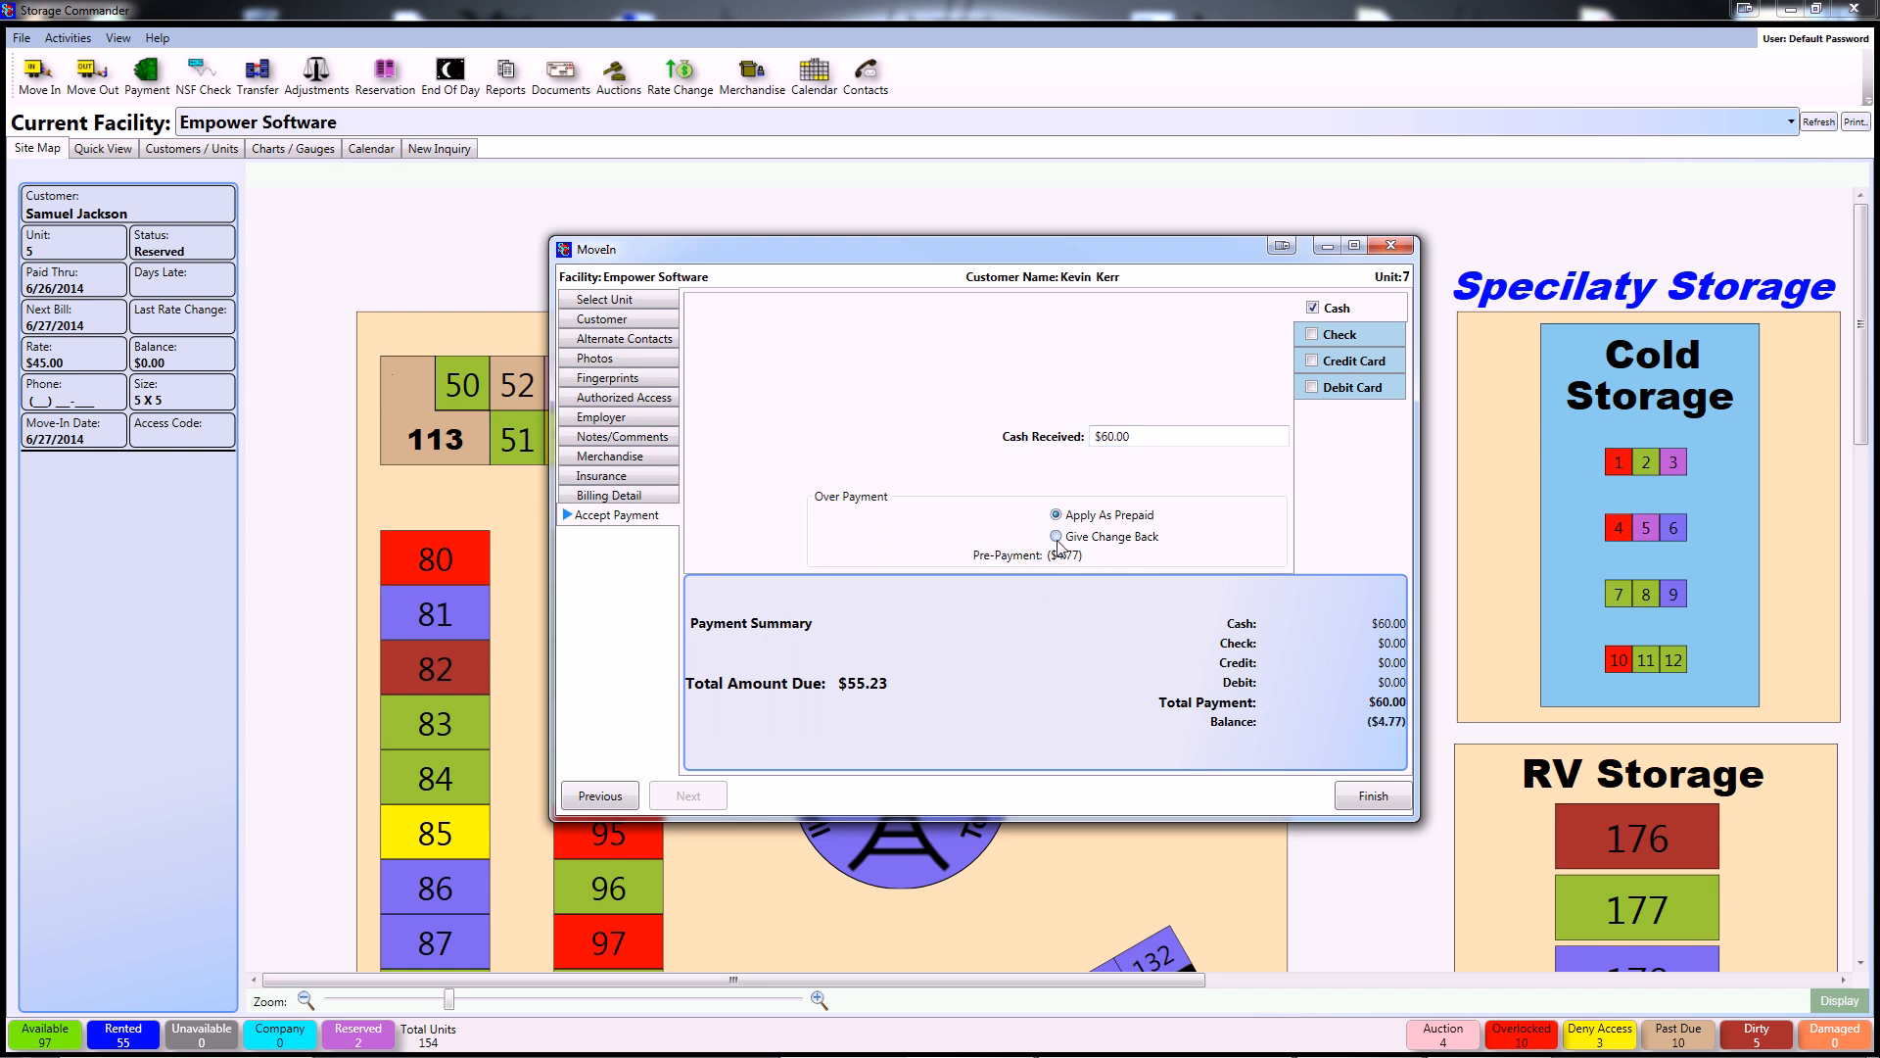
click(1056, 536)
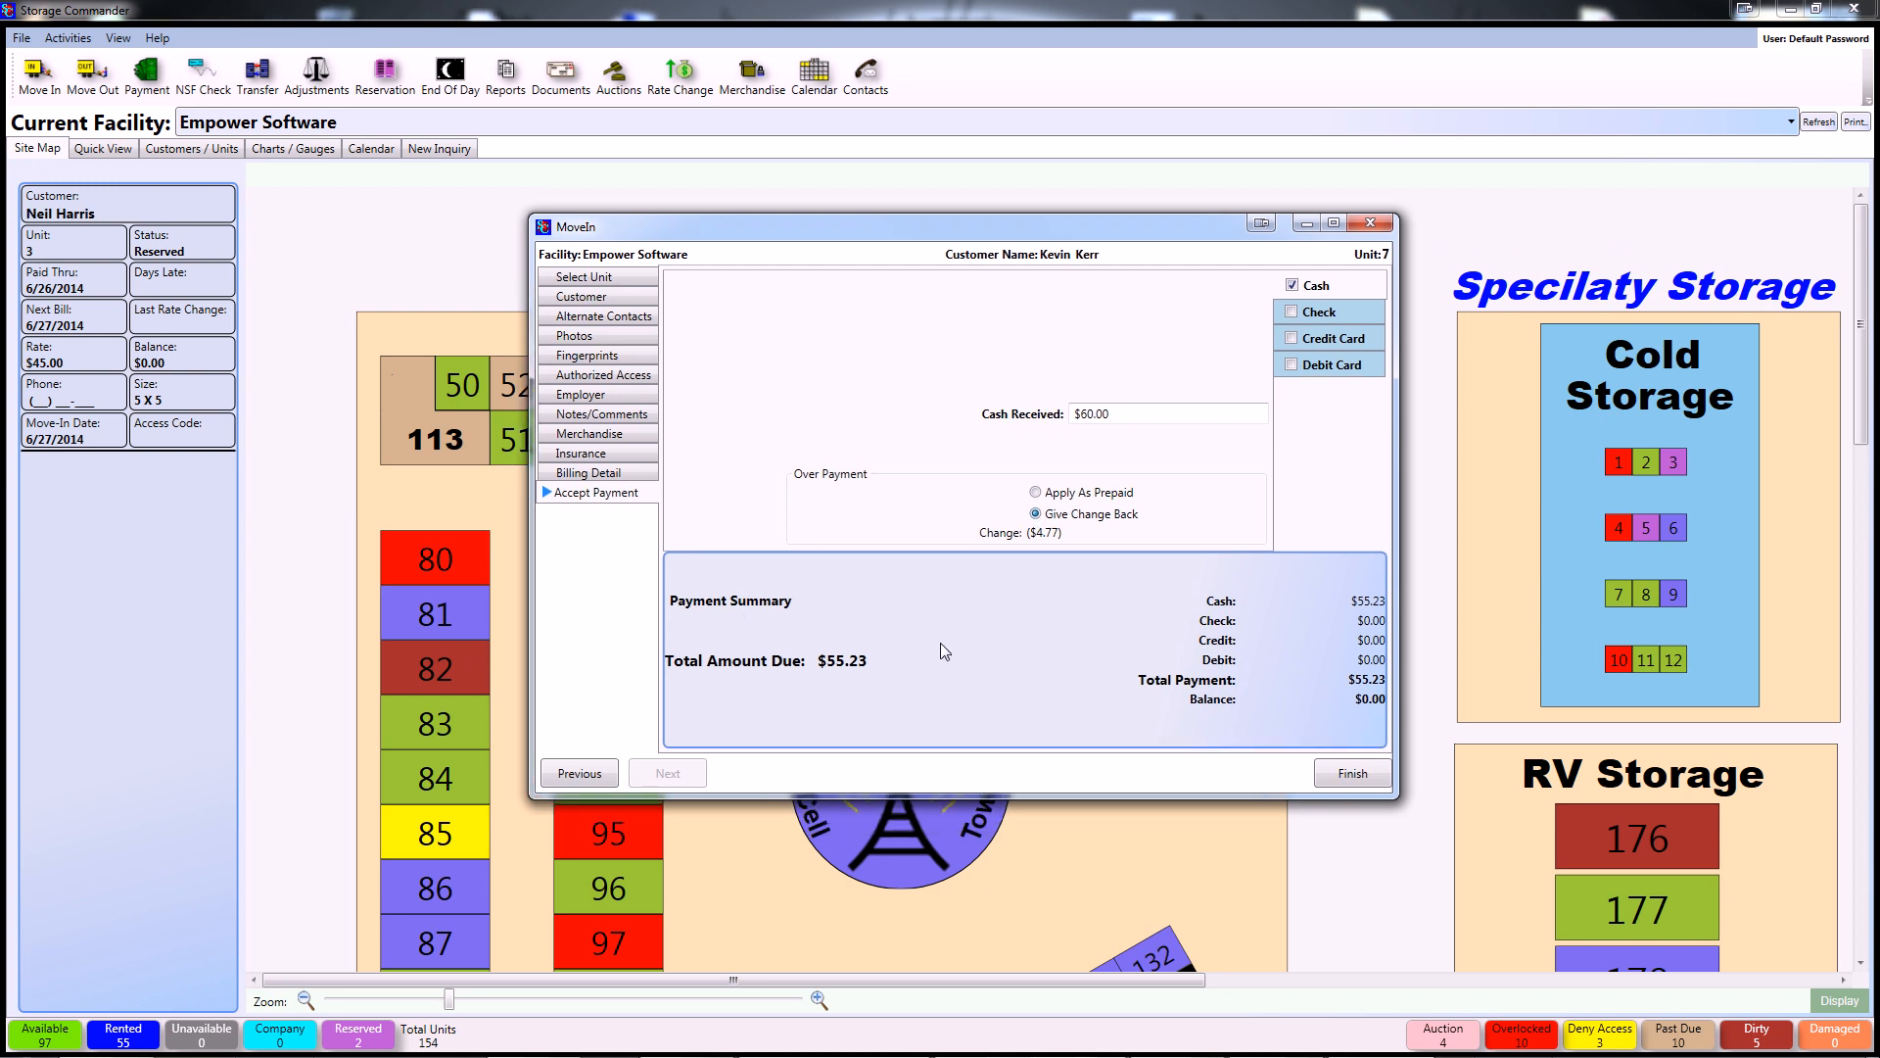
mouse_move(1133, 678)
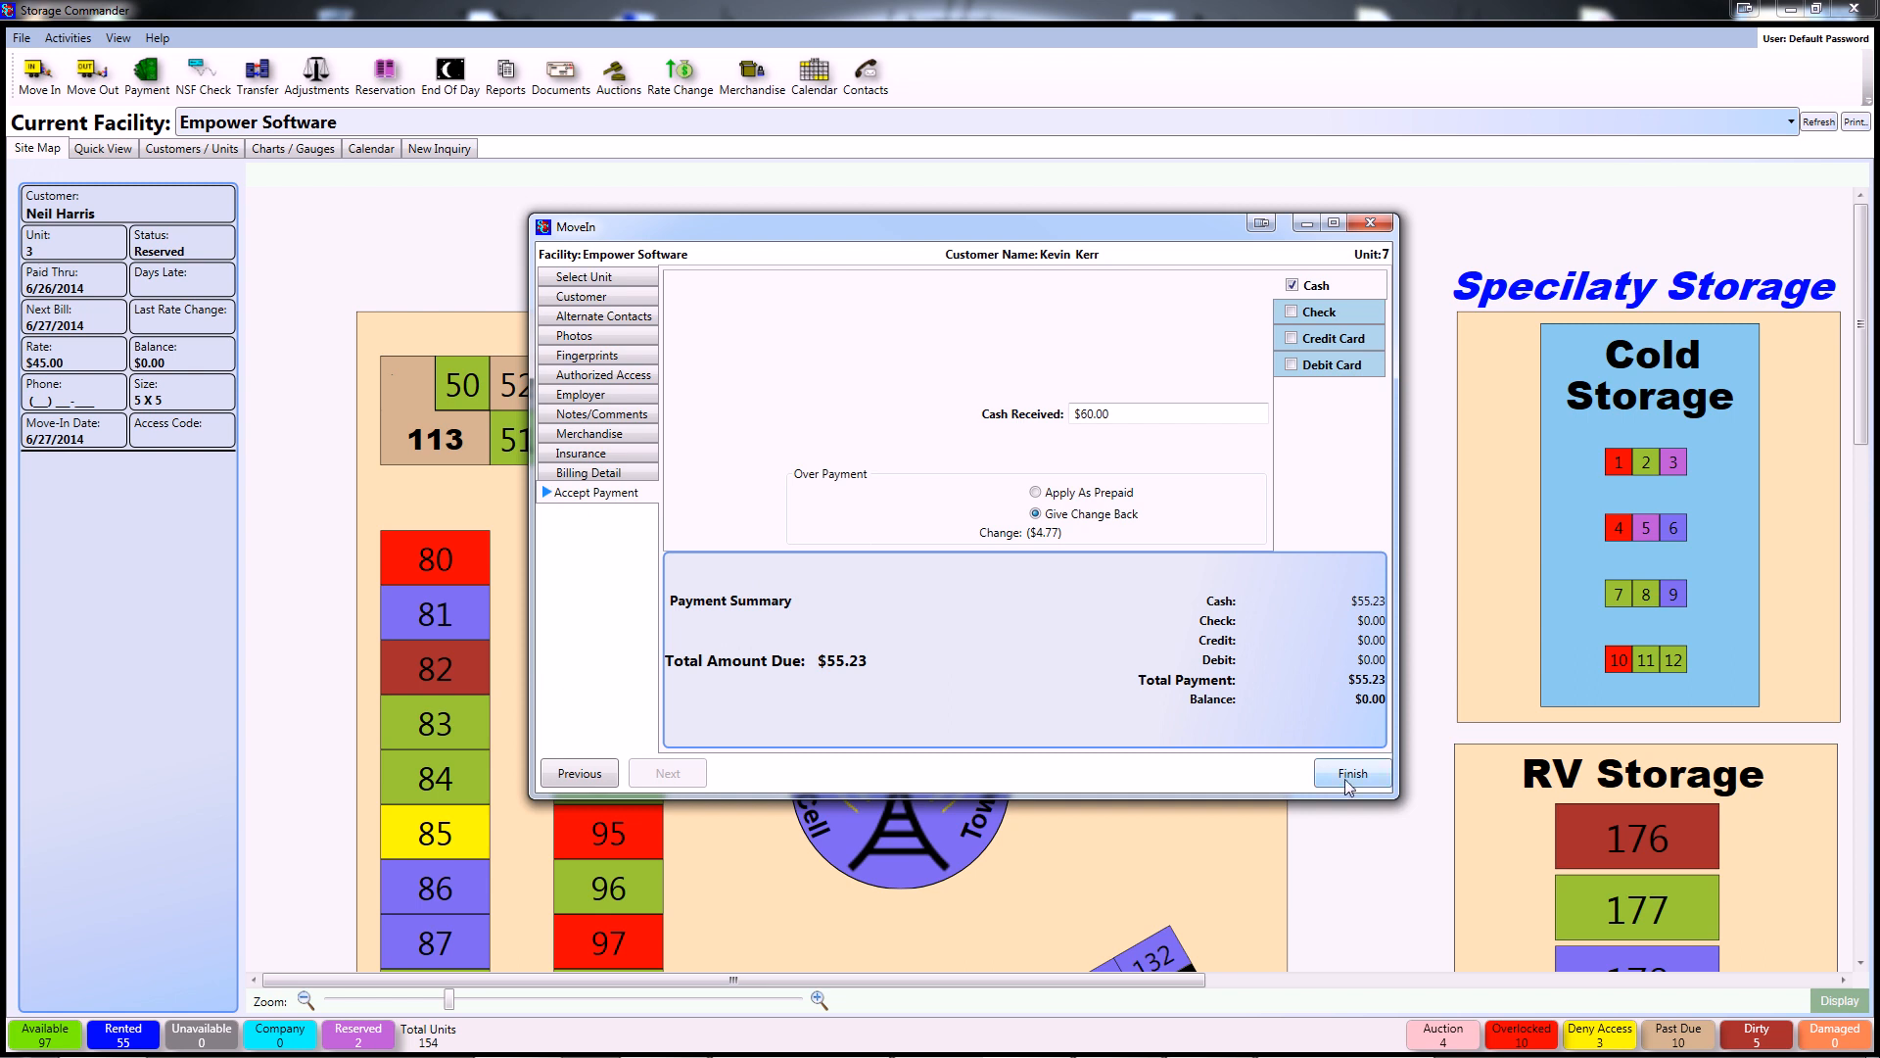
Finish the unit 7 move-in, returning to the facility site map.
click(1351, 772)
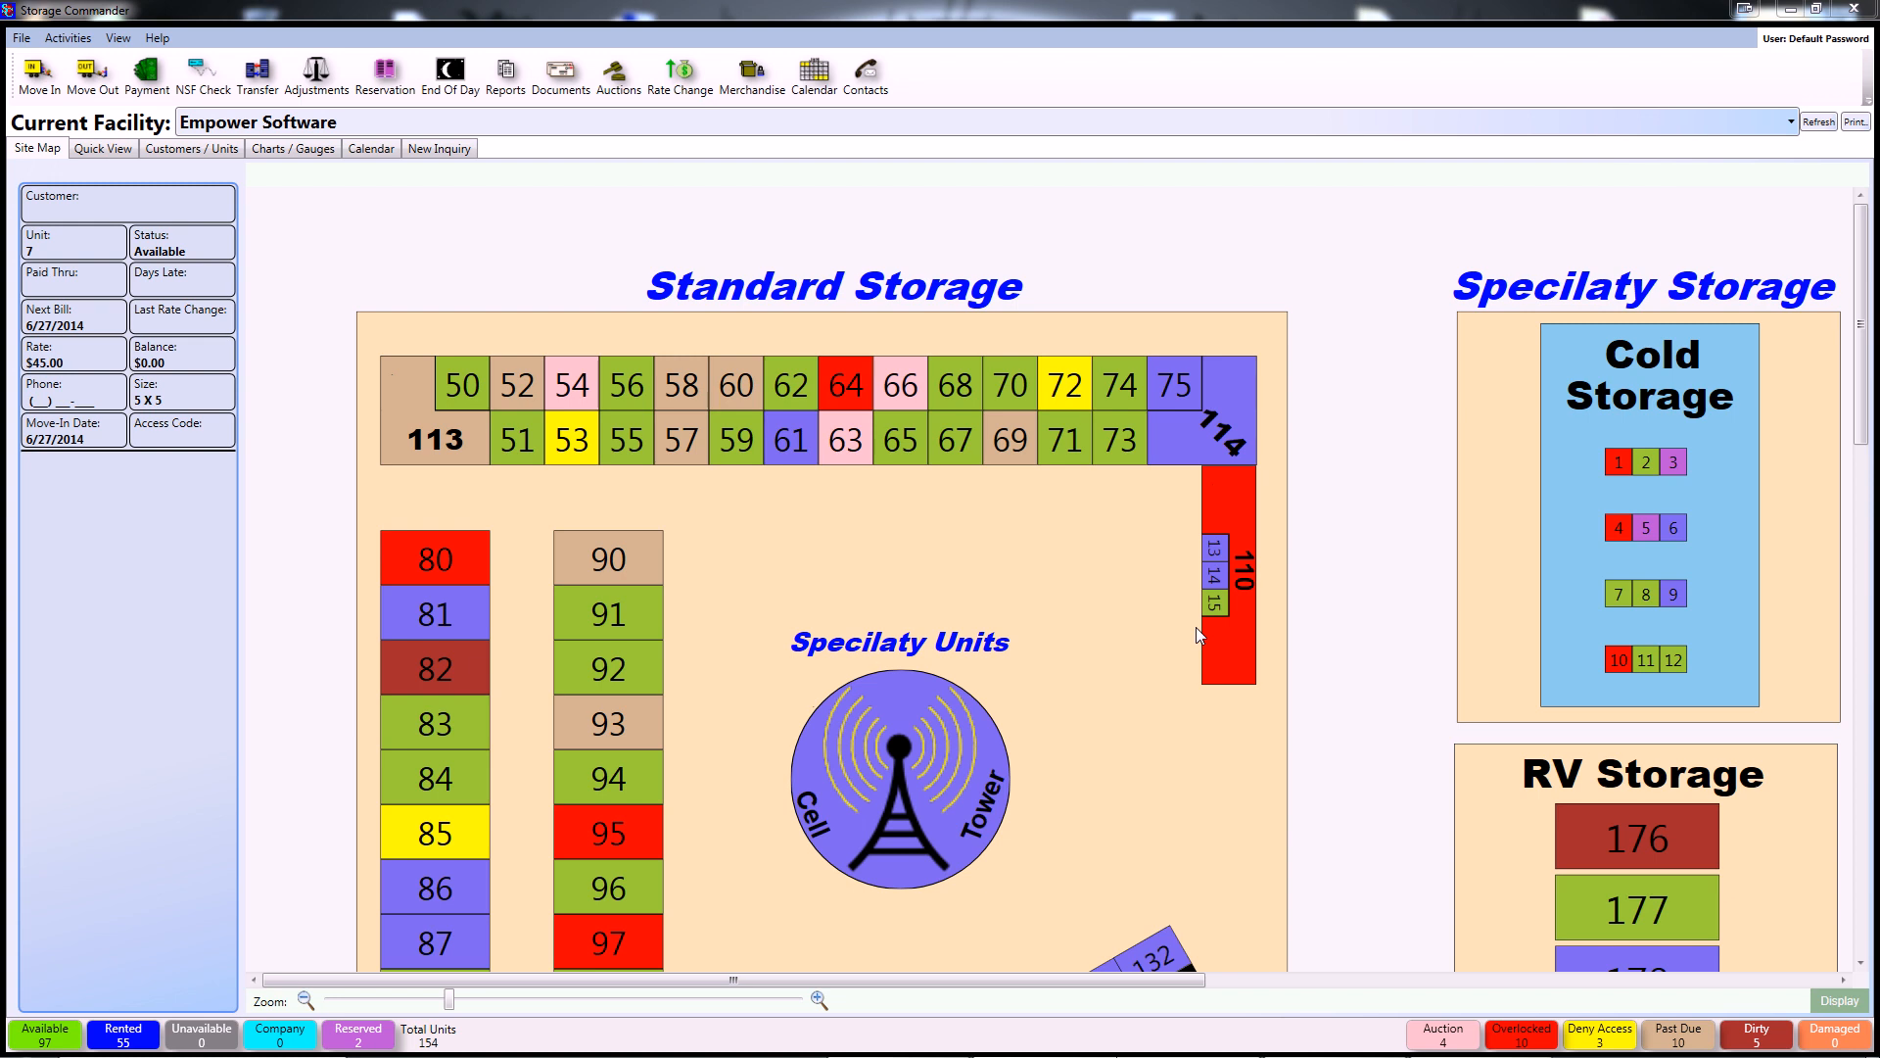
mouse_move(1342, 545)
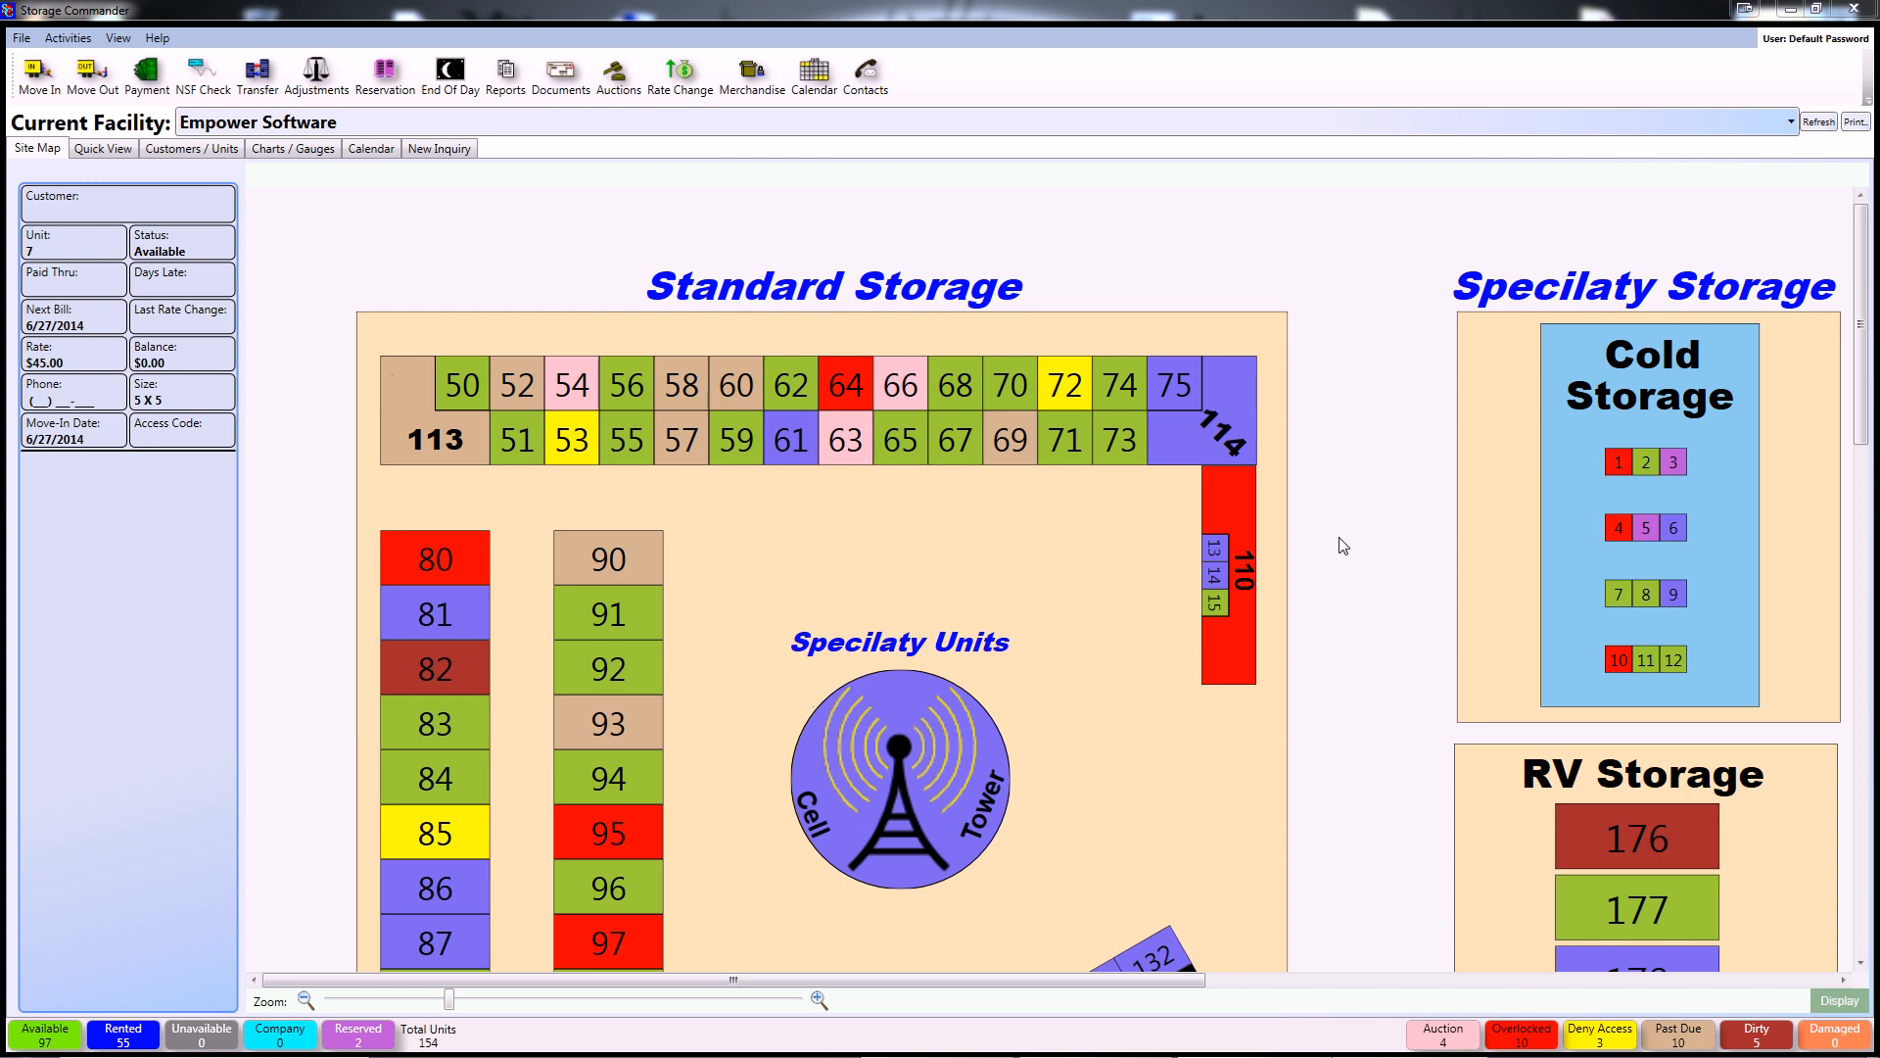